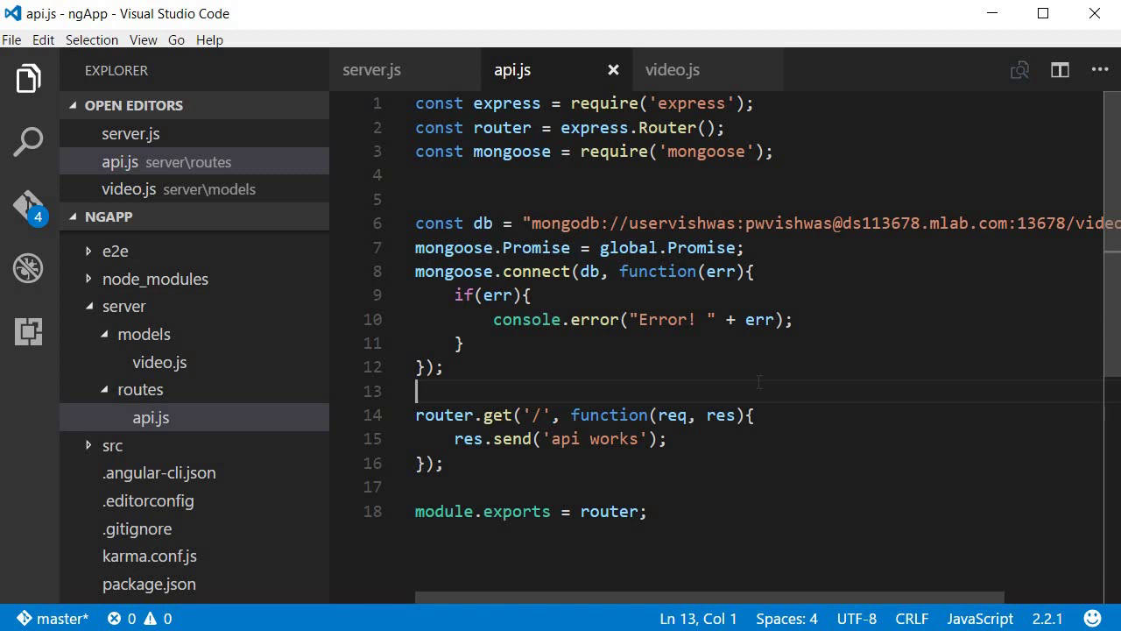
mouse_move(681, 87)
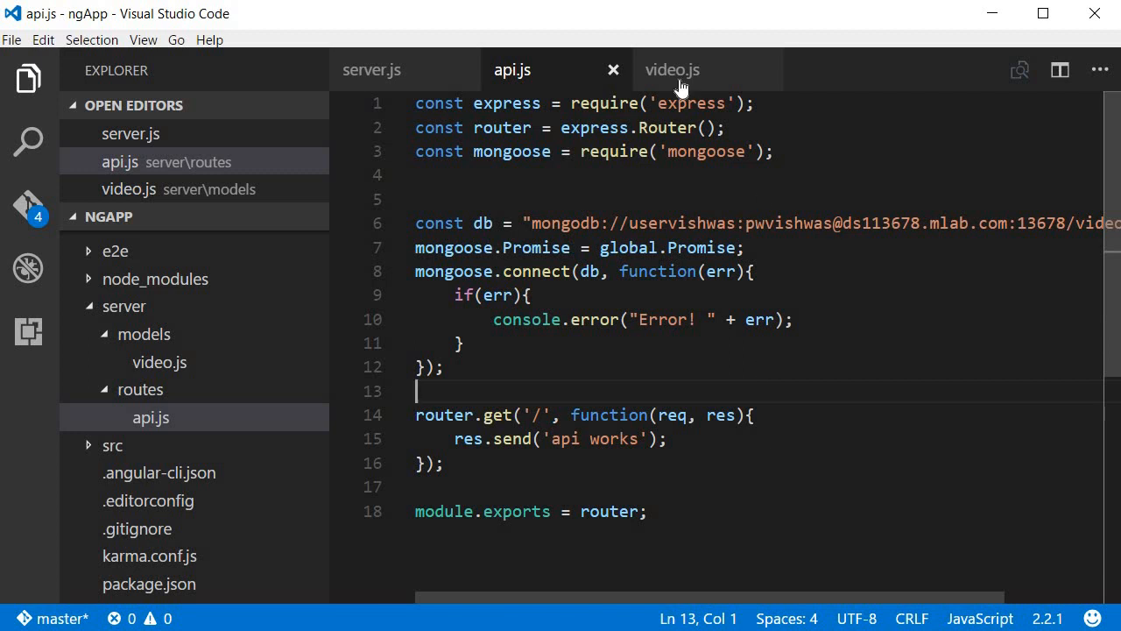
- Review the video model definition, then return to api.js
left_click(673, 70)
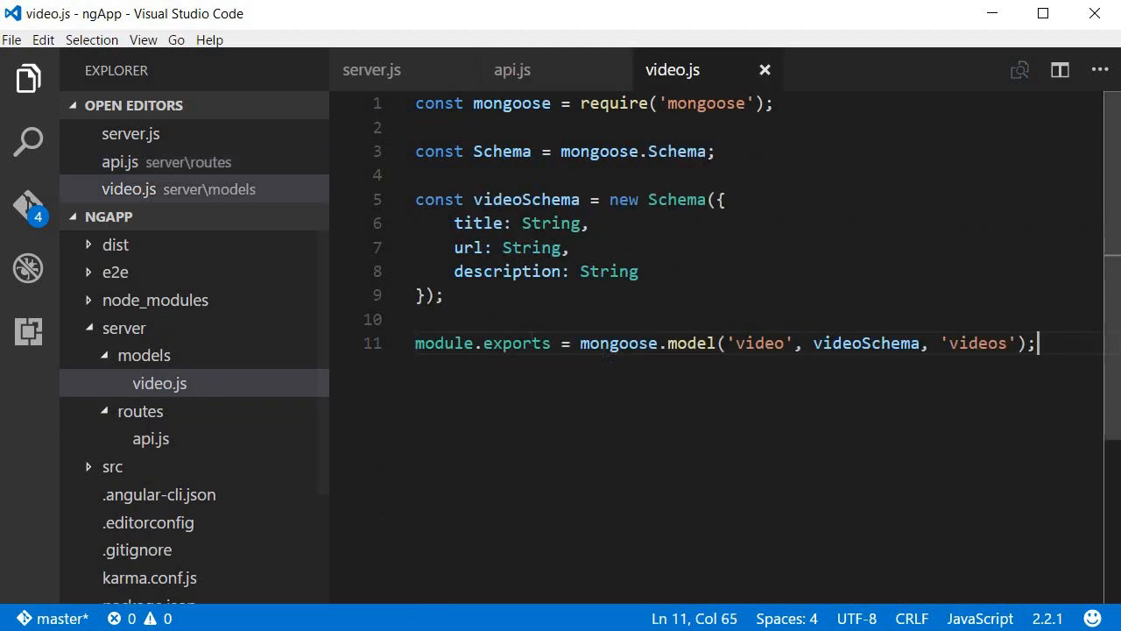
mouse_move(532, 95)
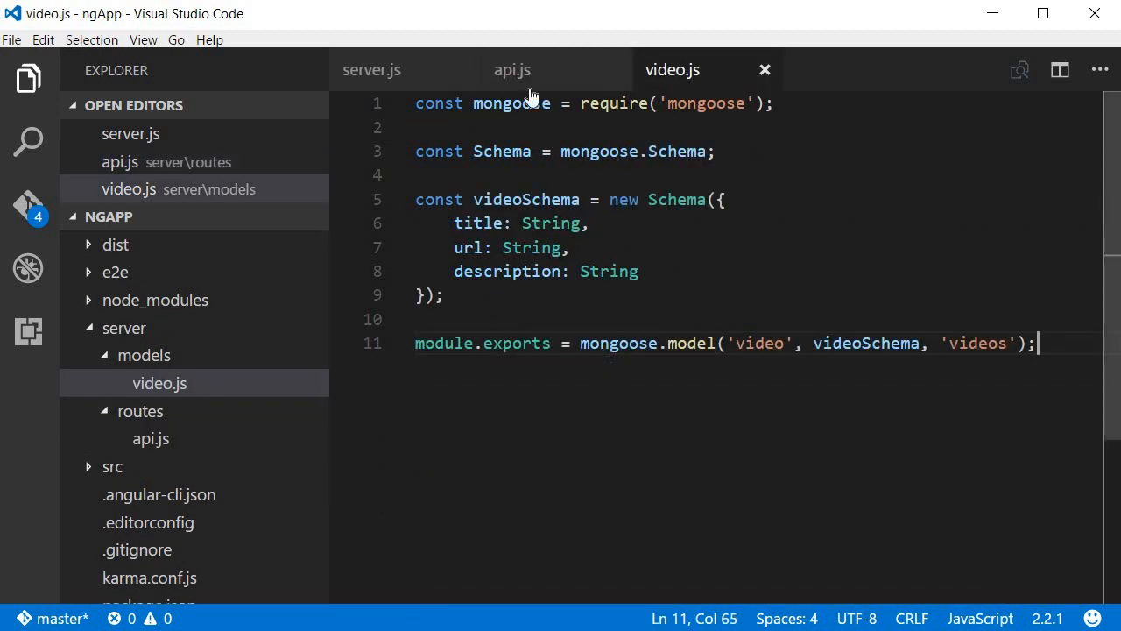
left_click(511, 71)
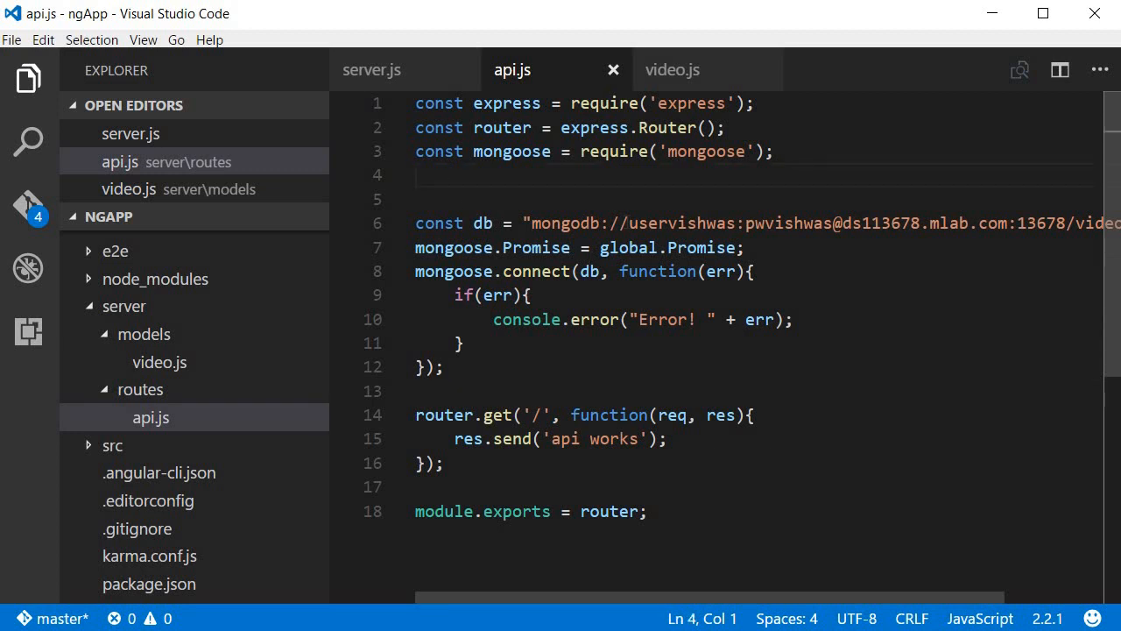
- Add const Video = require('../models/video'); at the top of api.js and save
type("const")
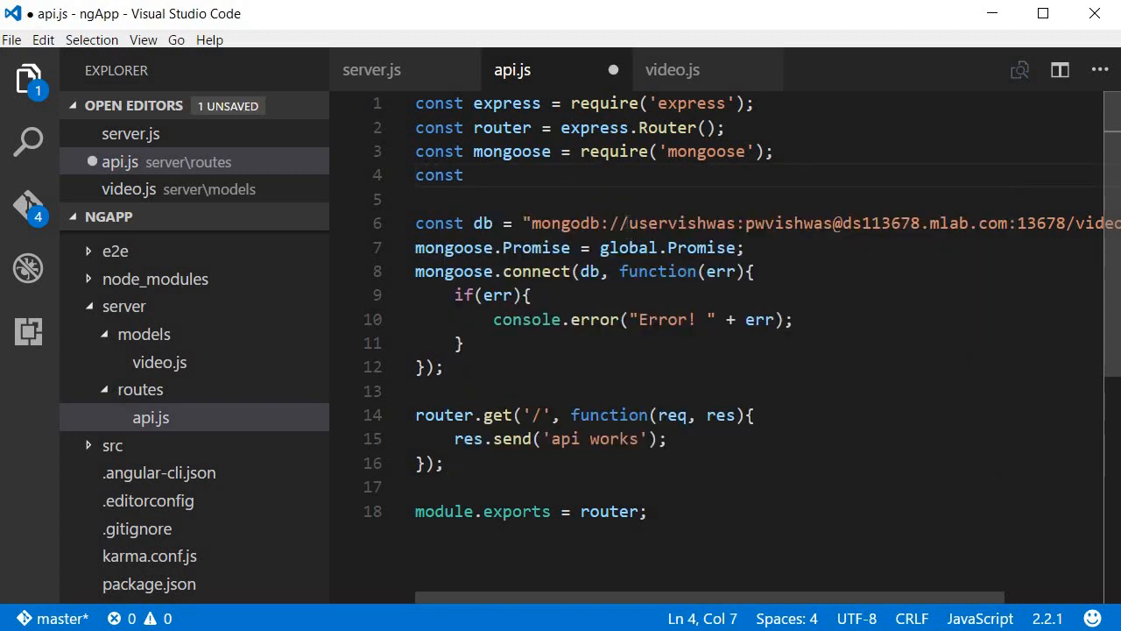
type("Video = r")
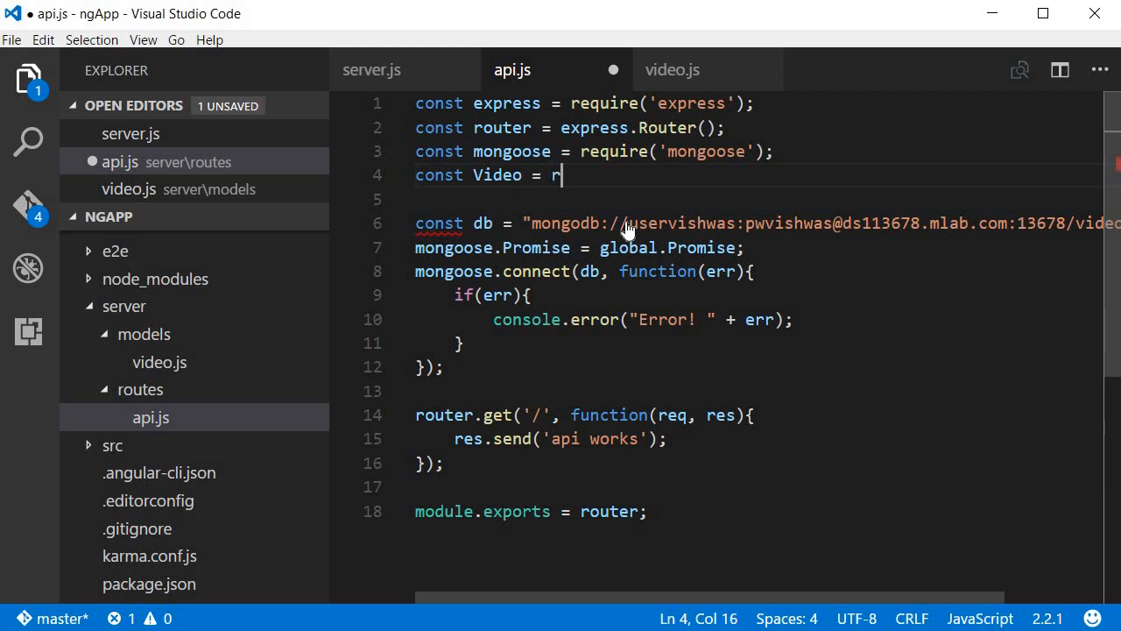
type("equire()")
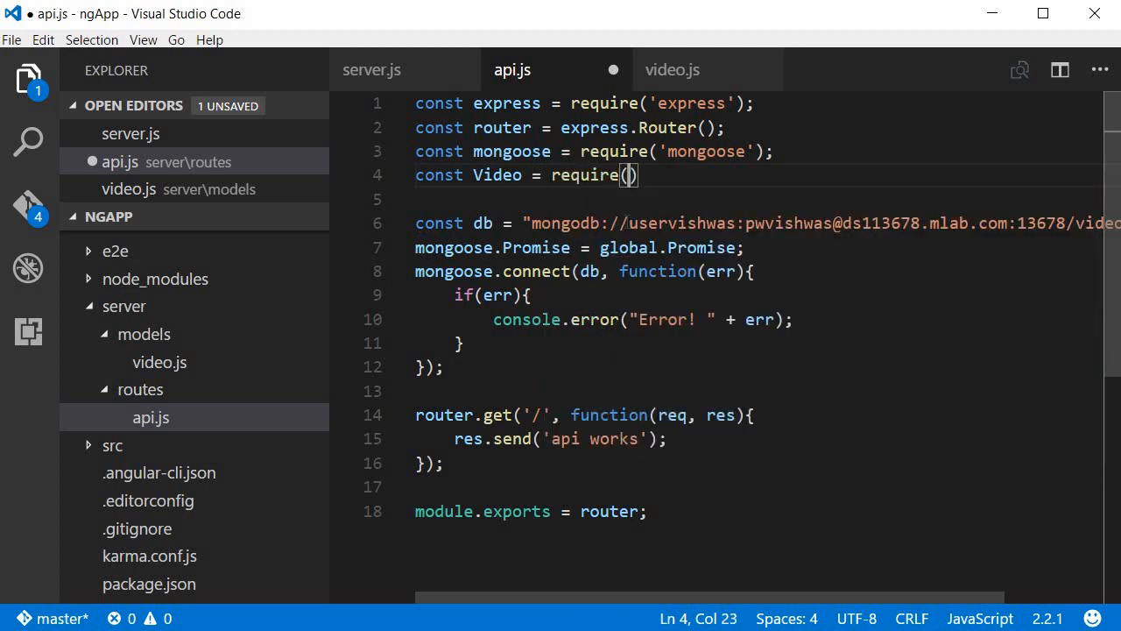
type("'")
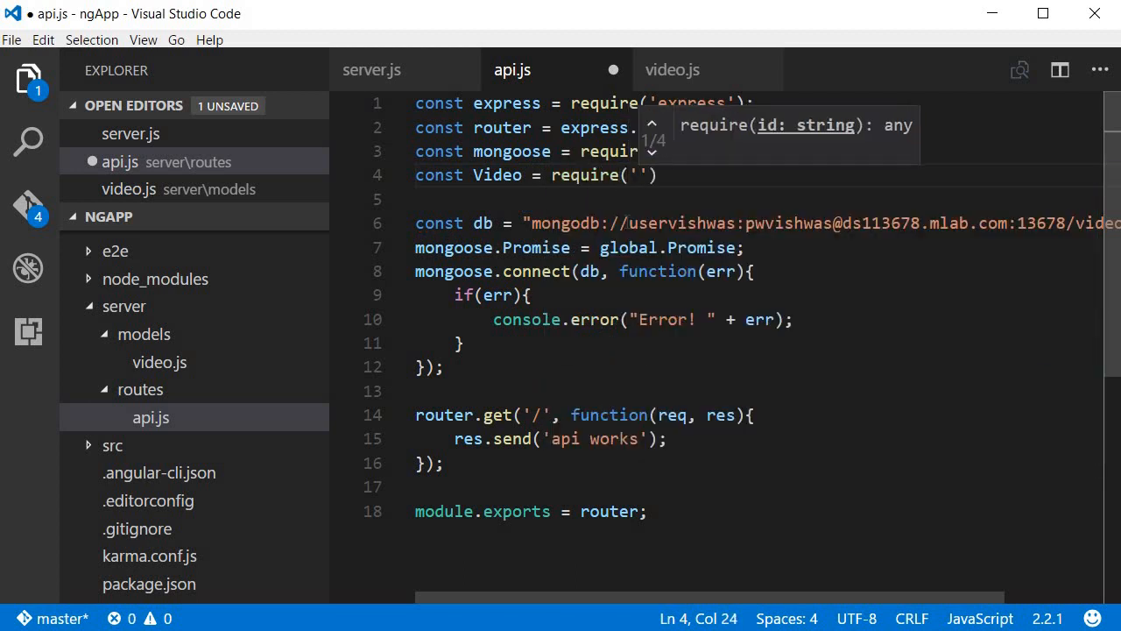
type("../m")
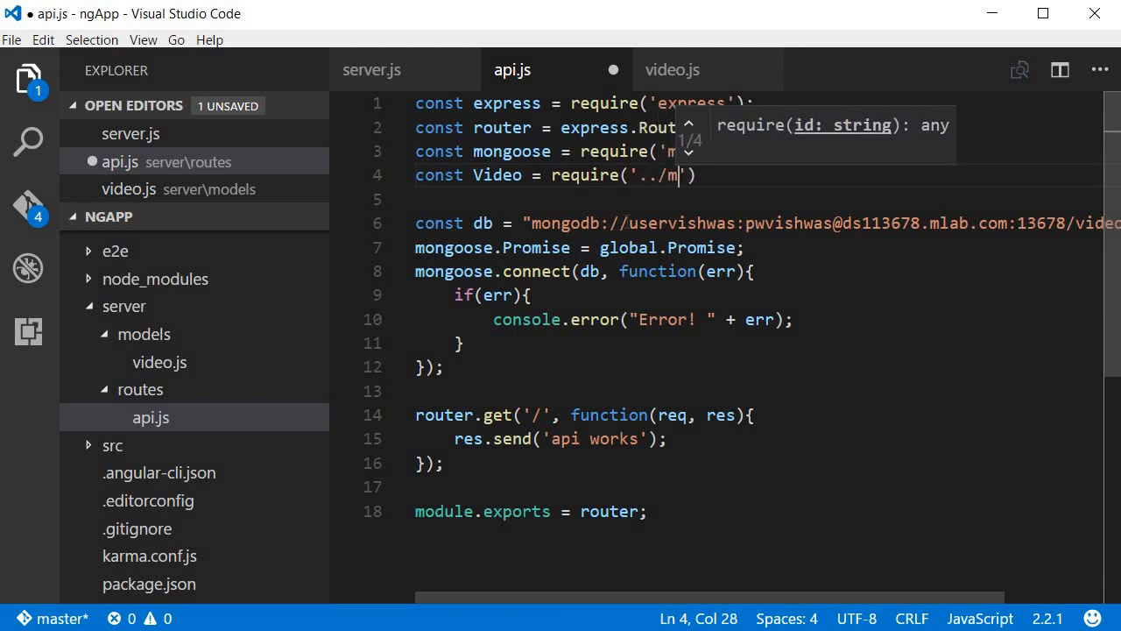
type("odels/video")
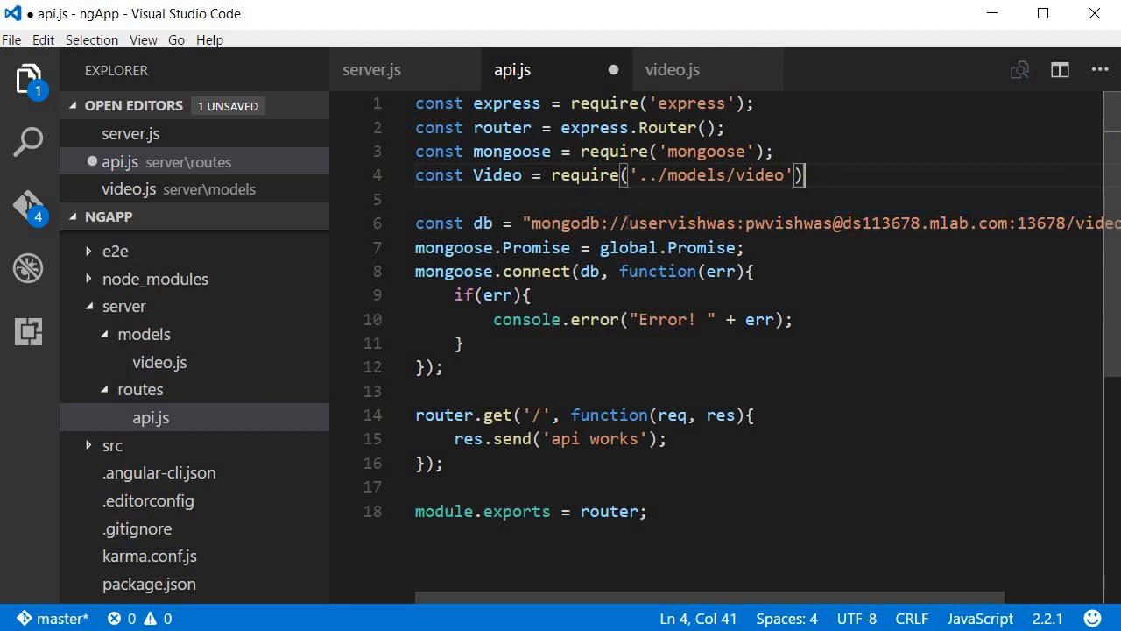
type(";")
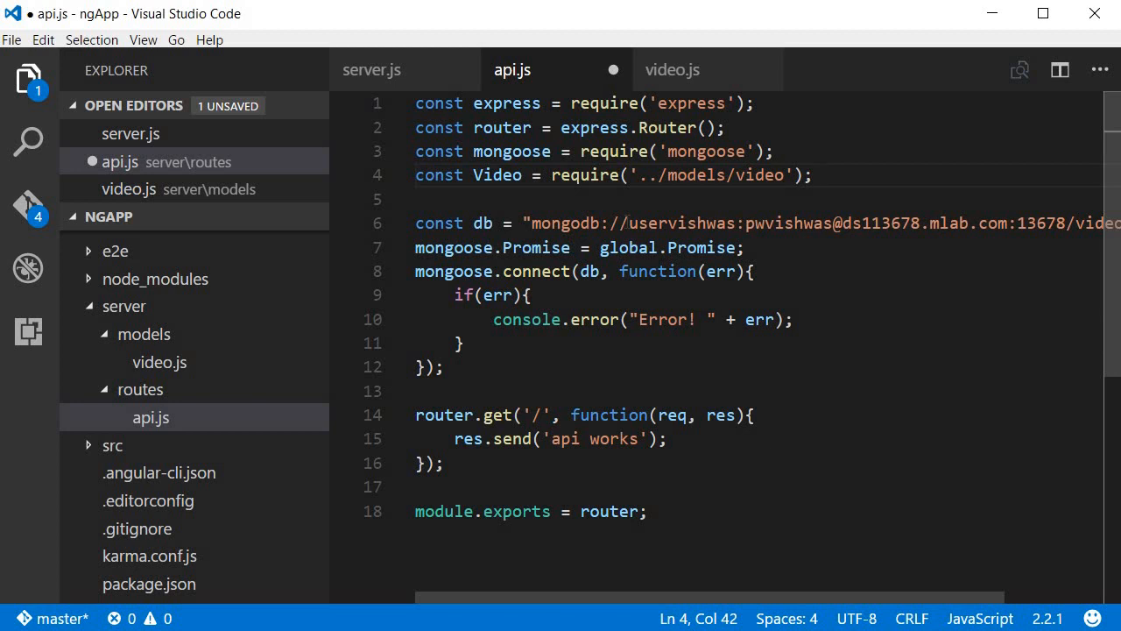
key("ctrl+s")
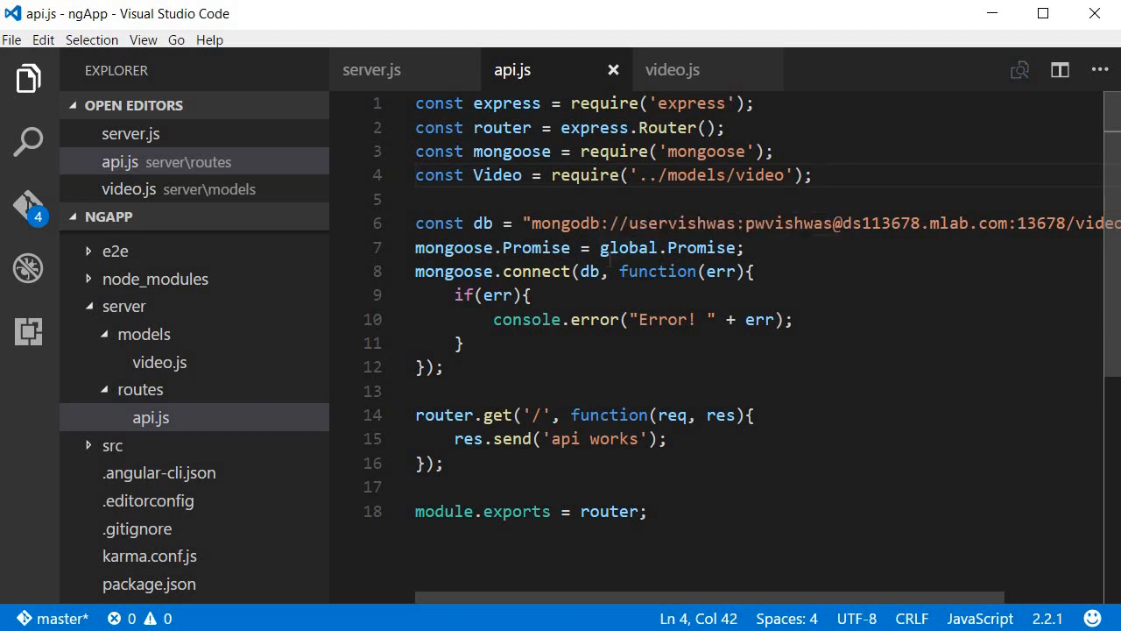
- Change the router.get path to '/videos'
scroll("down", 3)
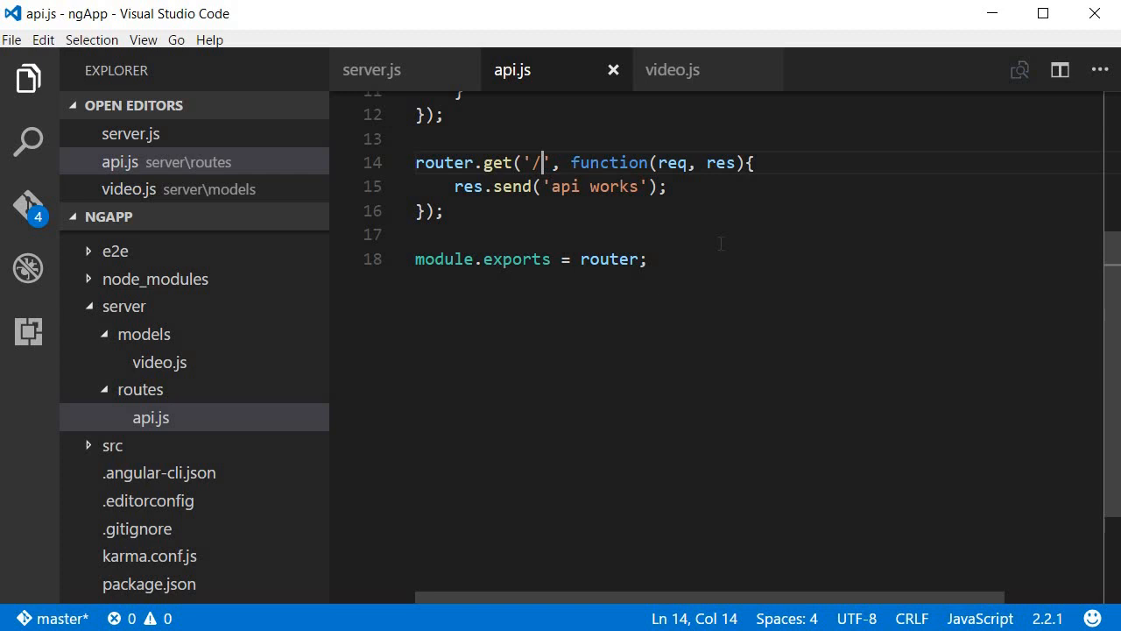
type("videos")
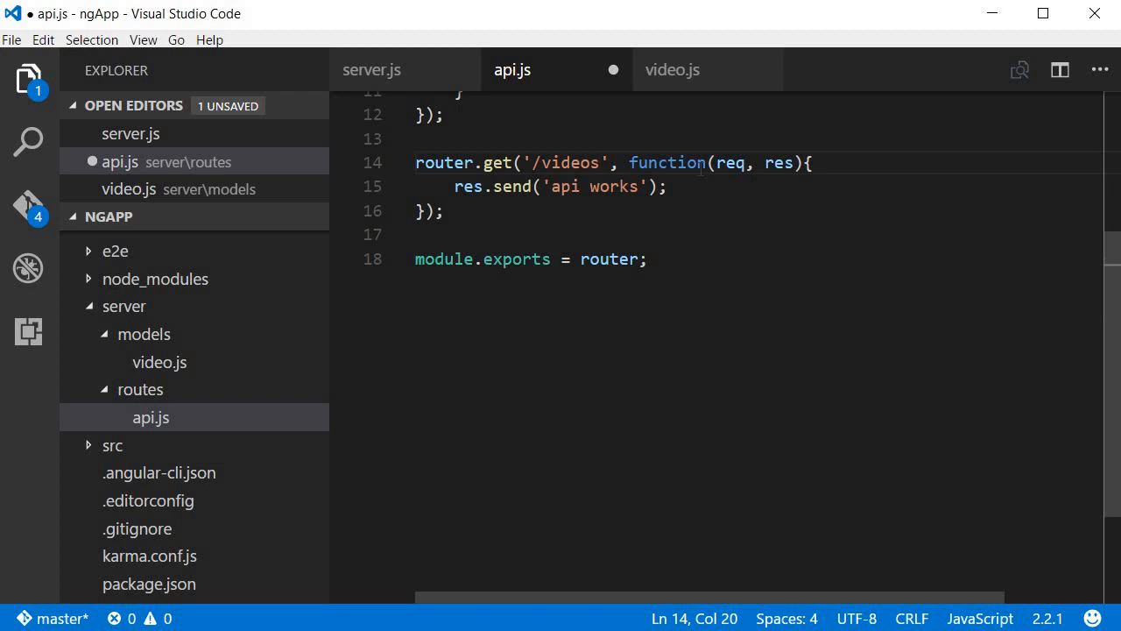
left_click(456, 186)
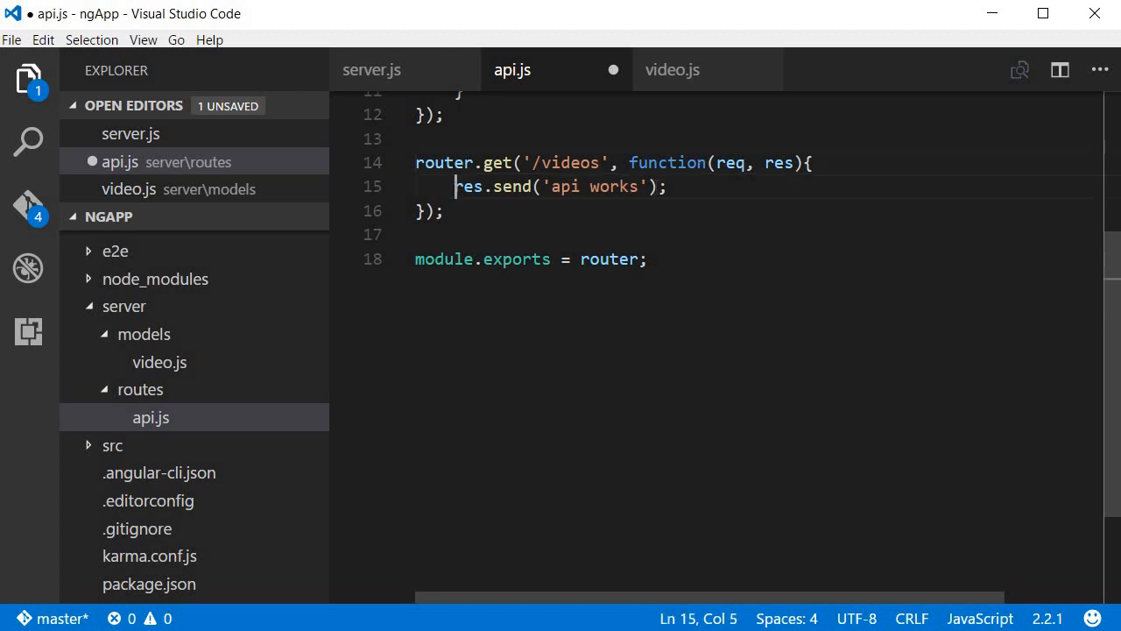
- Replace res.send with console.log('Get request for all videos'); and begin the Video query
type("c")
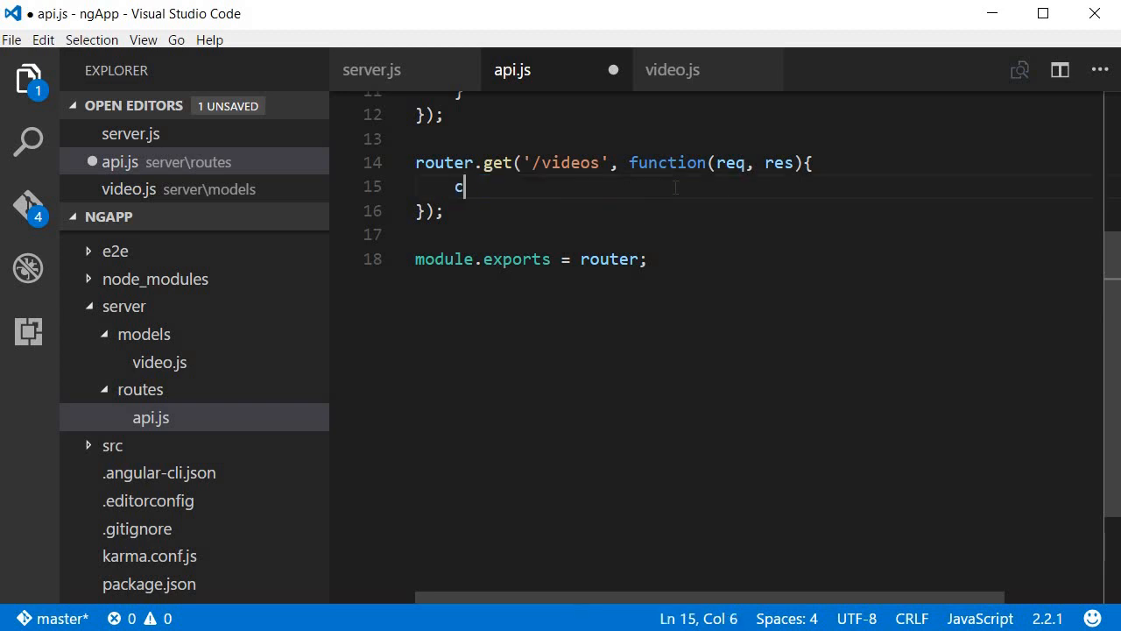
type("onsole.log(")
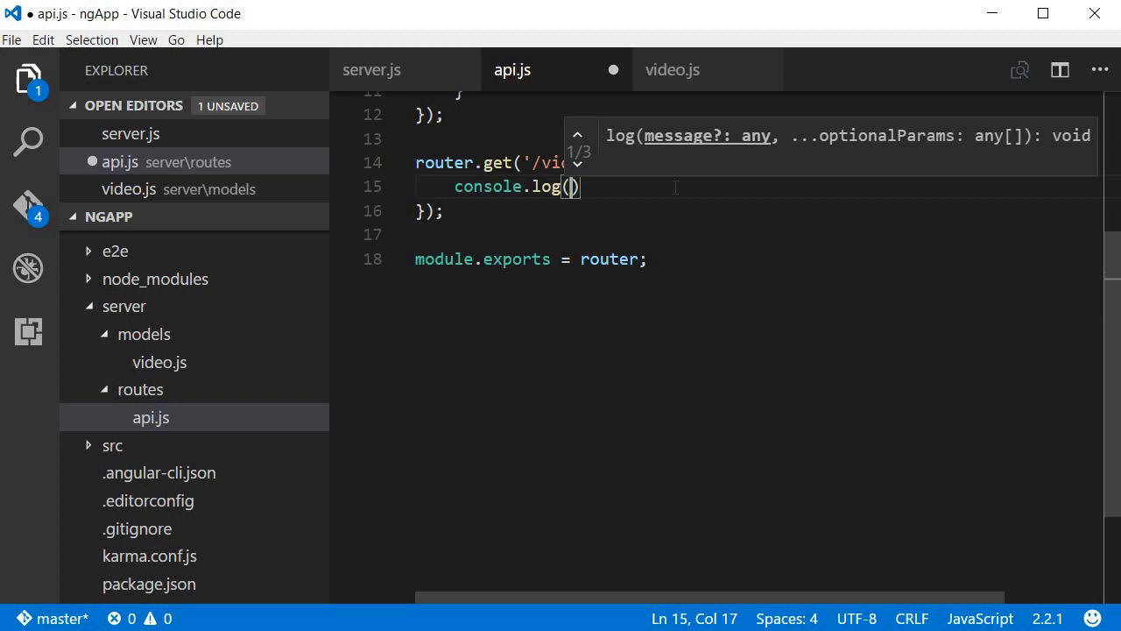
type("'G")
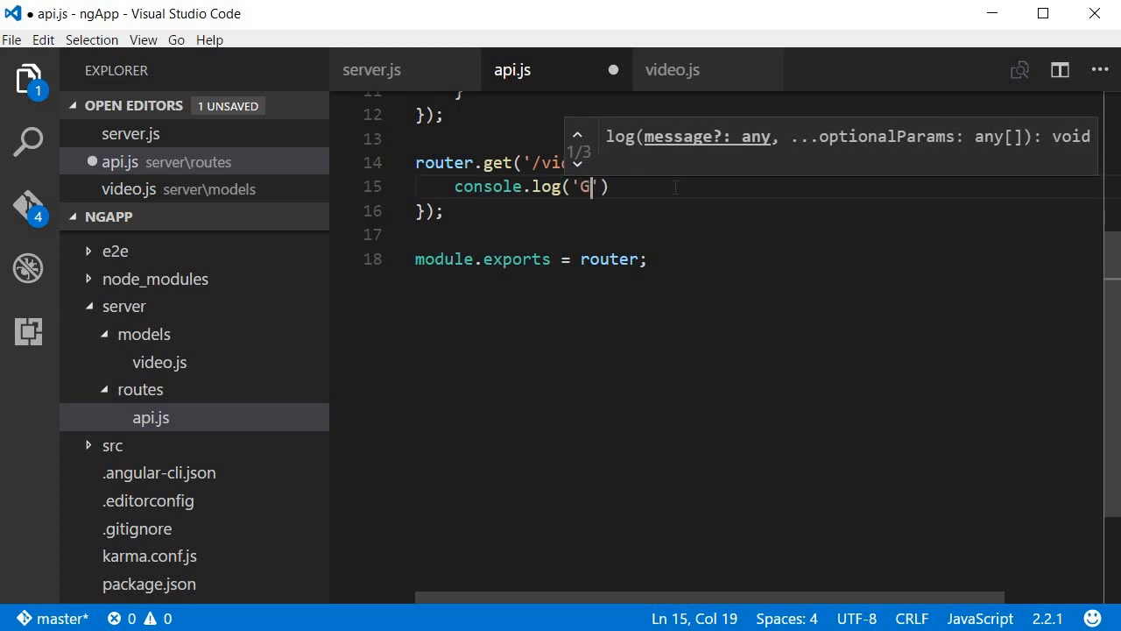
type("et request")
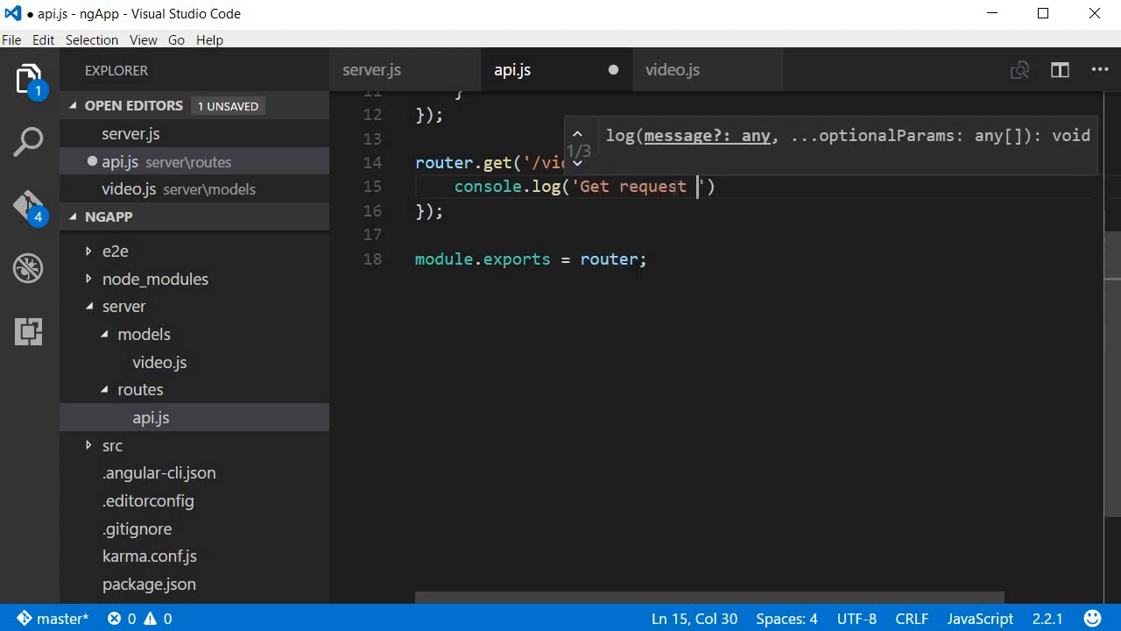
type("for all videos")
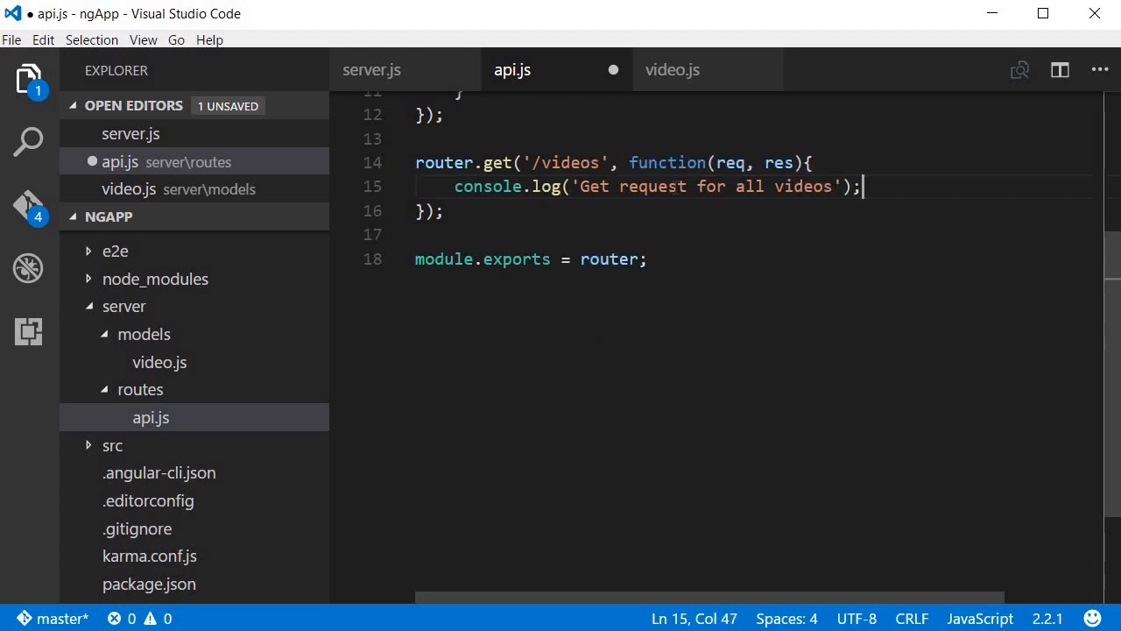
type("Video")
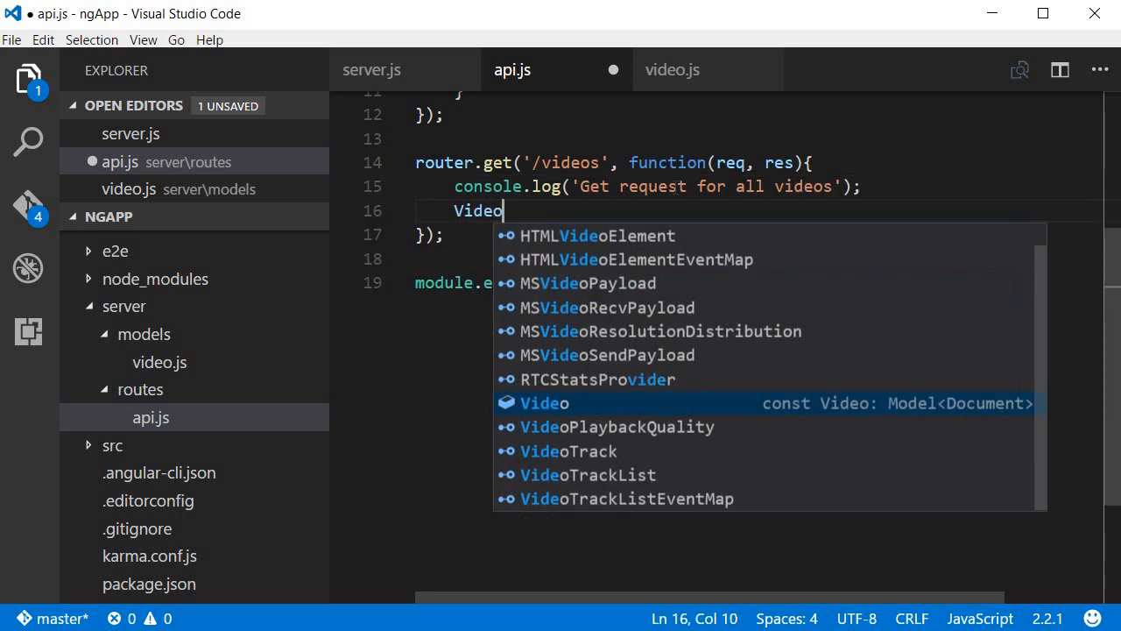
- Call Video.find({}) on the Video line of the route
scroll("up", 3)
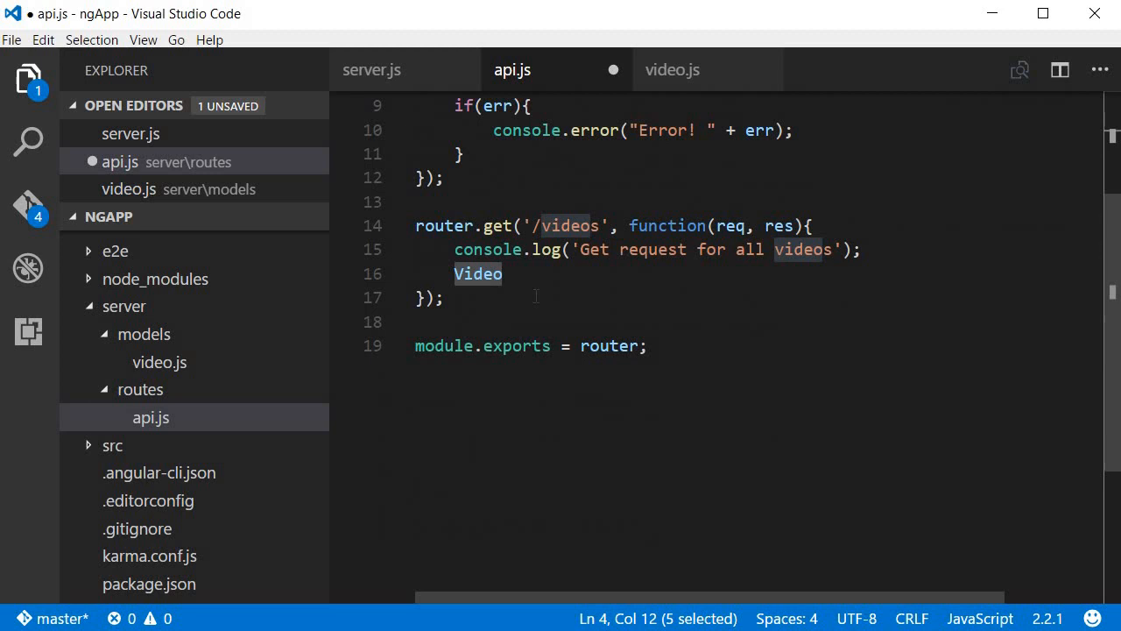
left_click(501, 273)
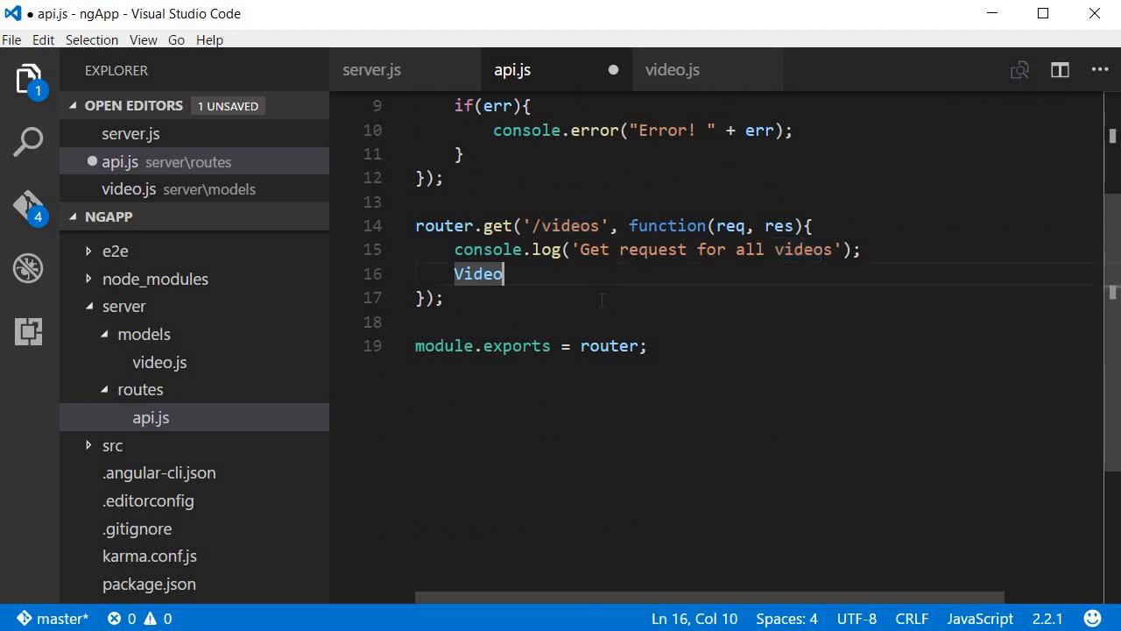
type(".find(")
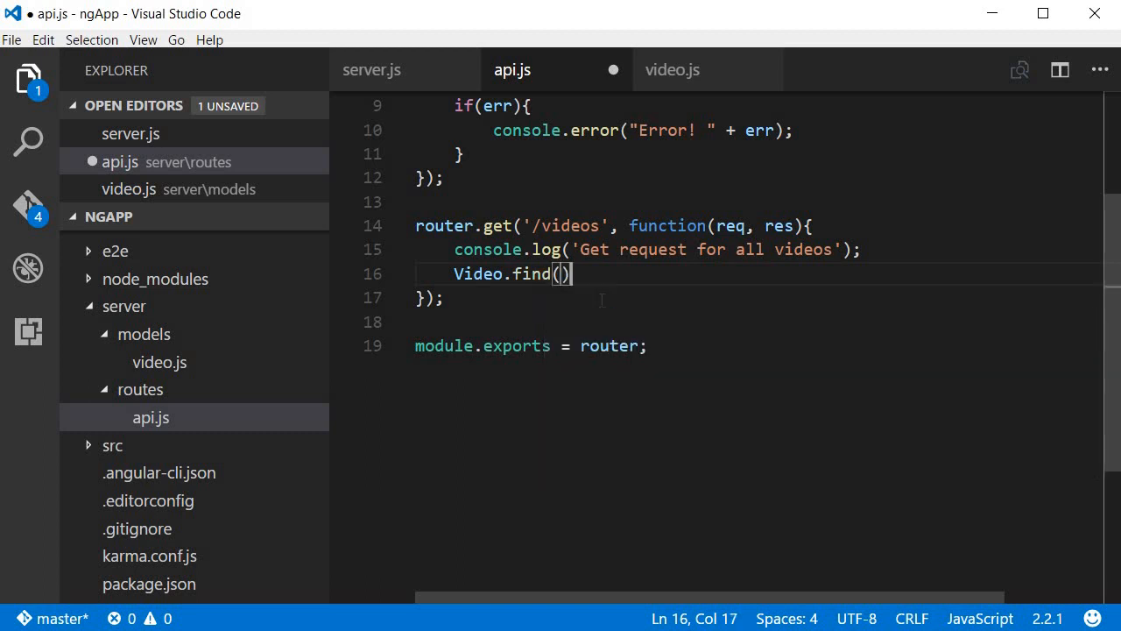
type("{}")
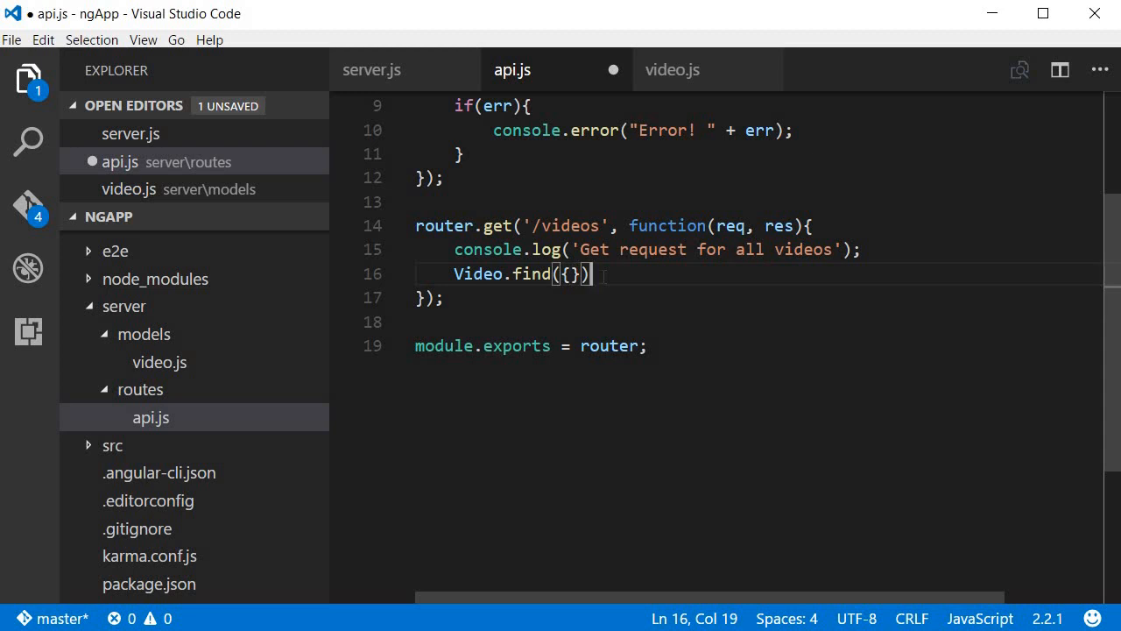
key("Enter")
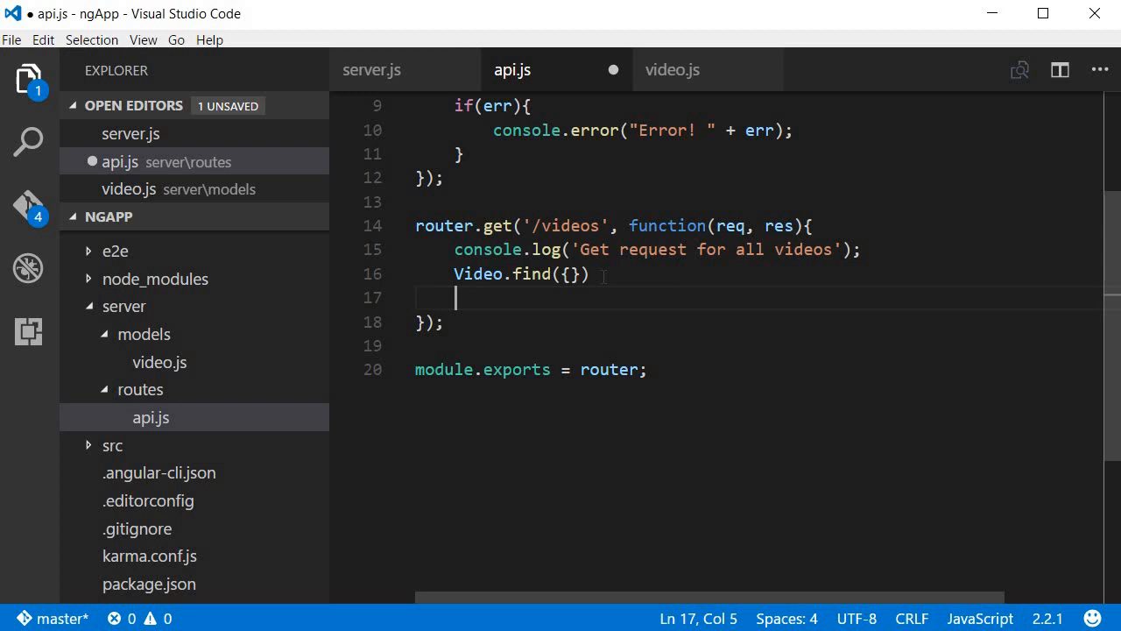
- Chain .exec(function(err, videos){}) onto the find query
type(".exe")
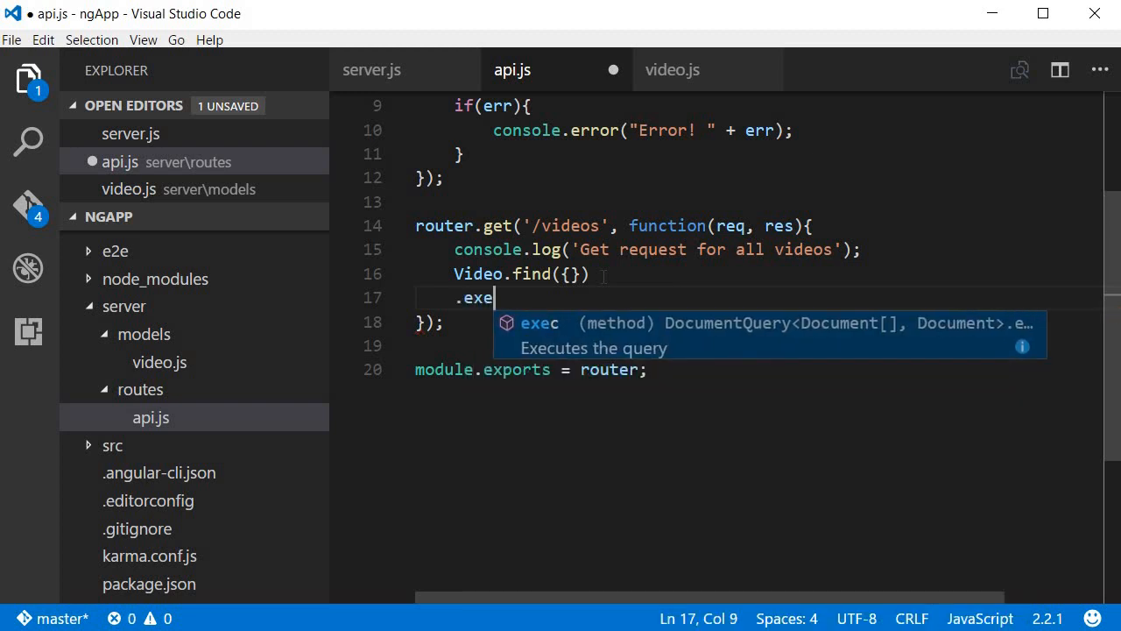
type("c")
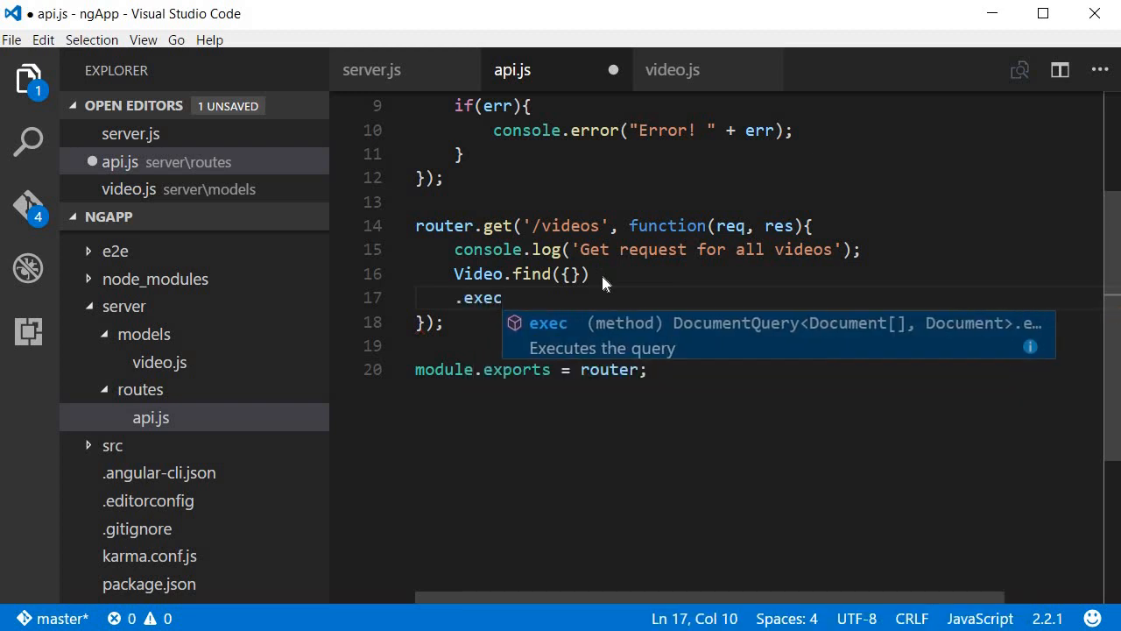
type("(function")
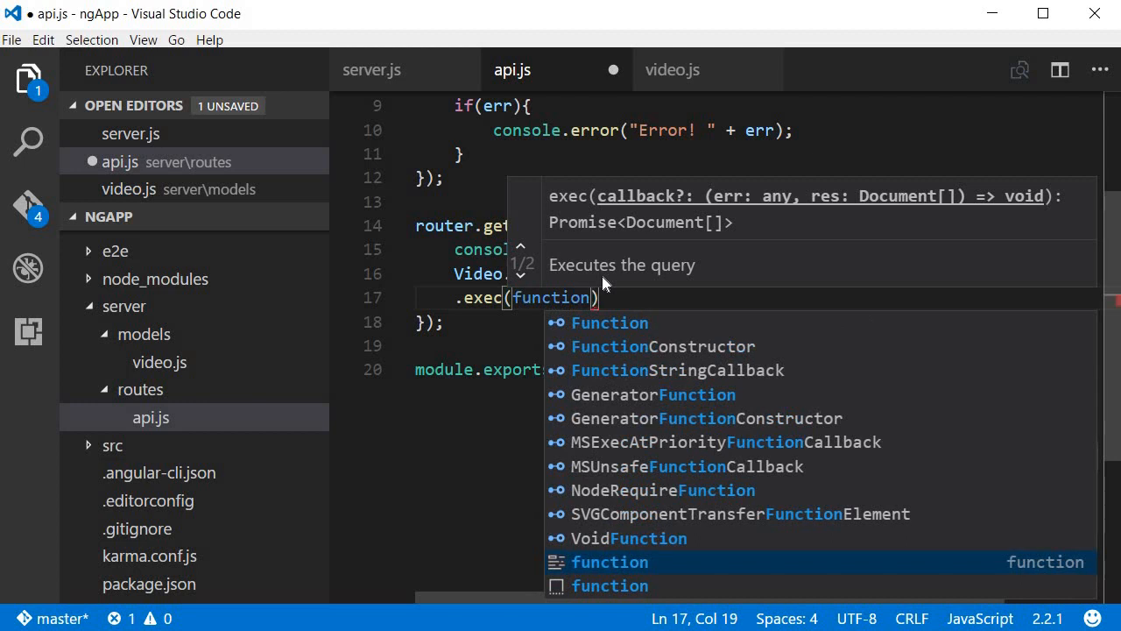
type("err")
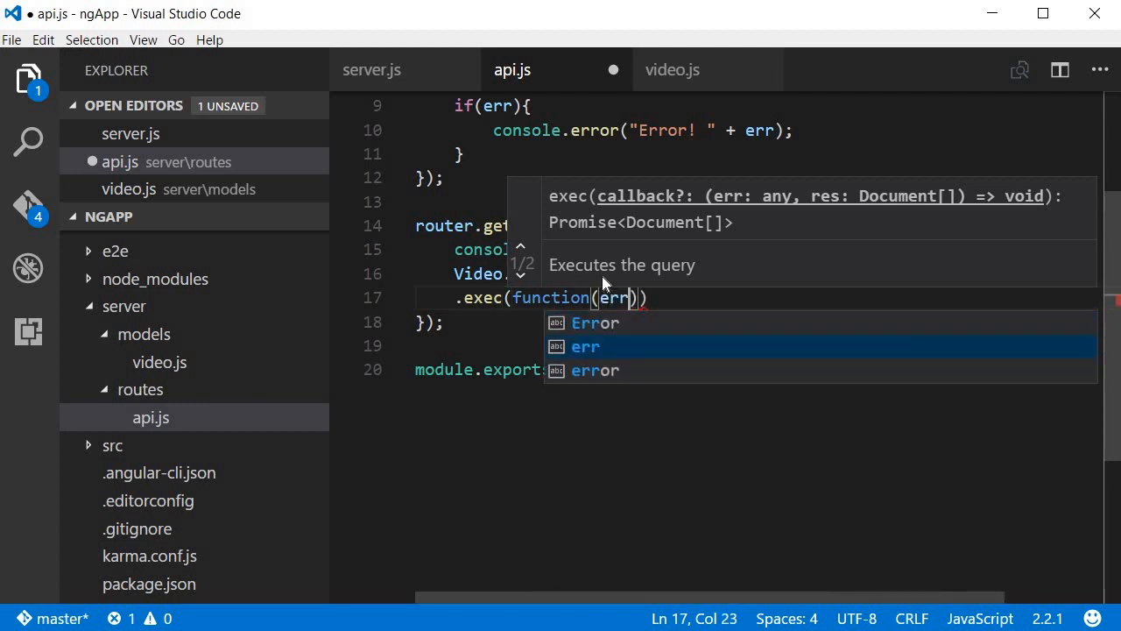
type(", videos")
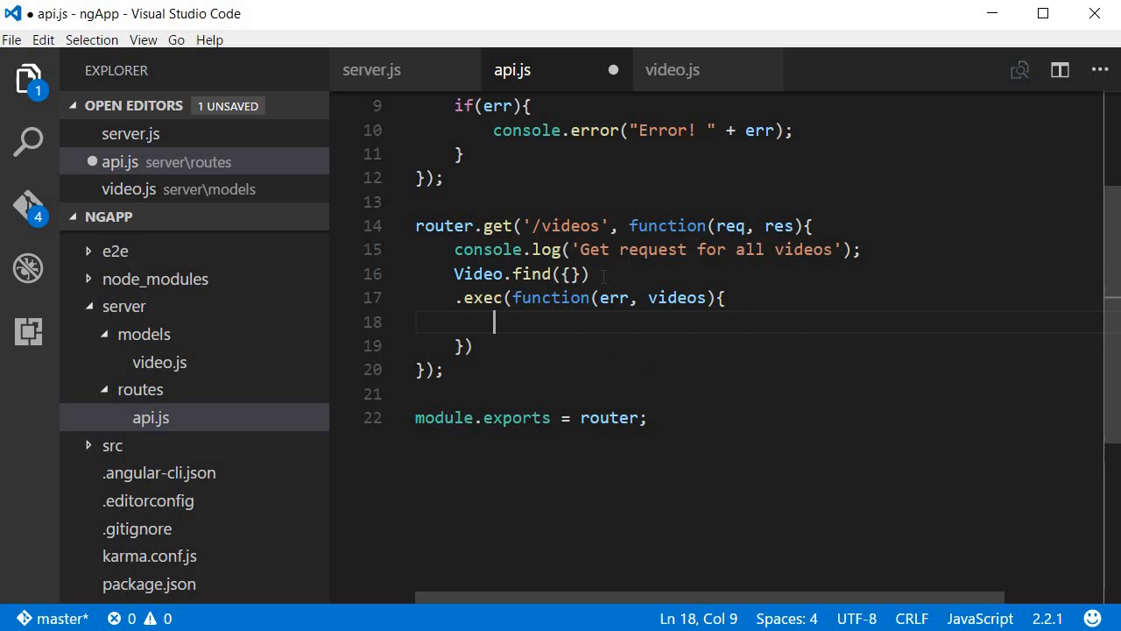
- Add if (err){ console.log("Error retrieving videos"); } inside the exec callback
type("if")
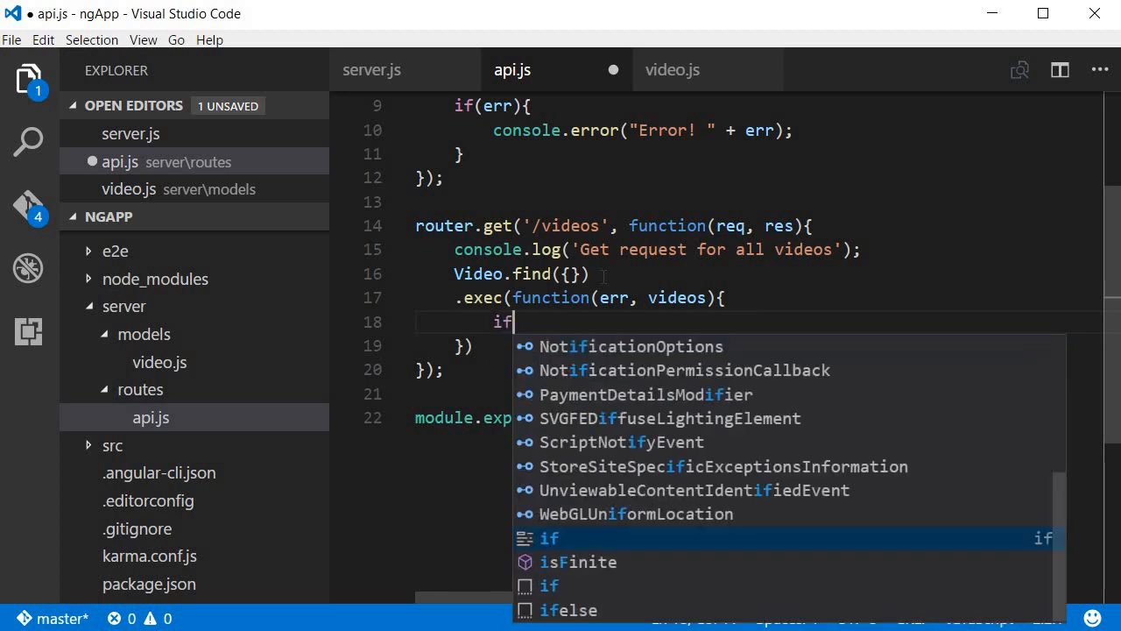
type("(err")
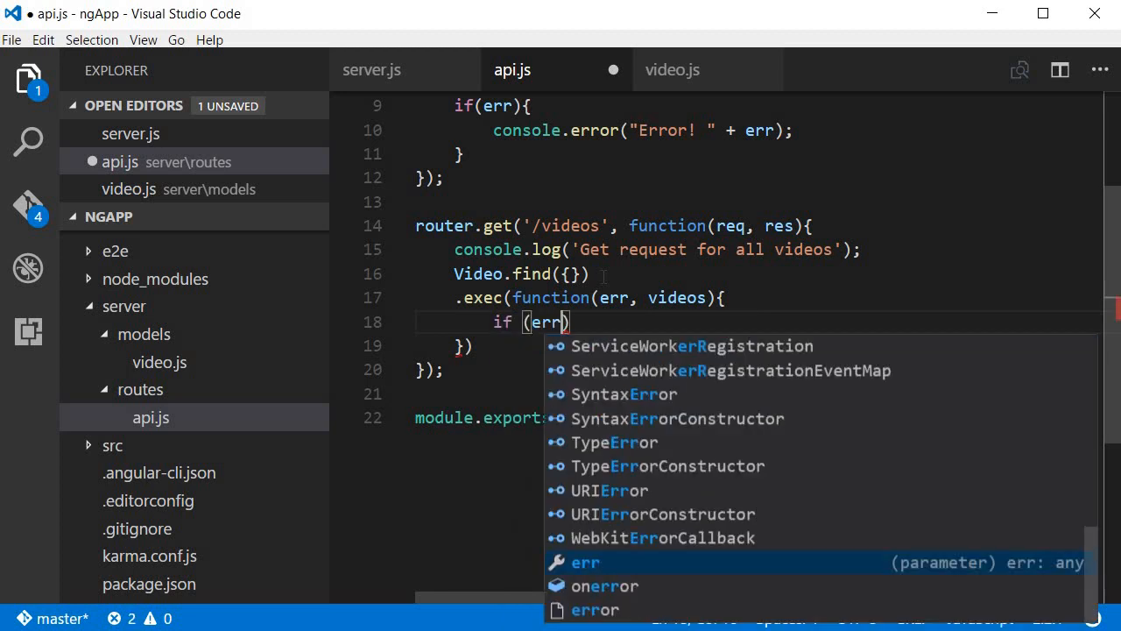
key("Escape")
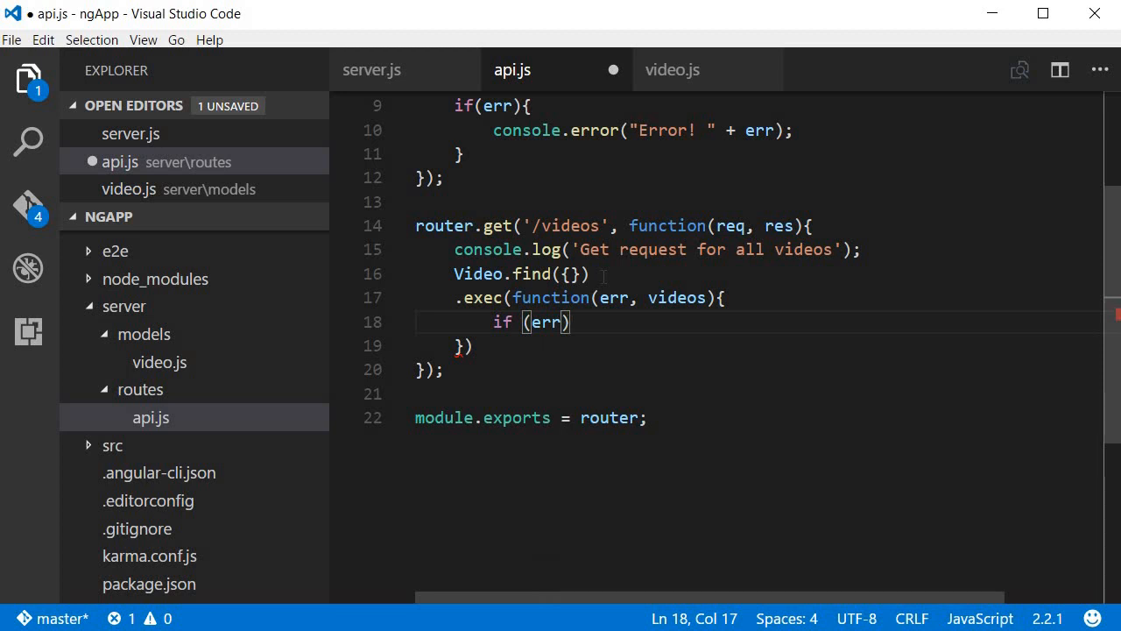
type("{")
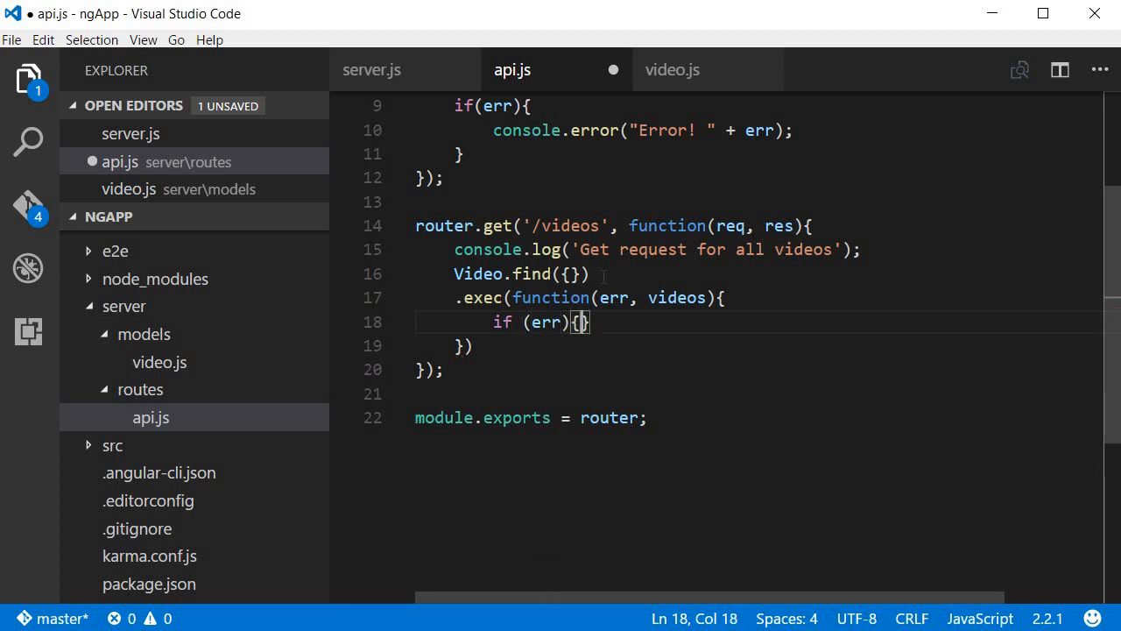
type("console.log(")
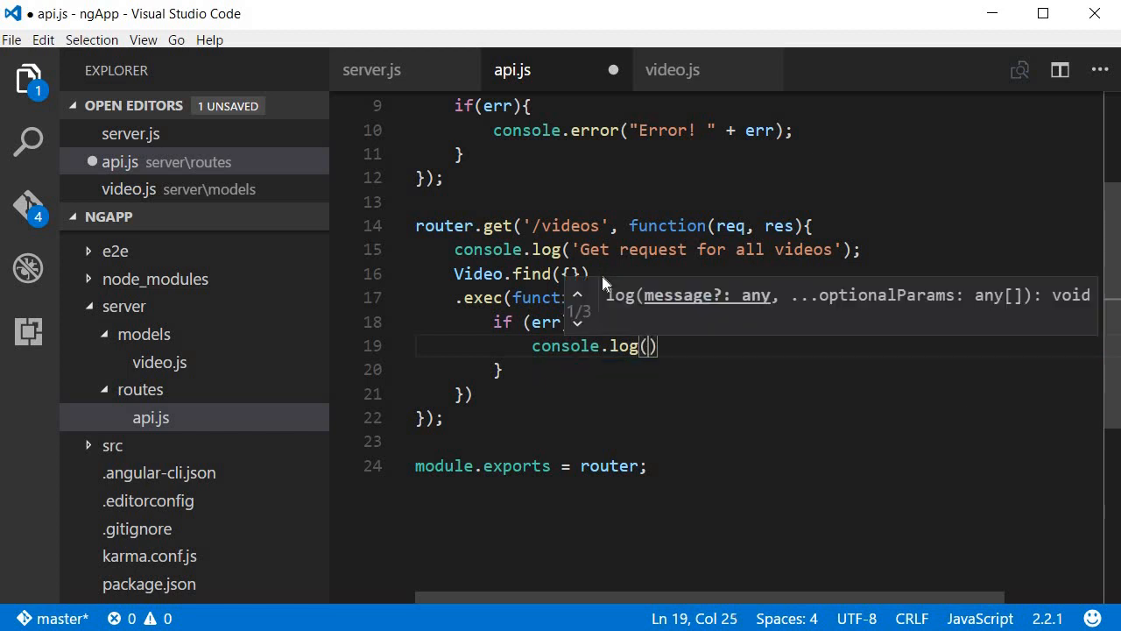
type("\"Error r\"")
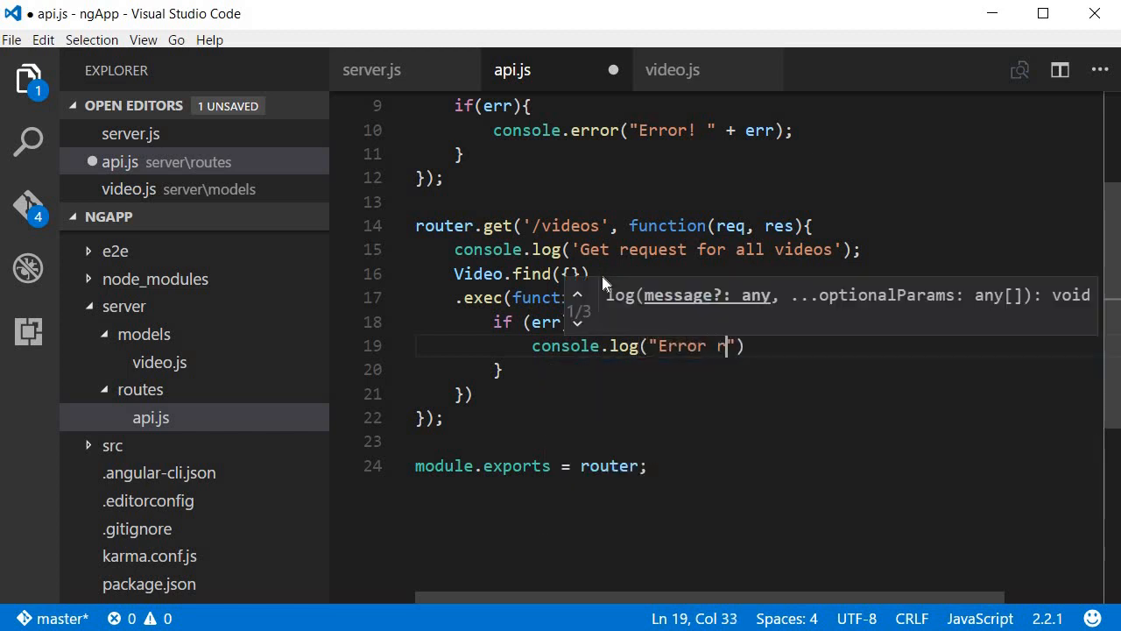
type("etrieving")
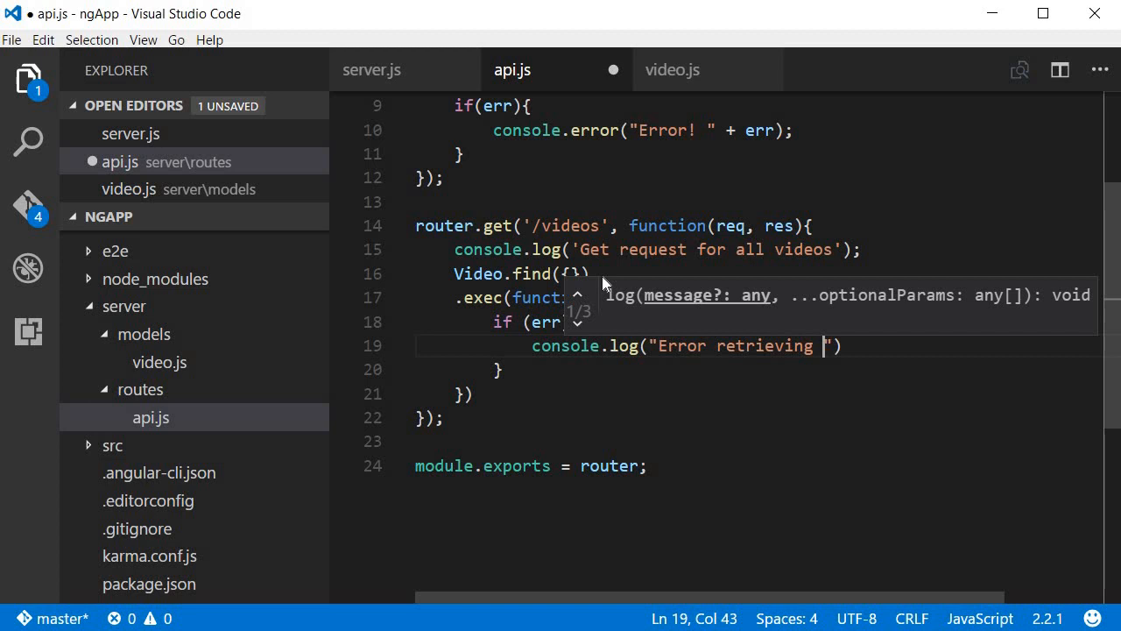
type("videos")
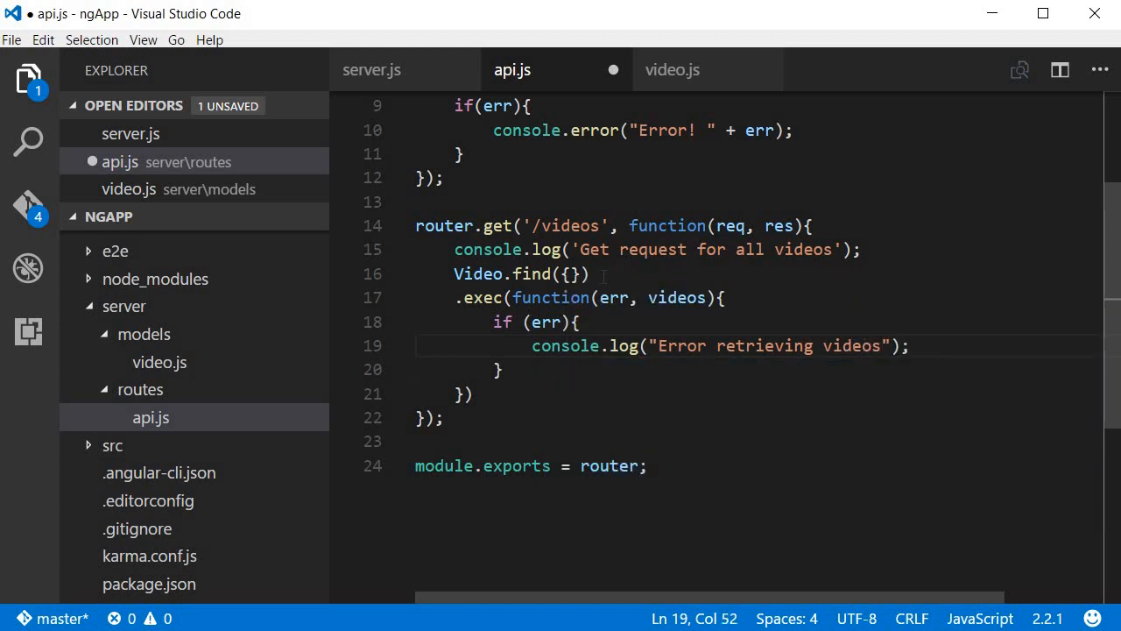
- Add else { res.json(videos); } with a closing semicolon to return the videos
type("else")
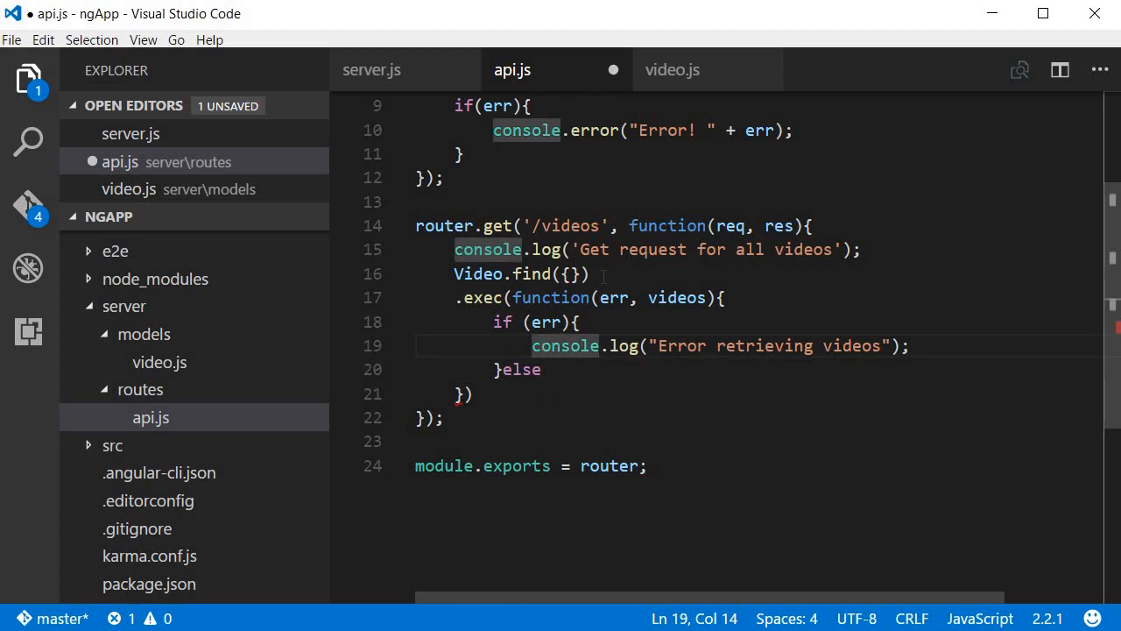
type("c")
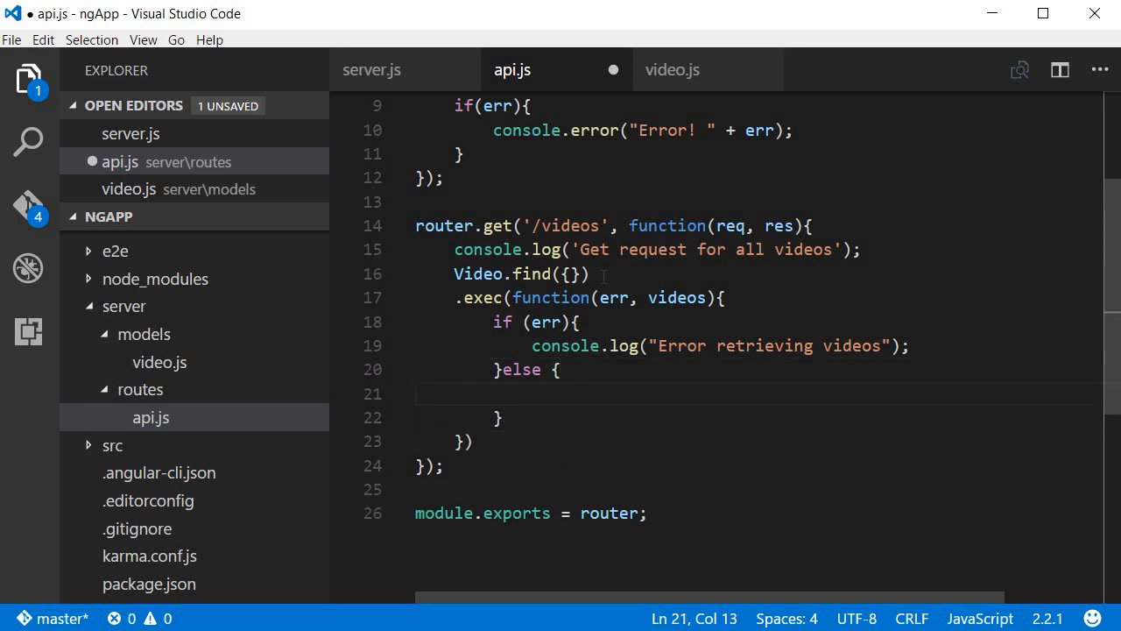
type("res.")
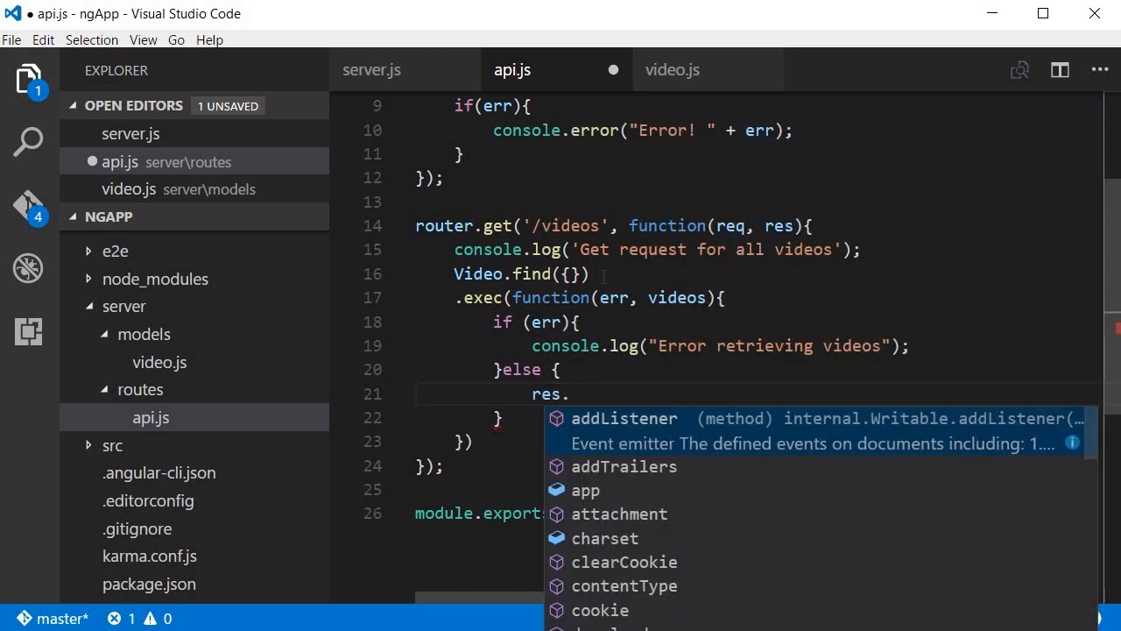
type("json")
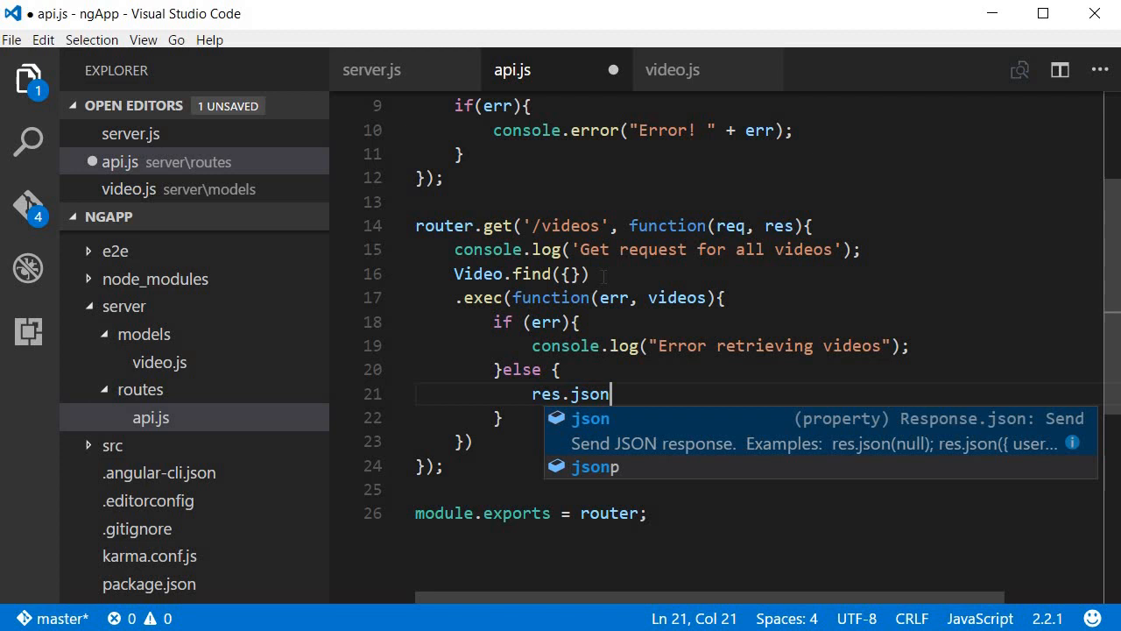
type("(videos)")
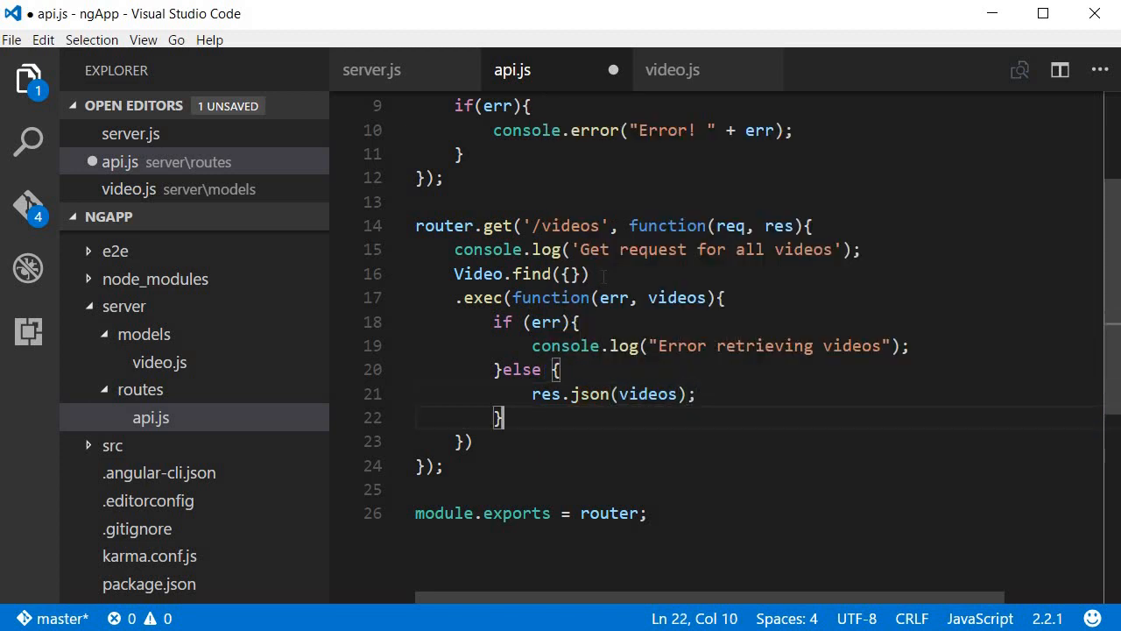
type(";")
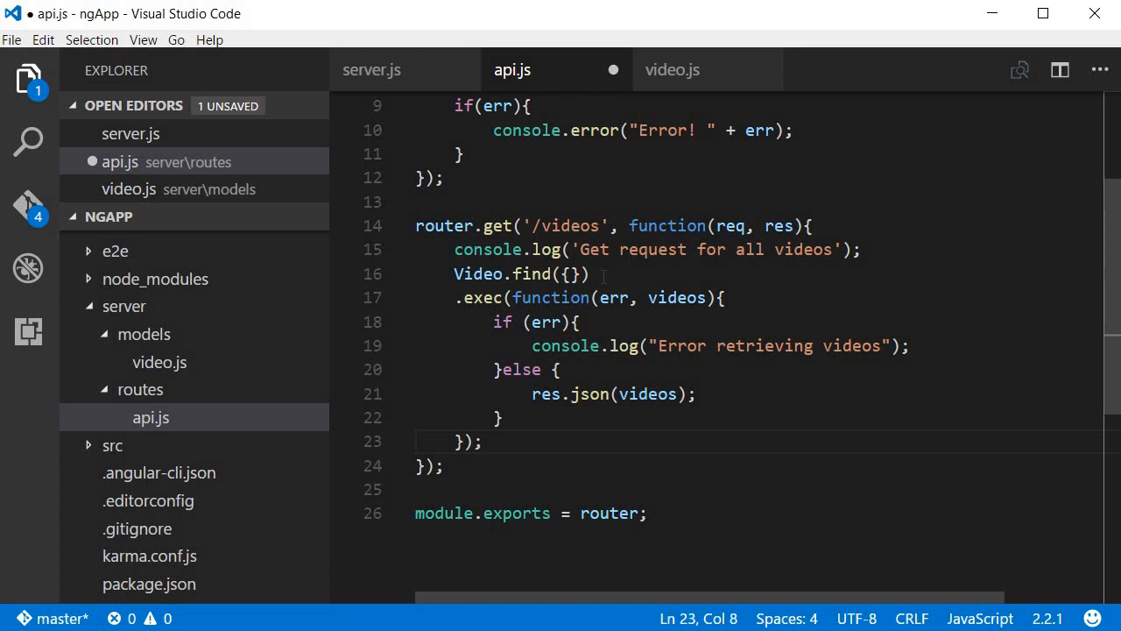
mouse_move(602, 277)
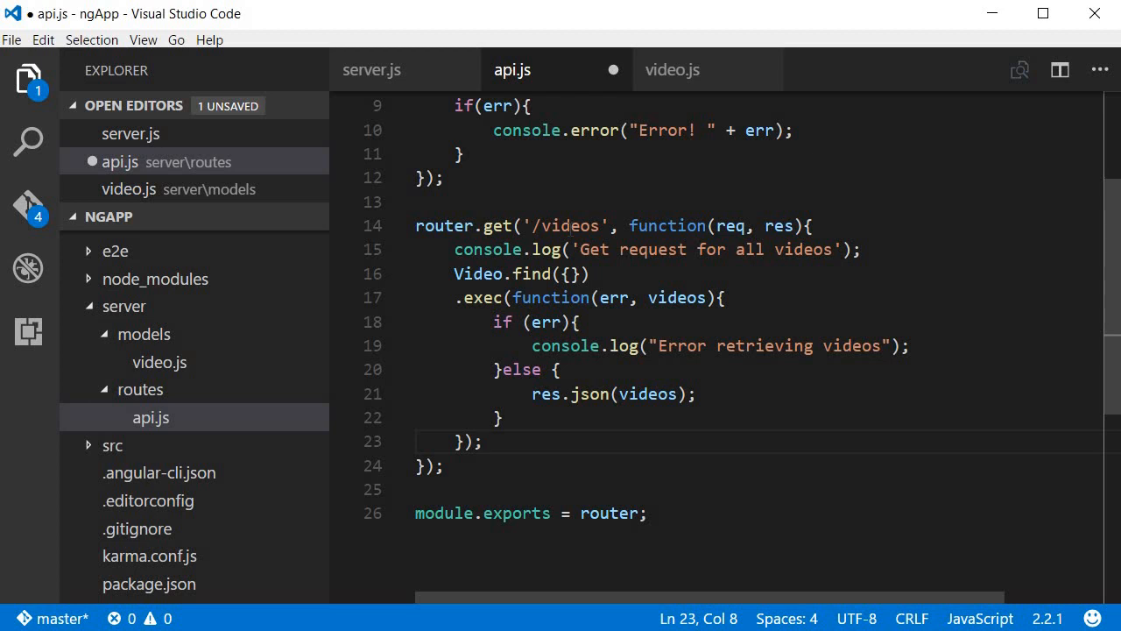
mouse_move(778, 226)
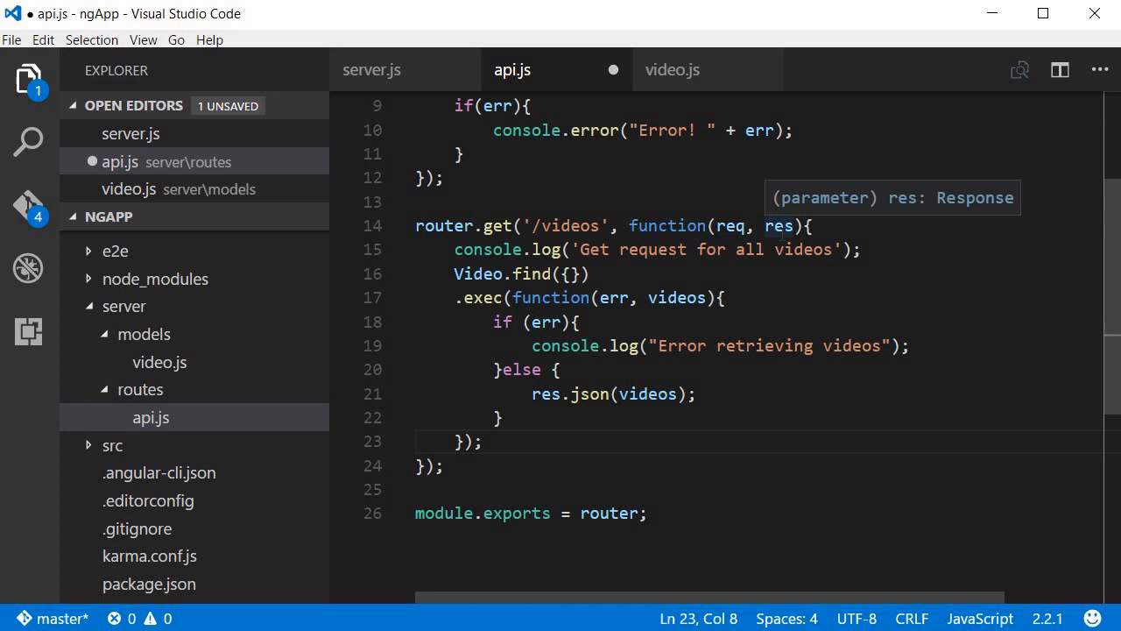
left_click(480, 273)
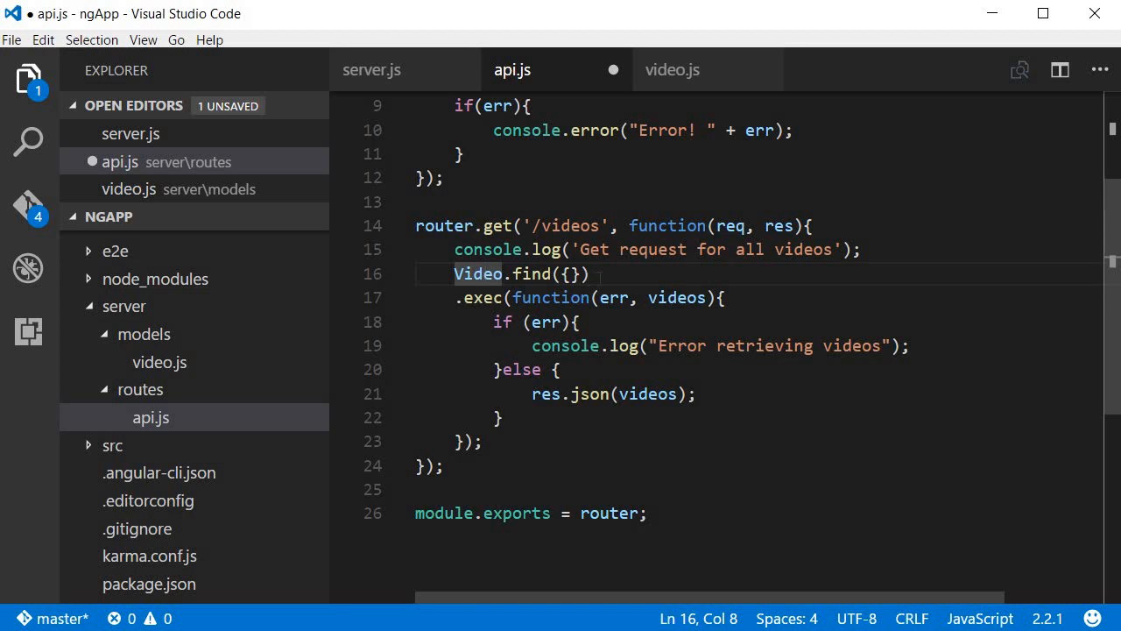
left_click(484, 298)
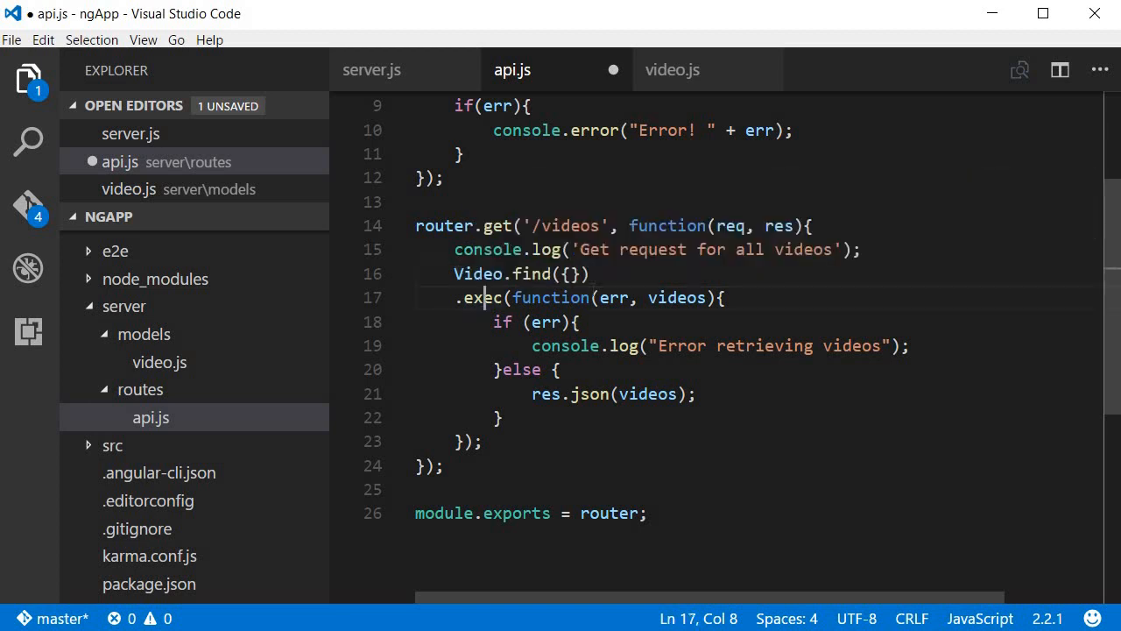
mouse_move(614, 298)
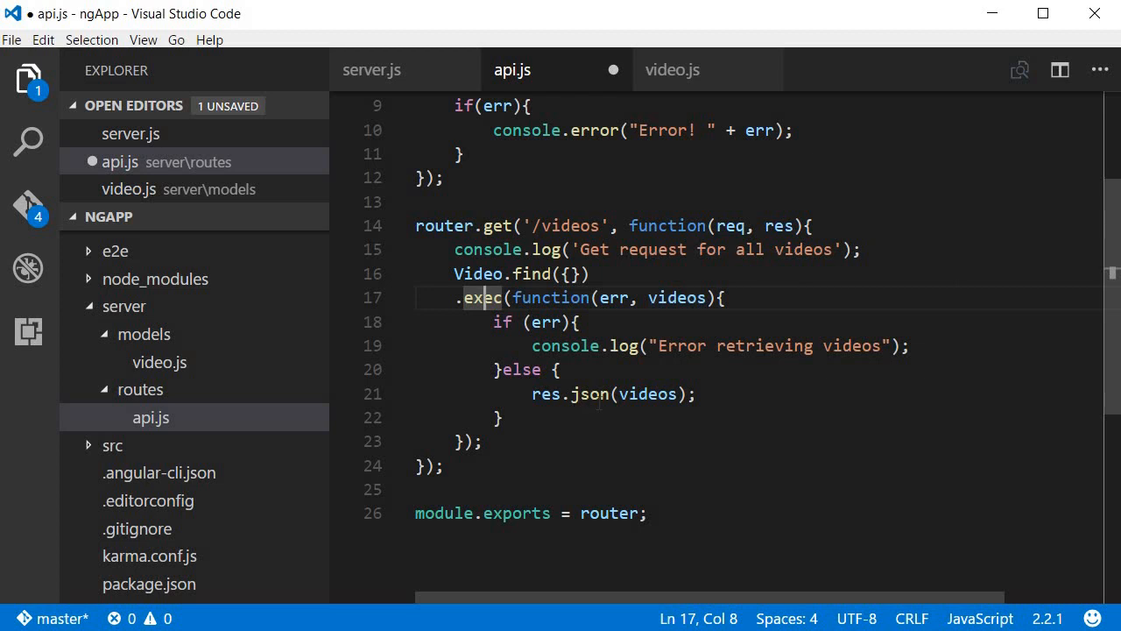
mouse_move(585, 393)
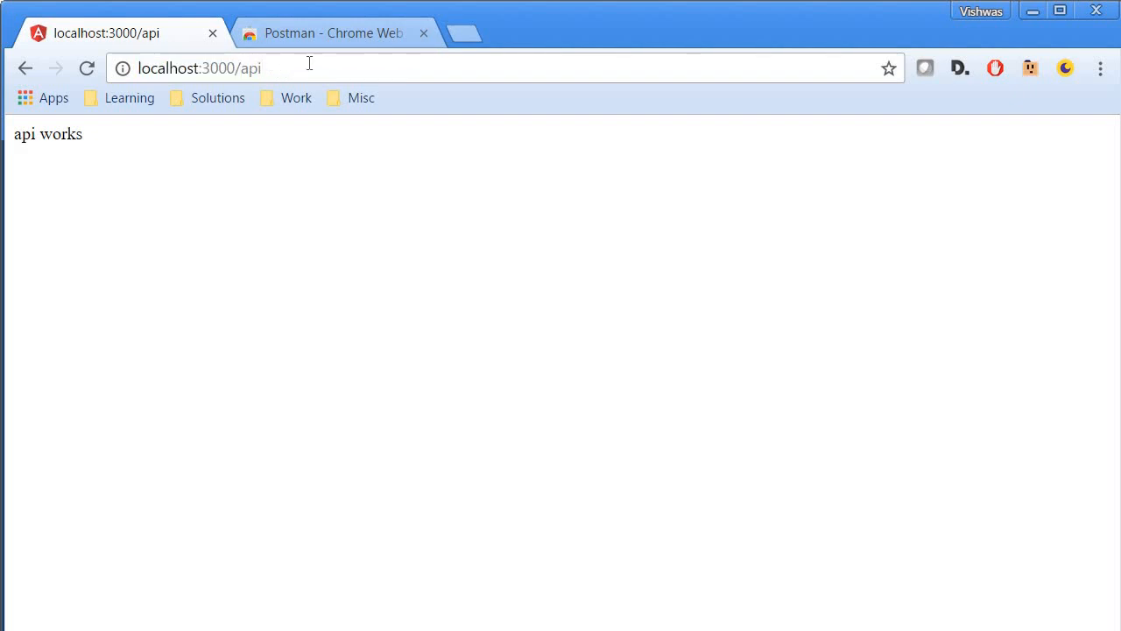
- Restart the server with node server in Git Bash and head to /videos
type("/videos")
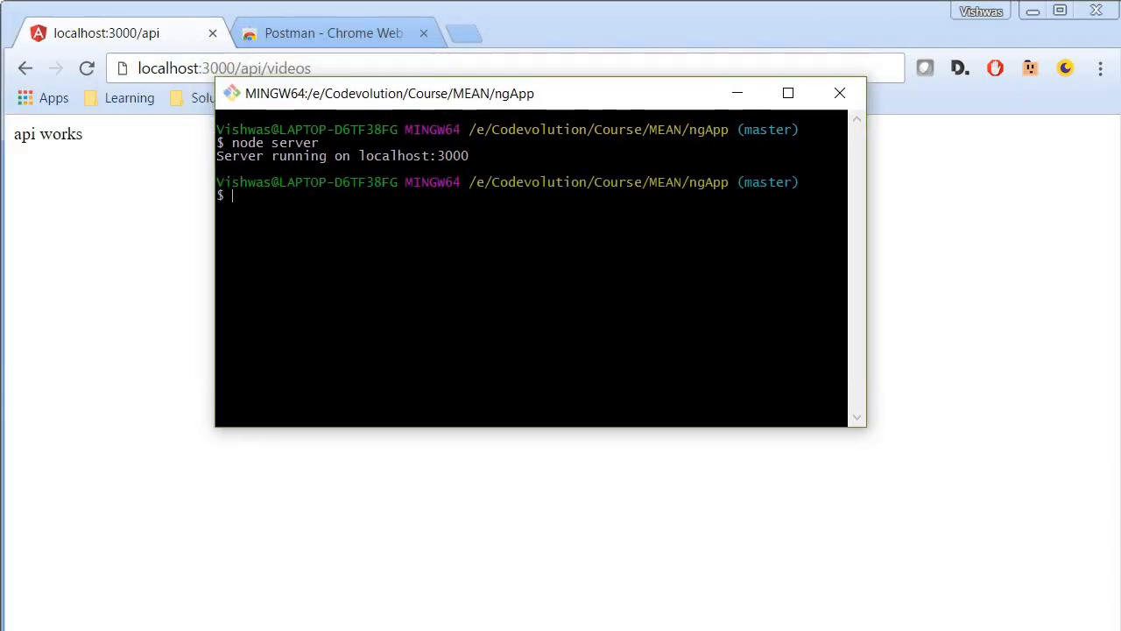
type("noed s")
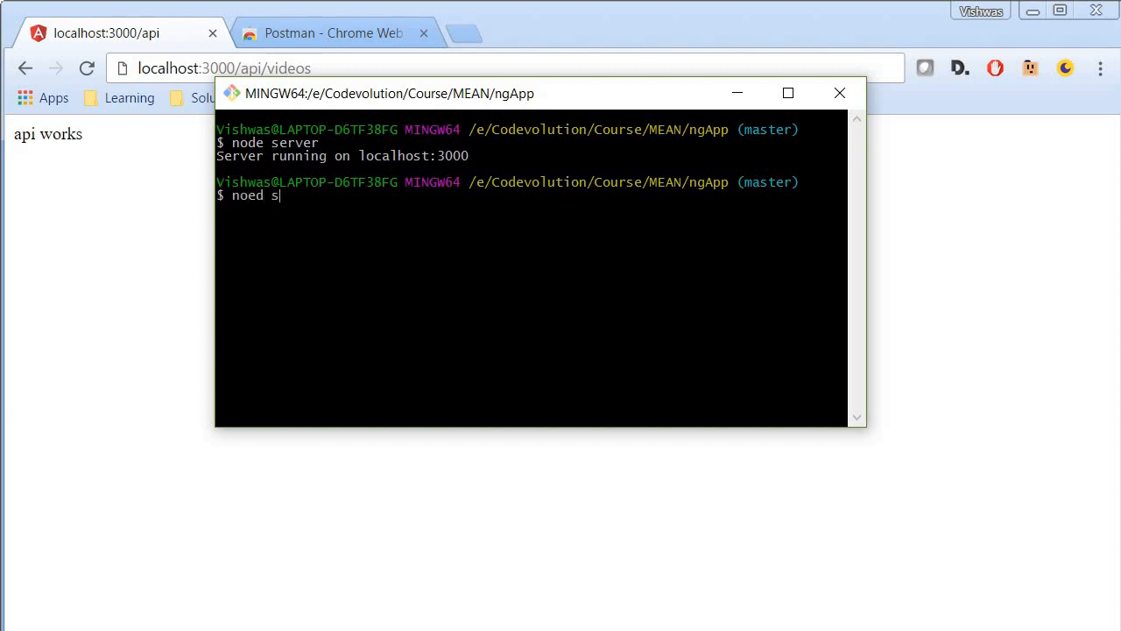
type("node ser")
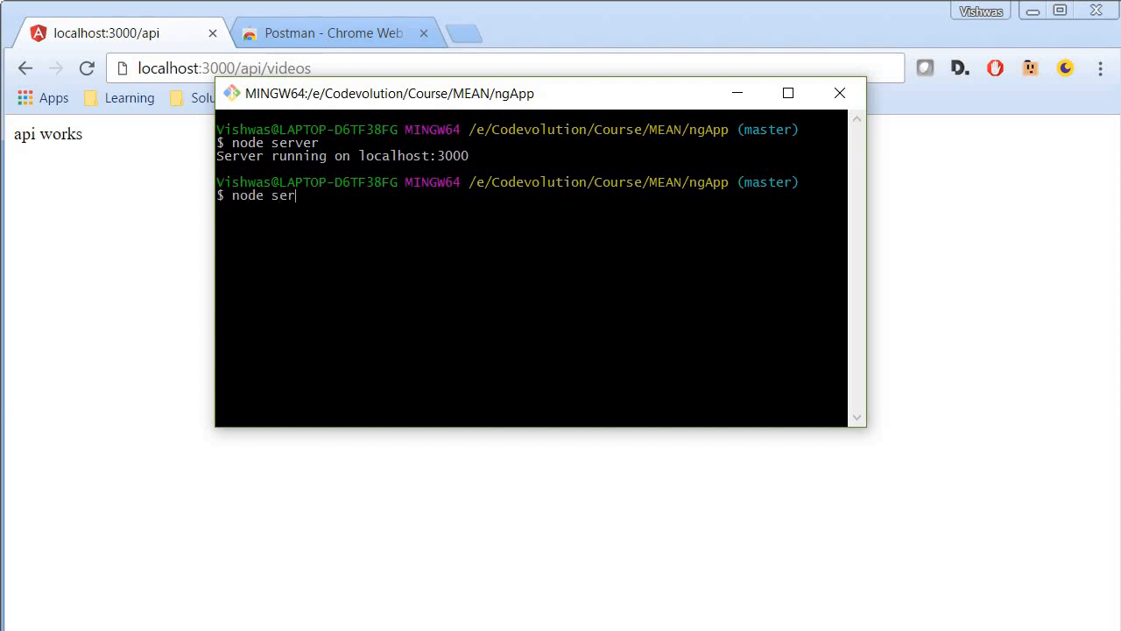
key("Return")
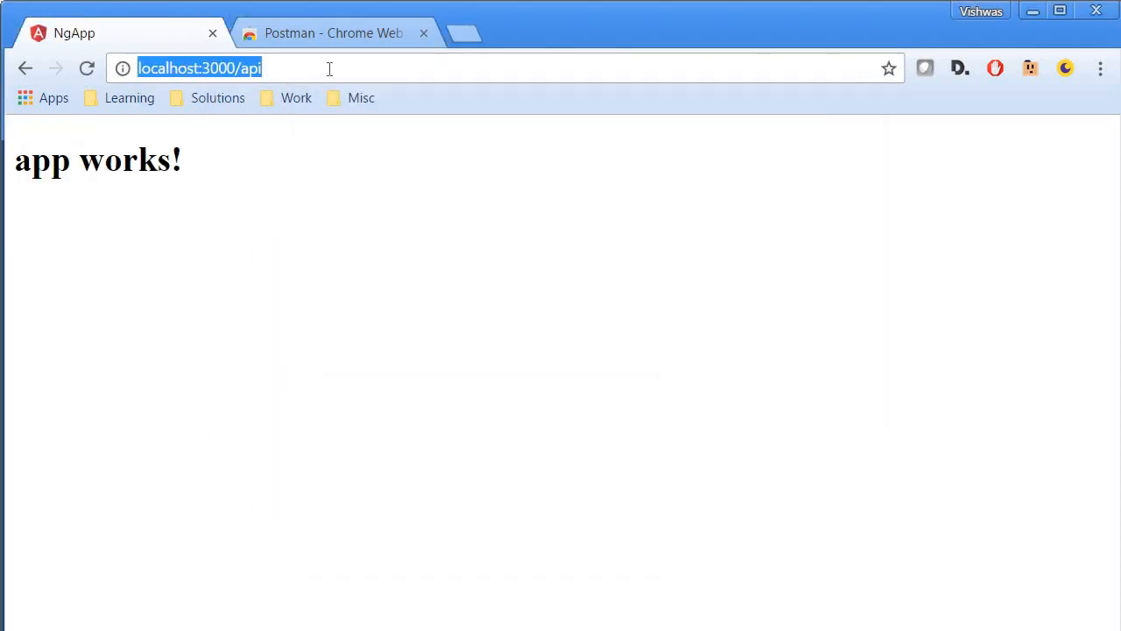
type("/videos")
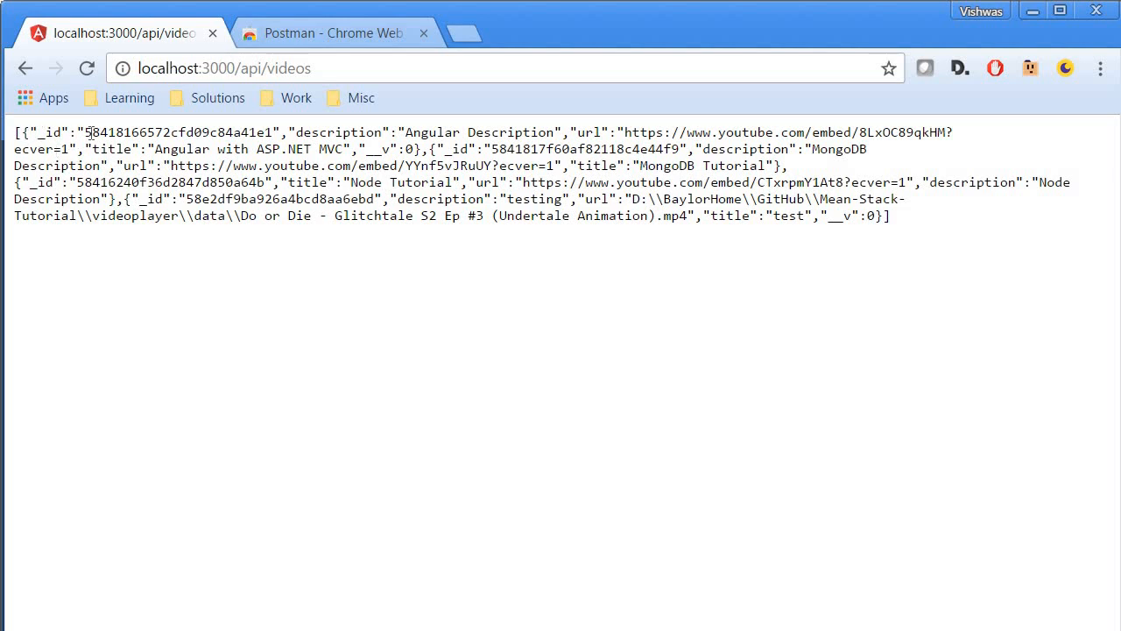
- Check the first video's title in the JSON from localhost:3000/api/videos, then return to the editor
left_click_drag(35, 133, 280, 133)
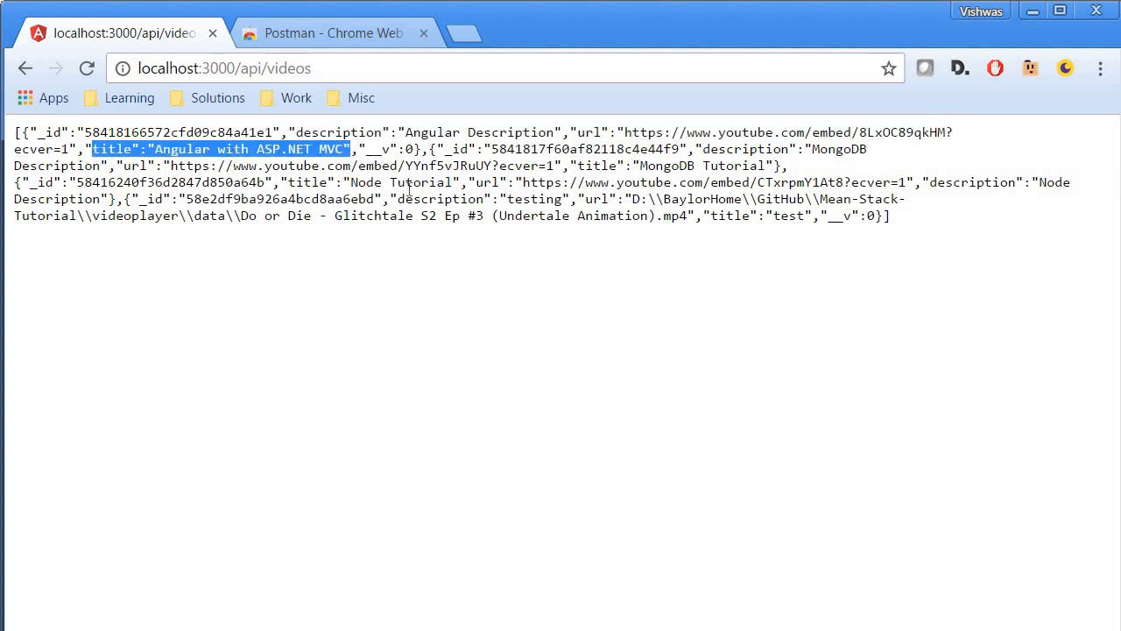
mouse_move(318, 178)
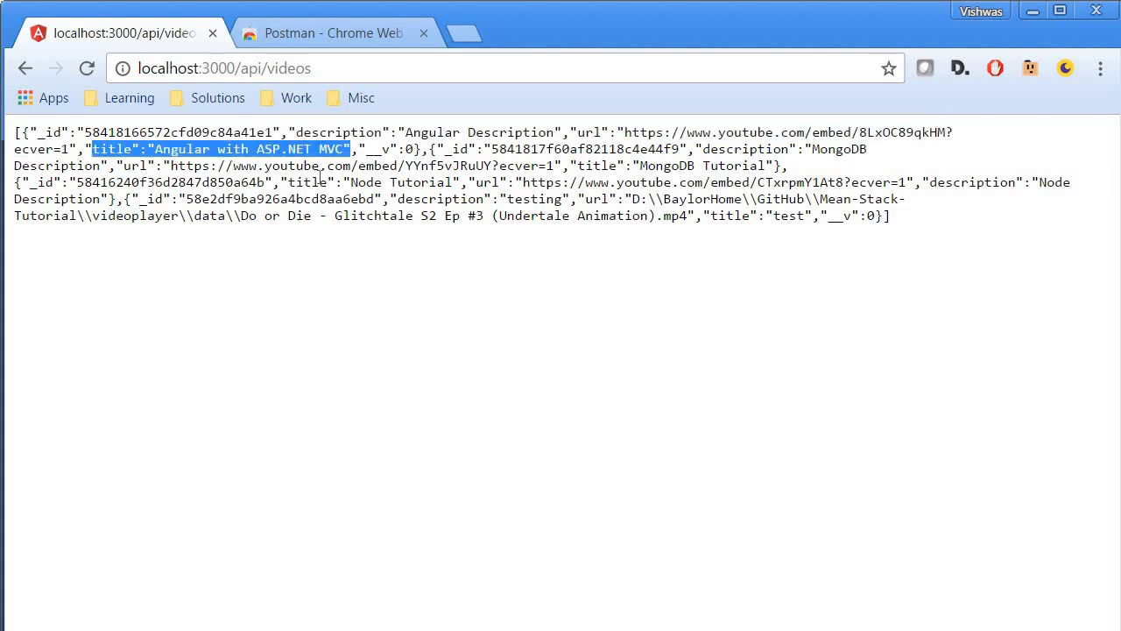
mouse_move(371, 253)
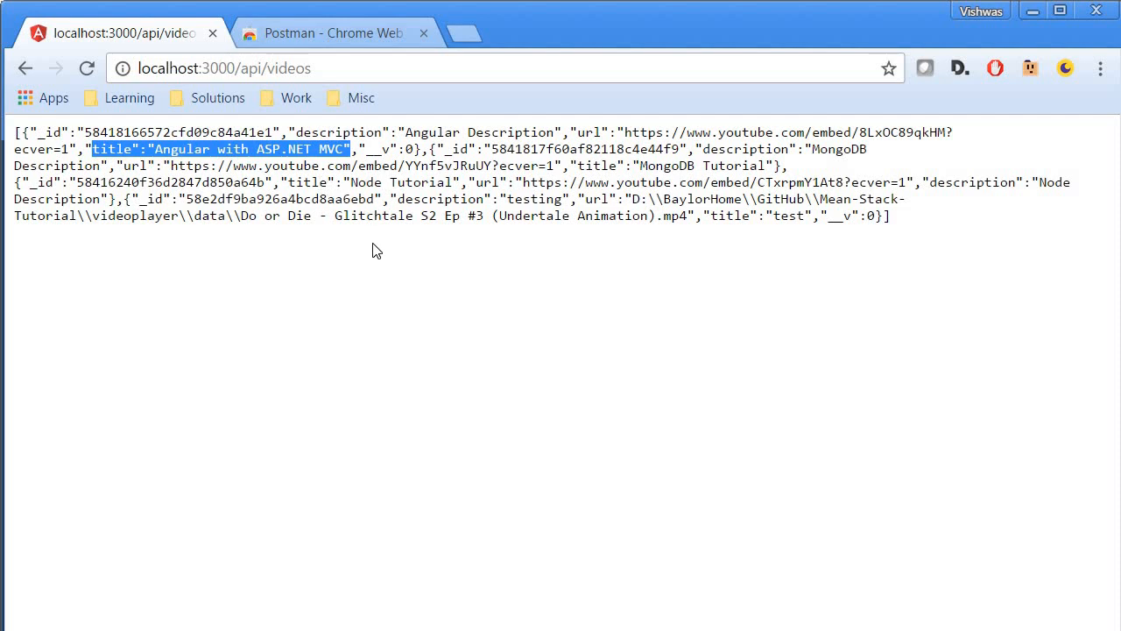
mouse_move(390, 264)
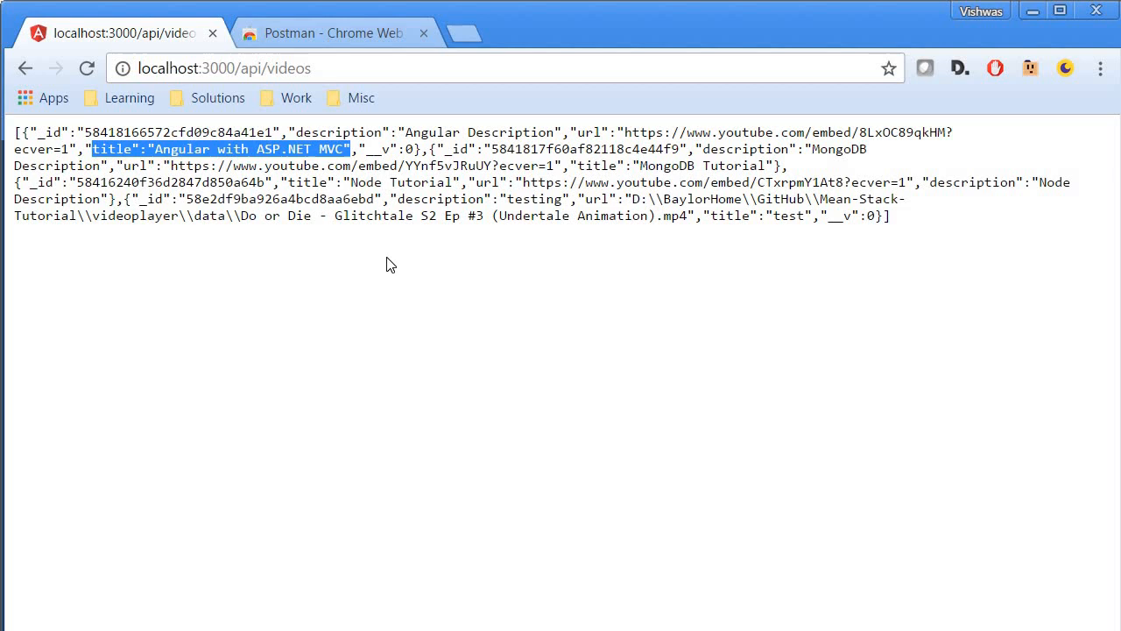
mouse_move(450, 310)
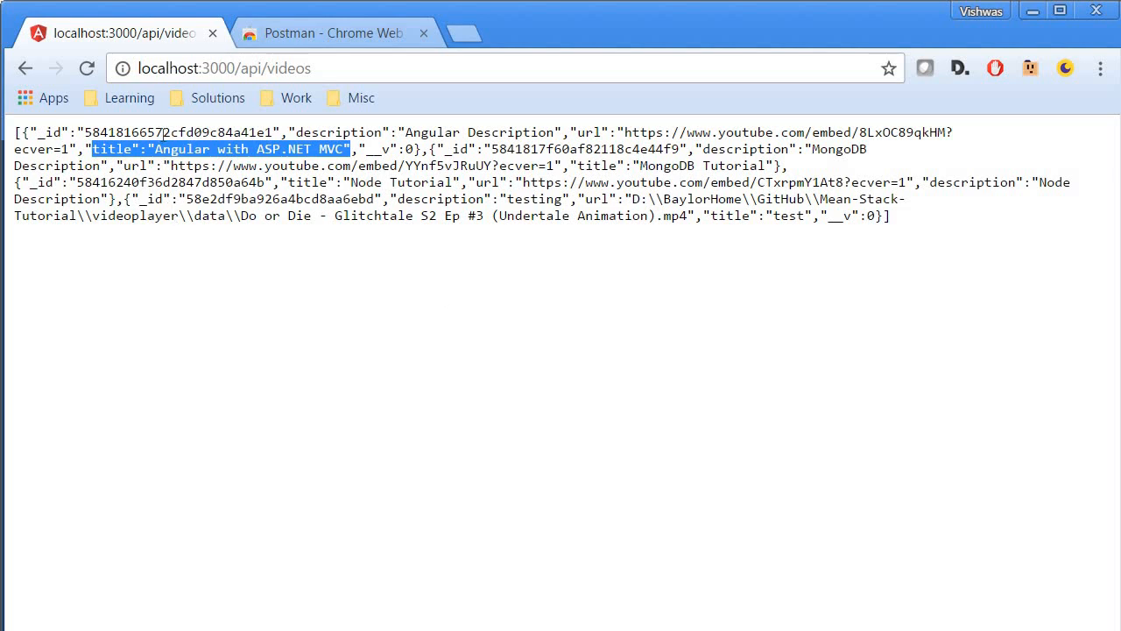
left_click(469, 529)
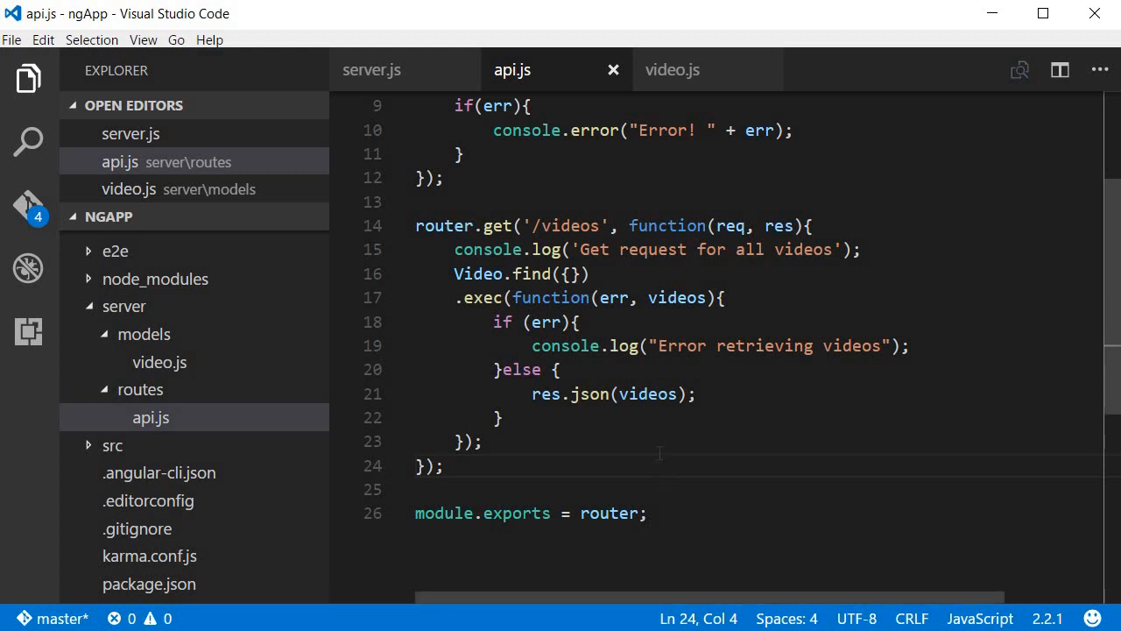
- Start a copy of the router.get('/videos') block below the original
type("rout")
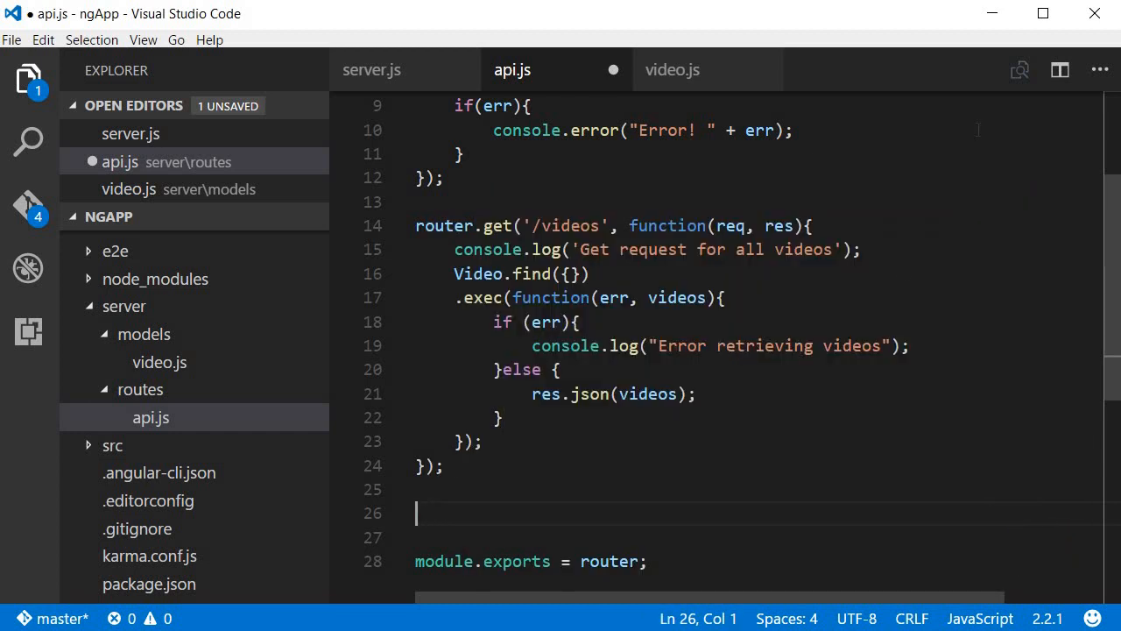
mouse_move(403, 362)
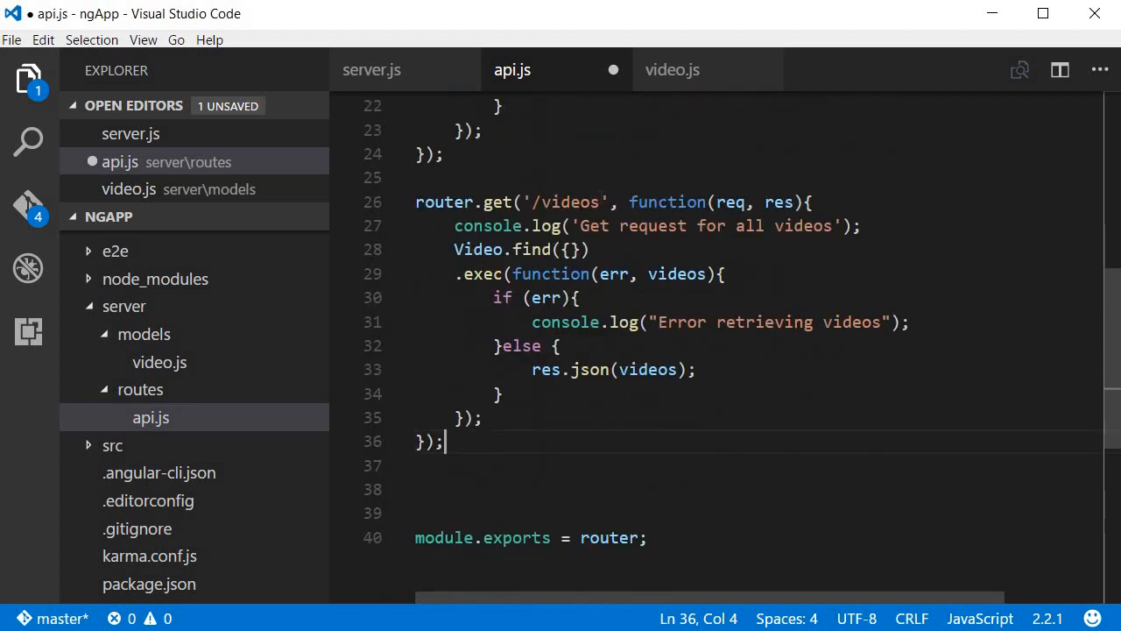
left_click(599, 201)
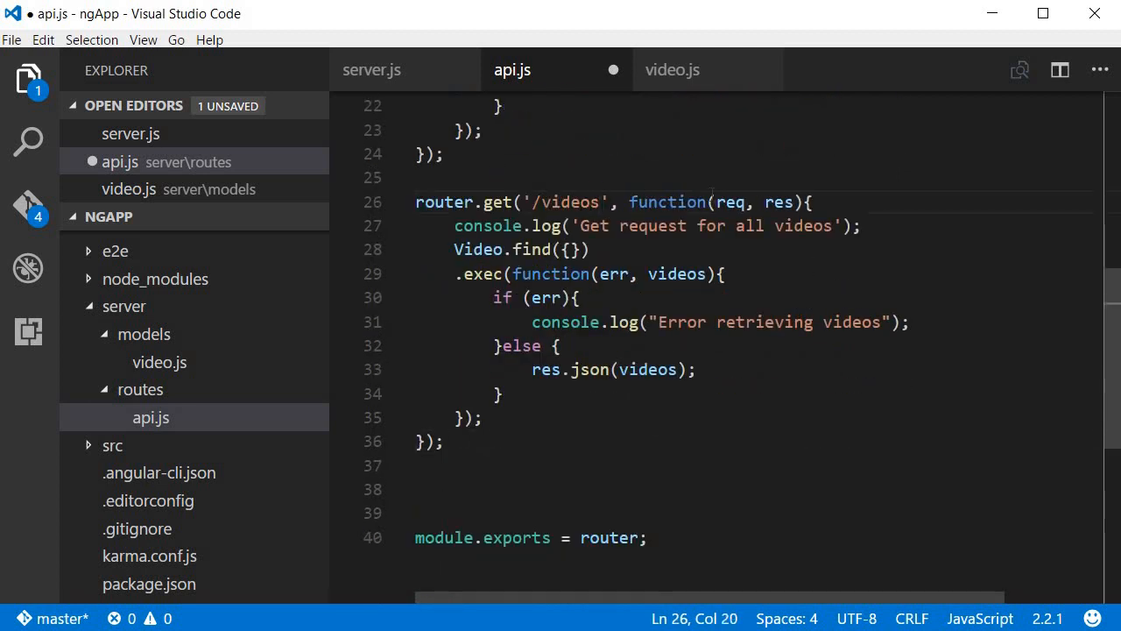
- Change the copied path to '/videos/:id' and the log message to a single video
type("/")
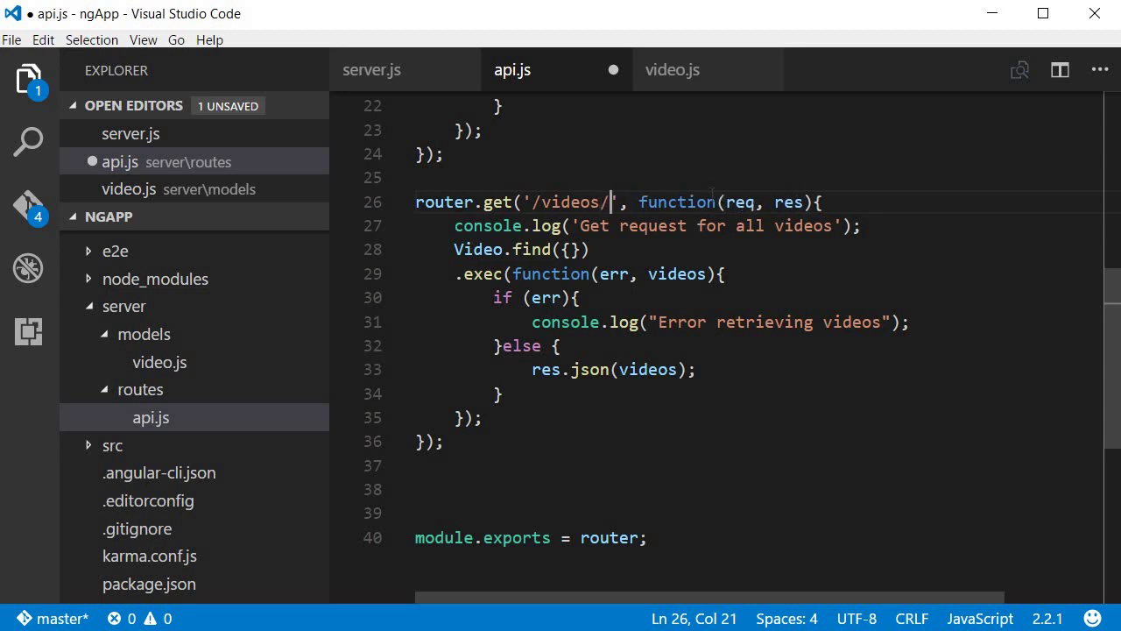
type(":")
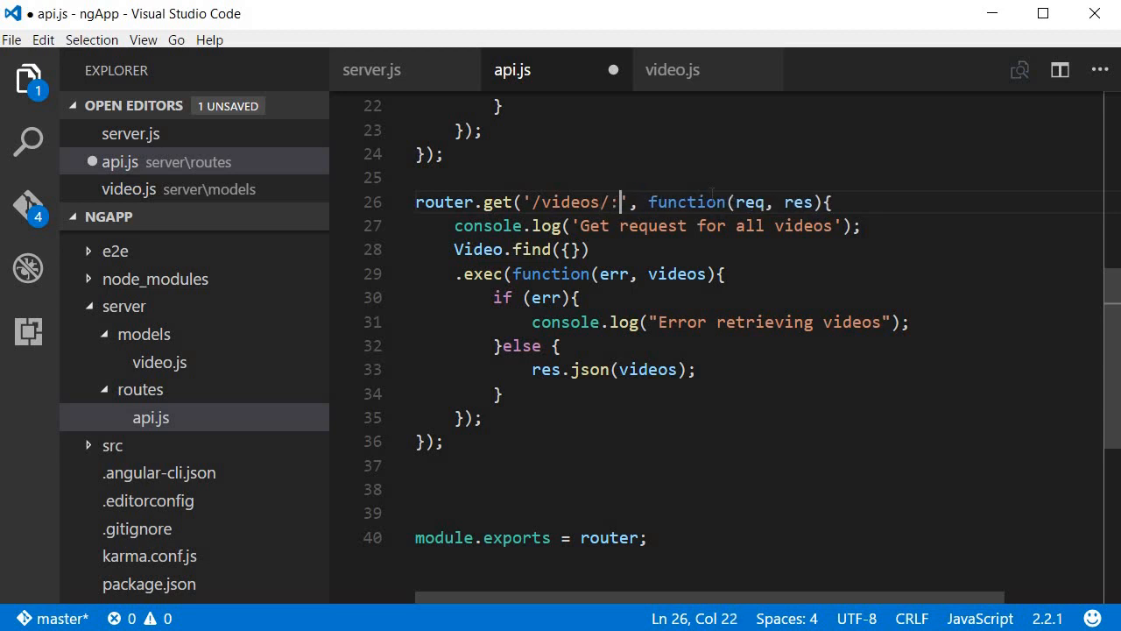
type("id")
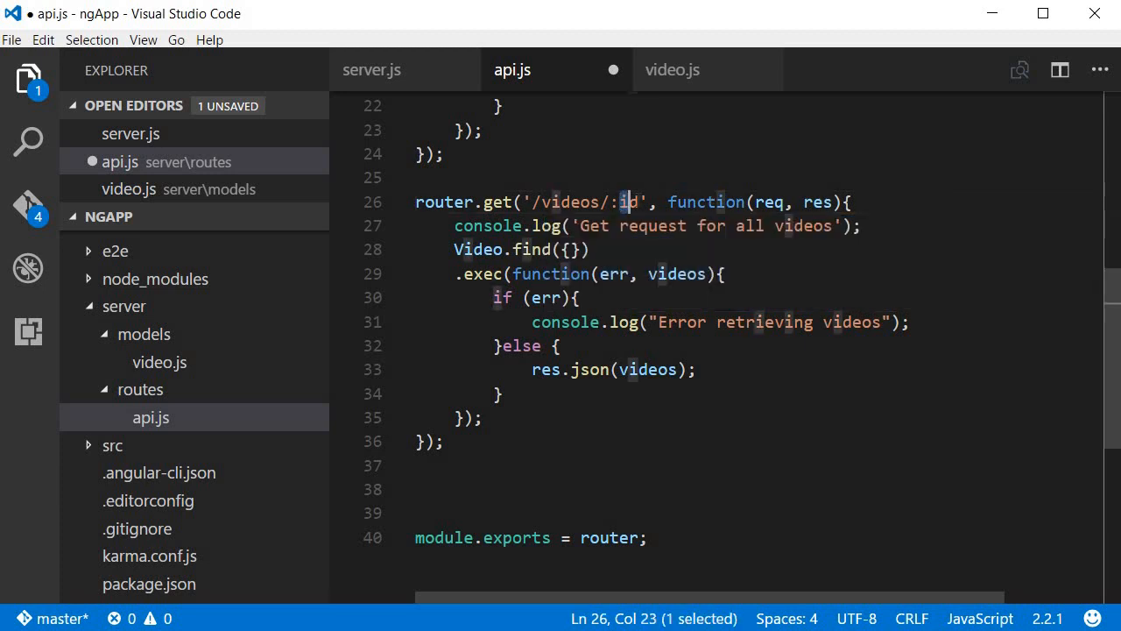
key("shift+right")
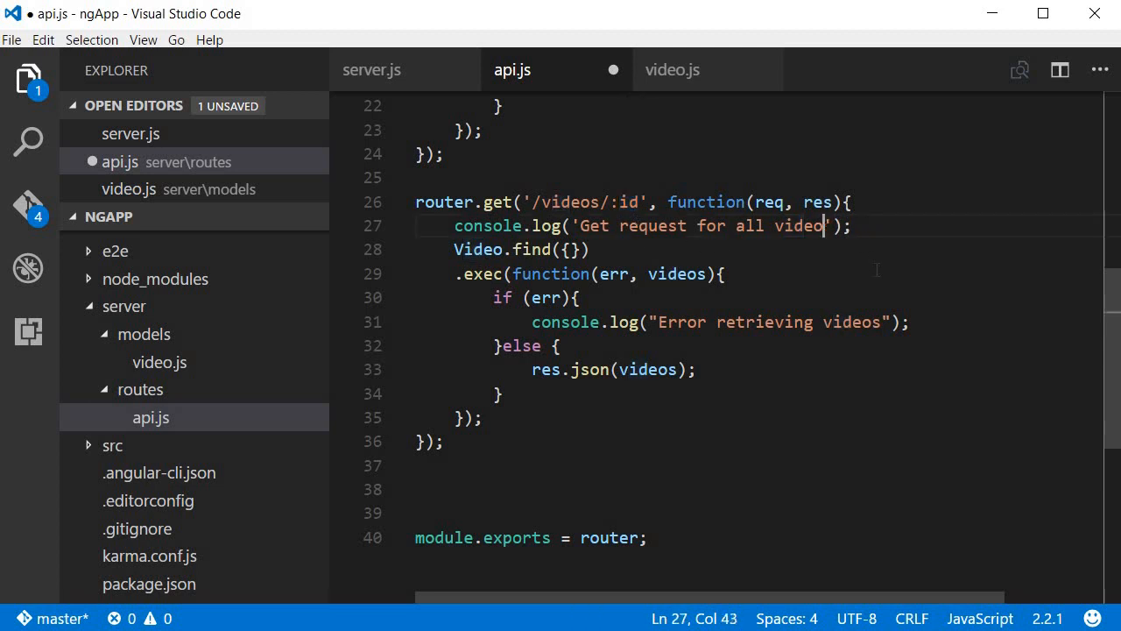
key("BackSpace")
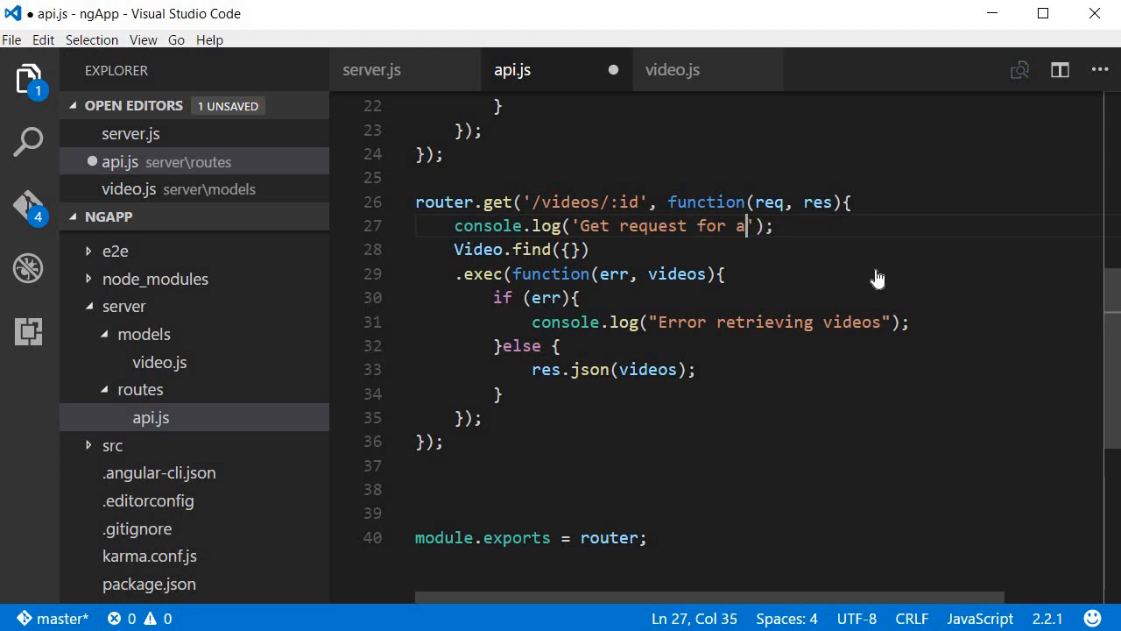
type("single v")
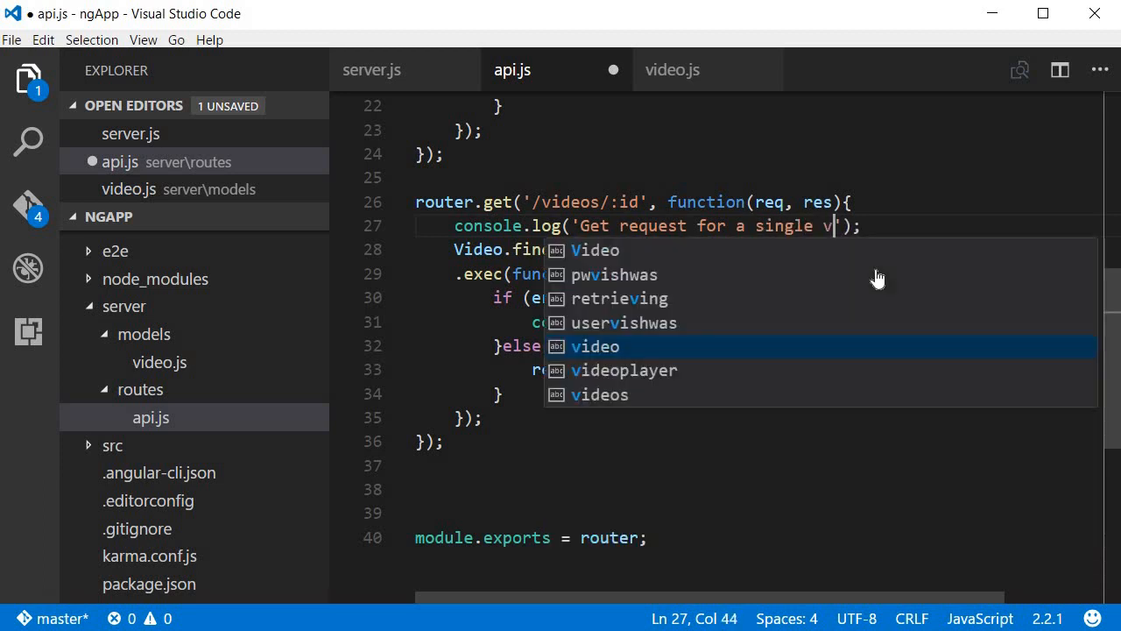
type("ideo")
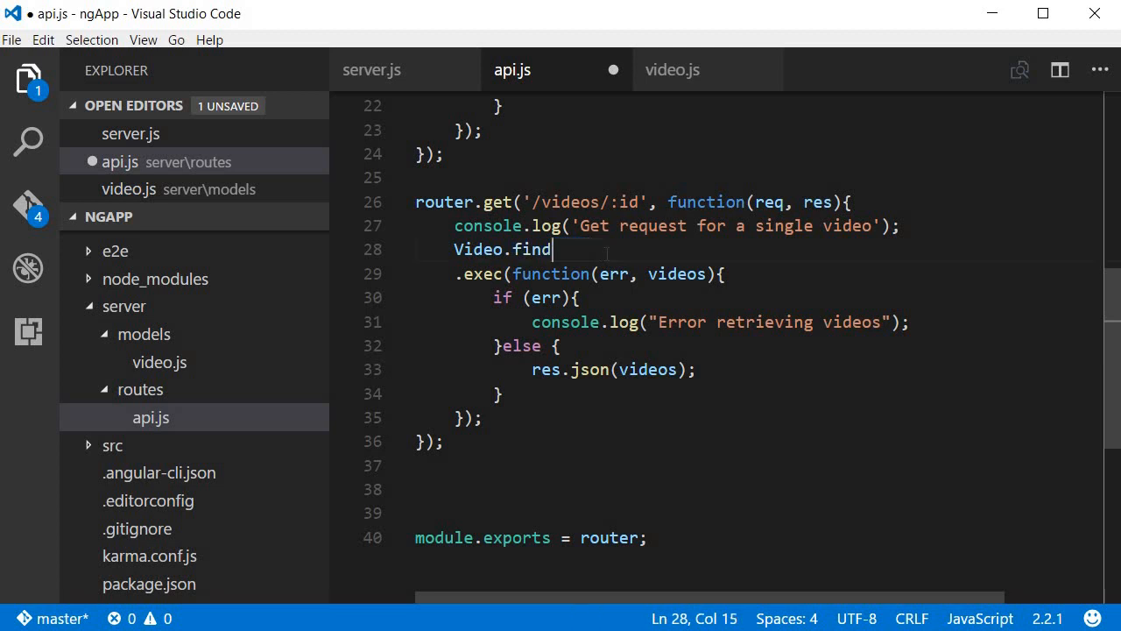
- Query with Video.findById(req.params.id) instead of find
type("ById")
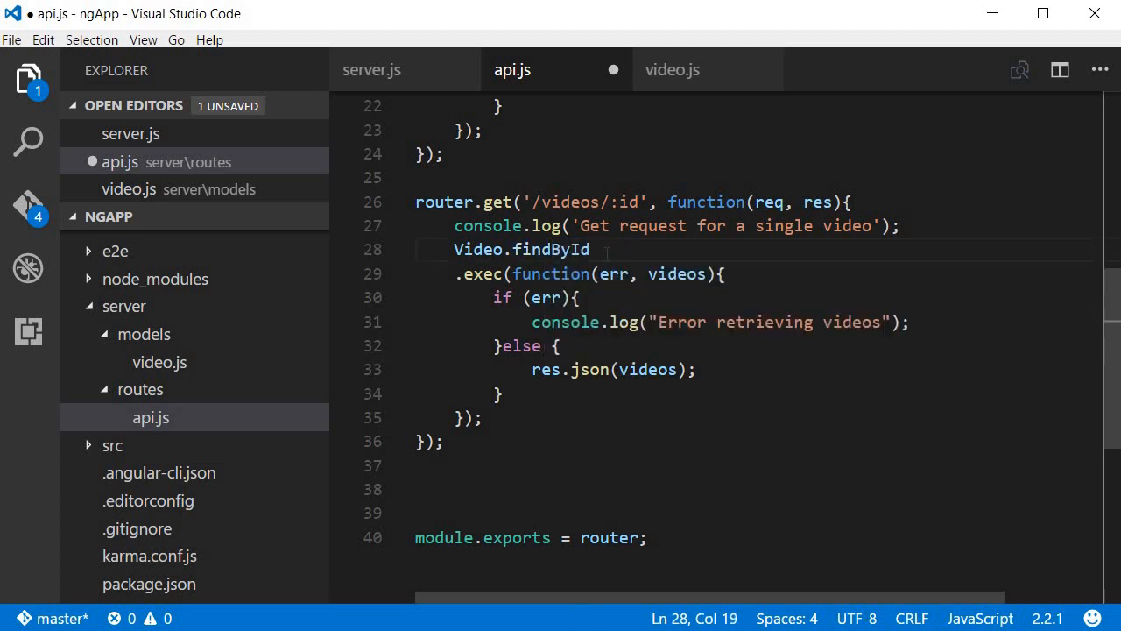
type("(")
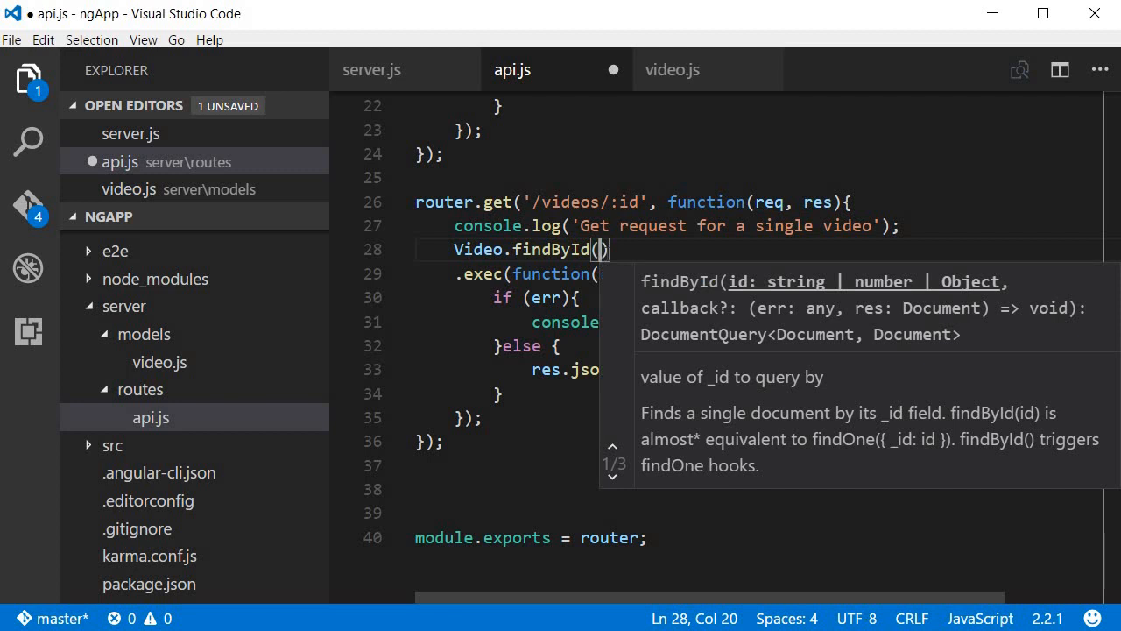
type("req.params")
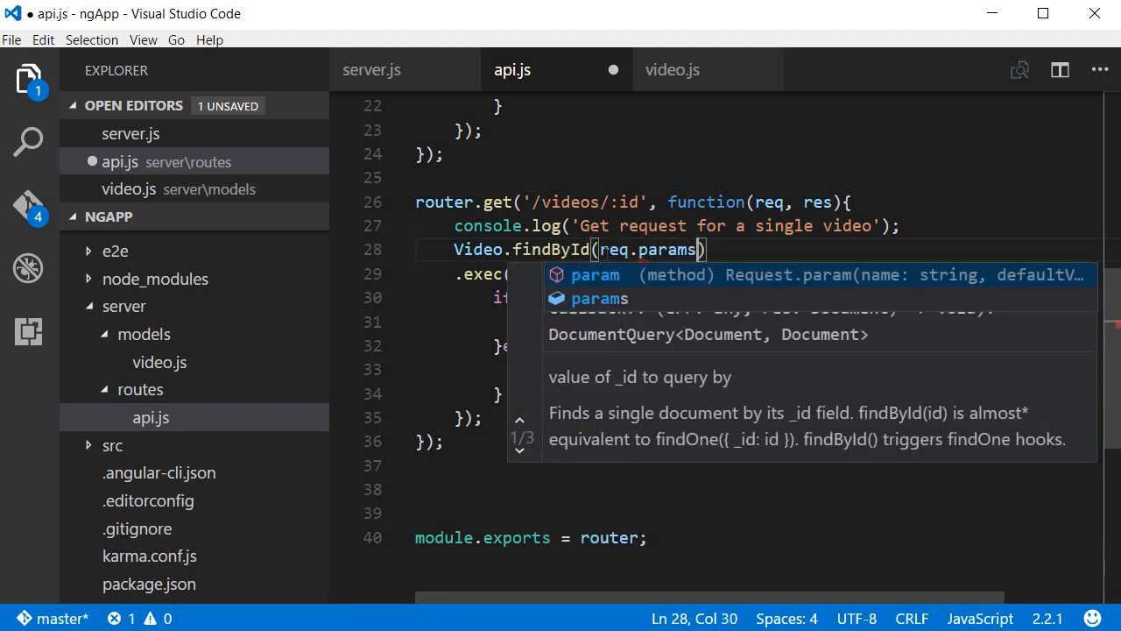
type(".id")
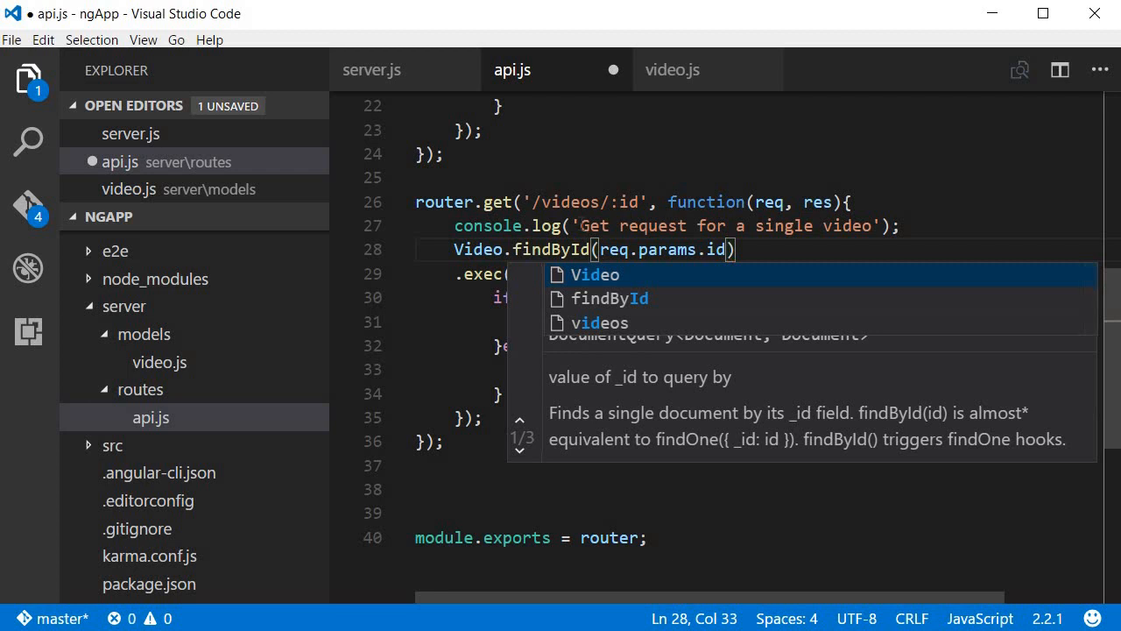
key("Escape")
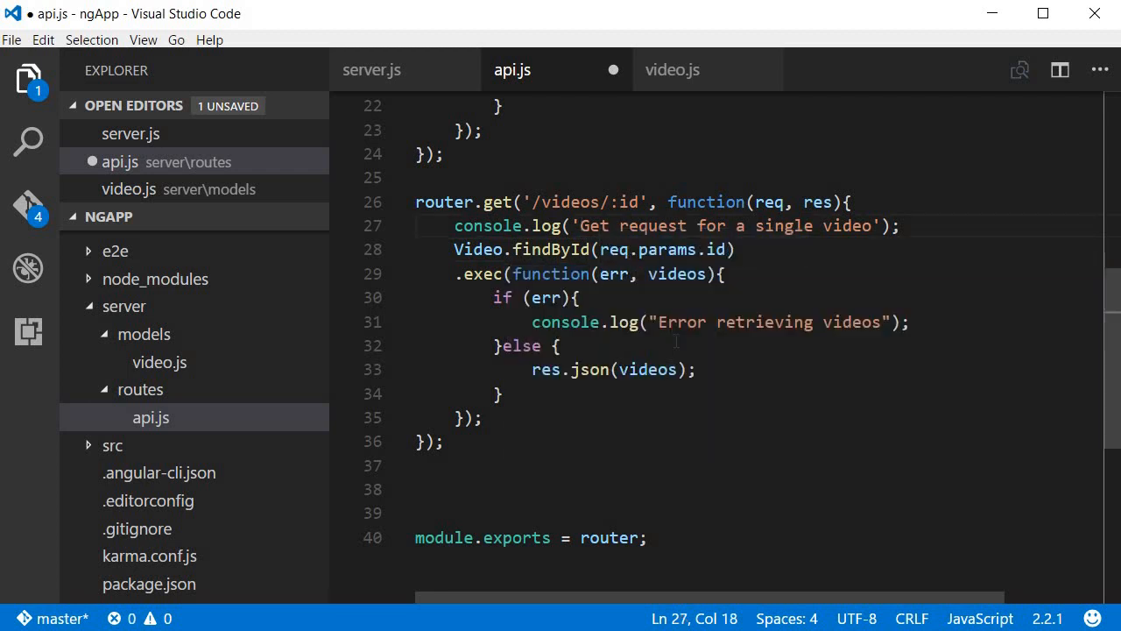
double_click(711, 248)
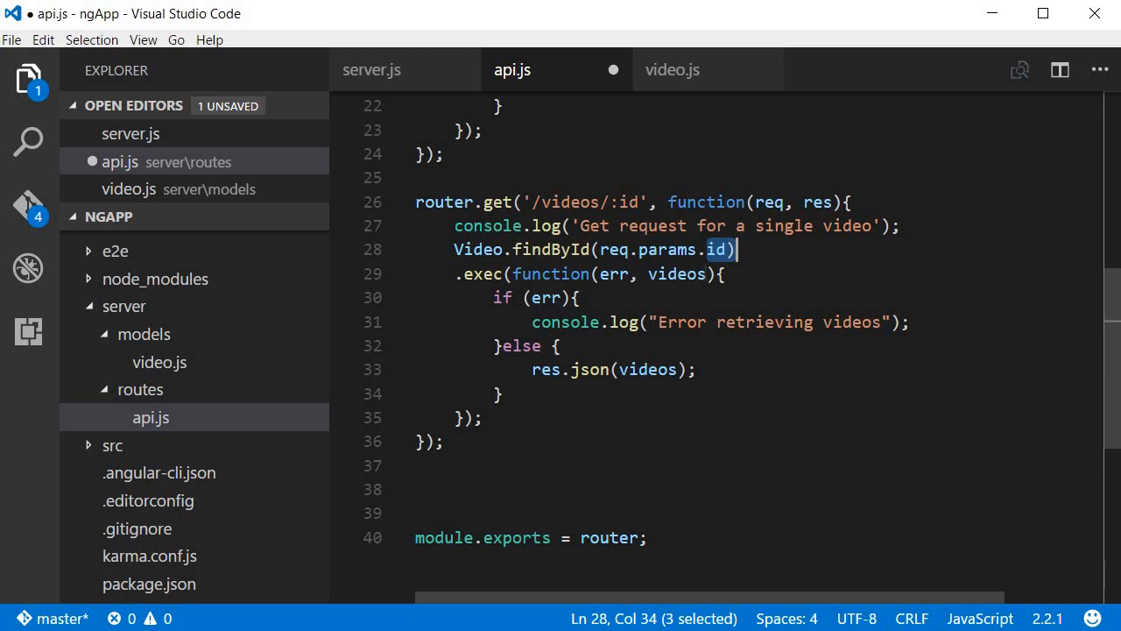
double_click(676, 273)
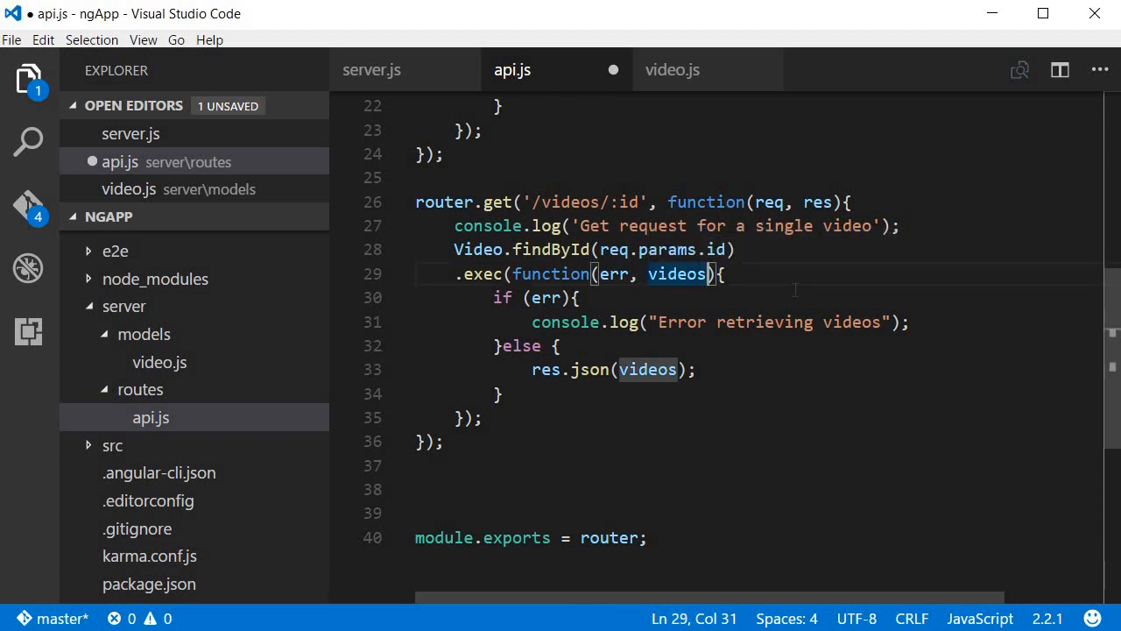
- Rename videos to video in the callback, error message and res.json, then save
key("Backspace")
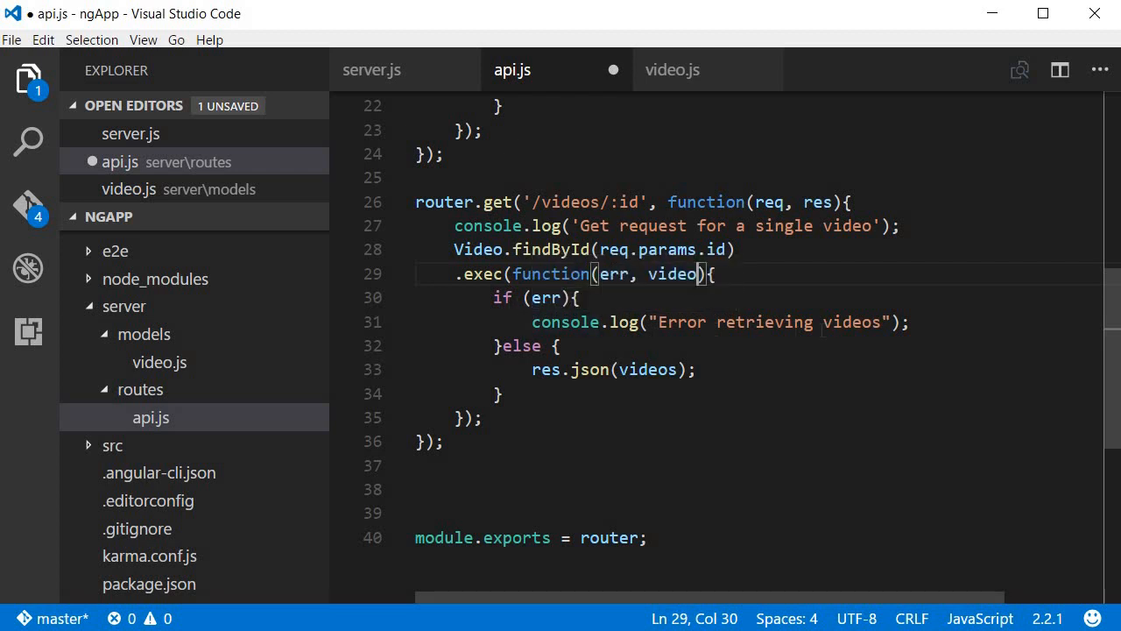
left_click(942, 322)
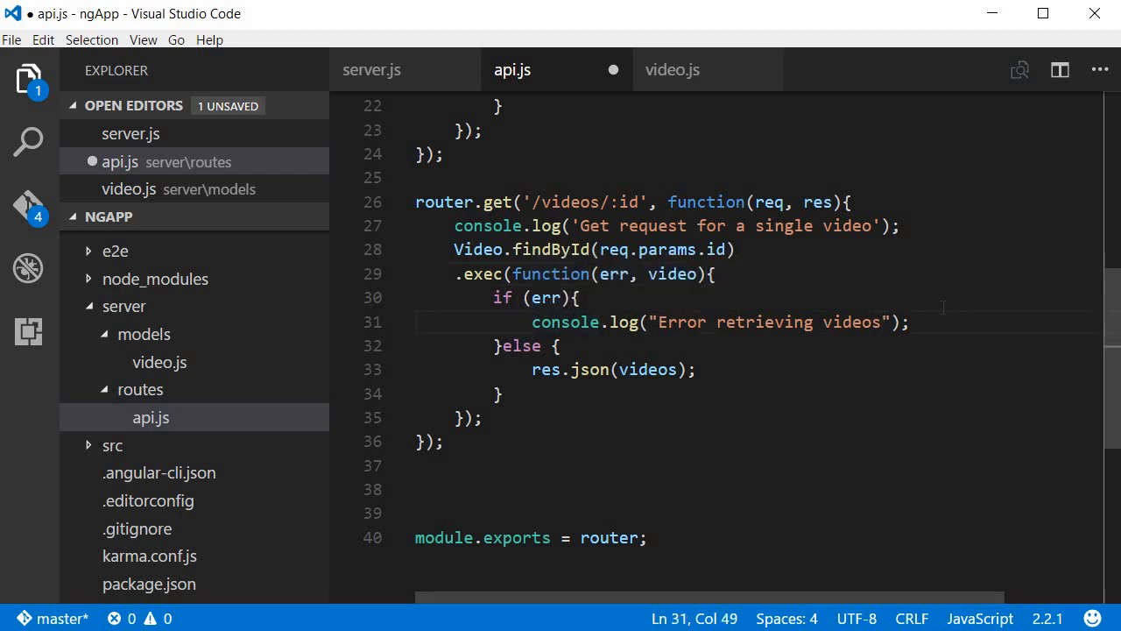
key("Backspace")
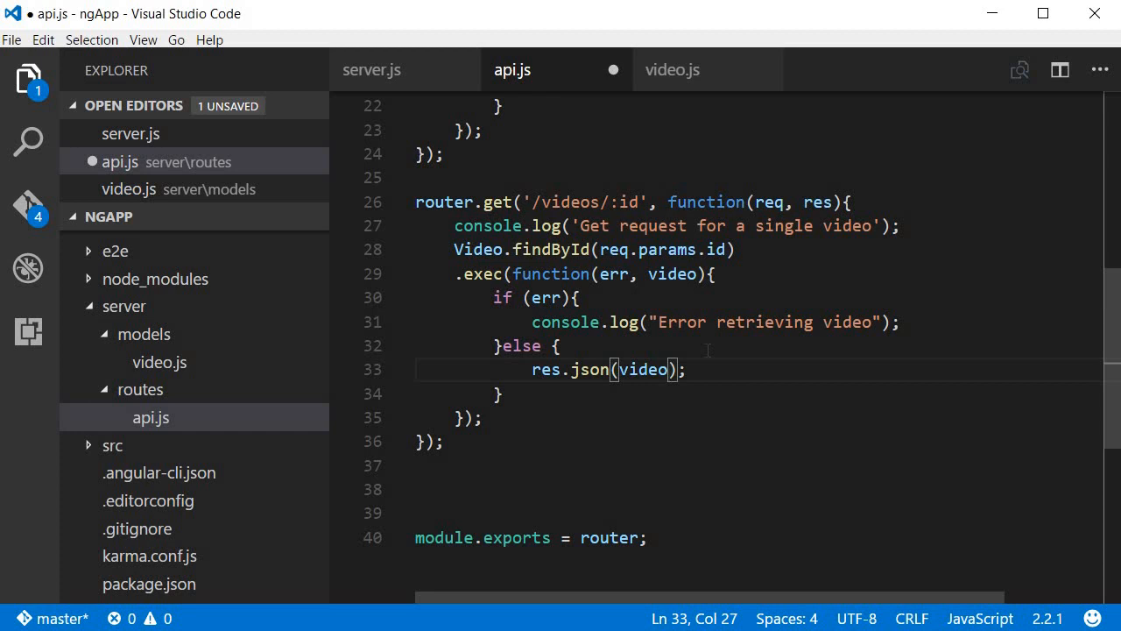
key("ctrl+s")
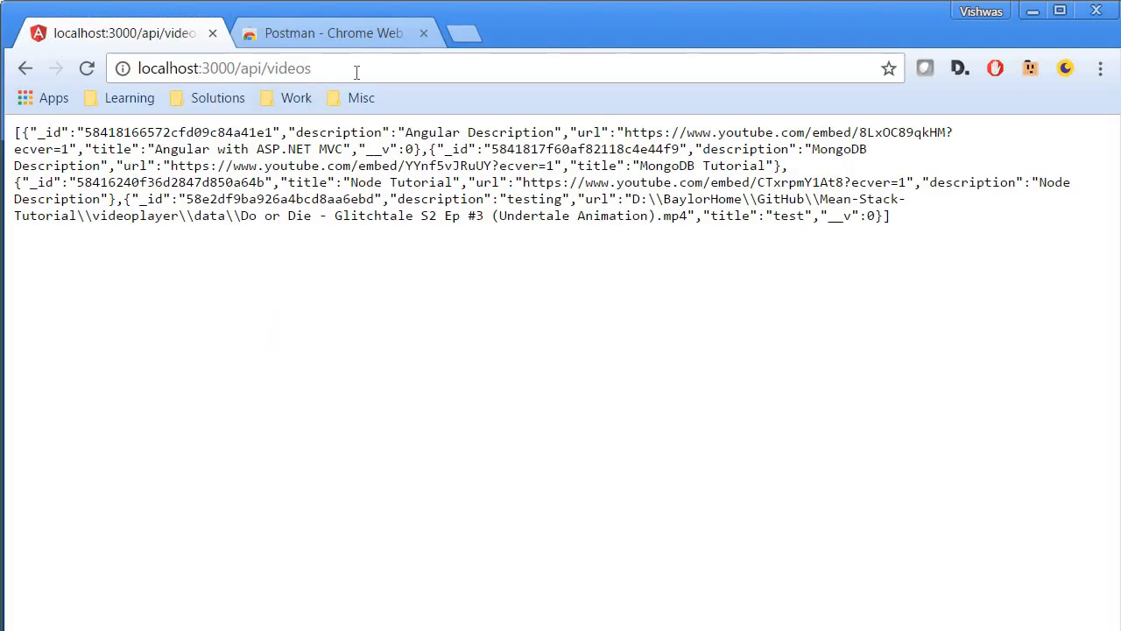
type("/")
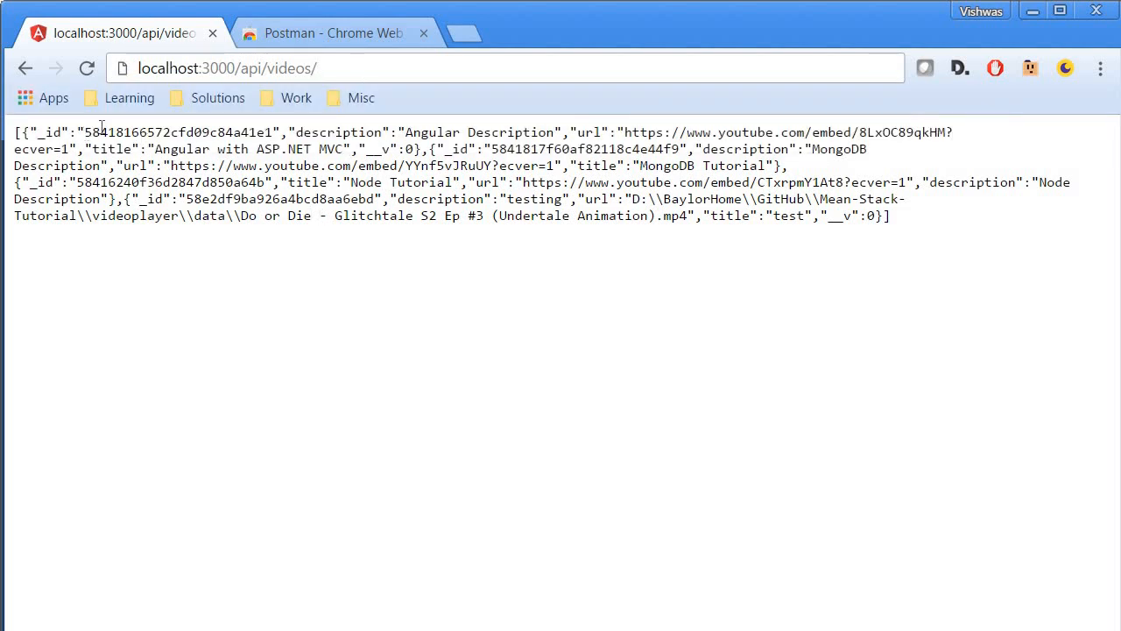
double_click(179, 133)
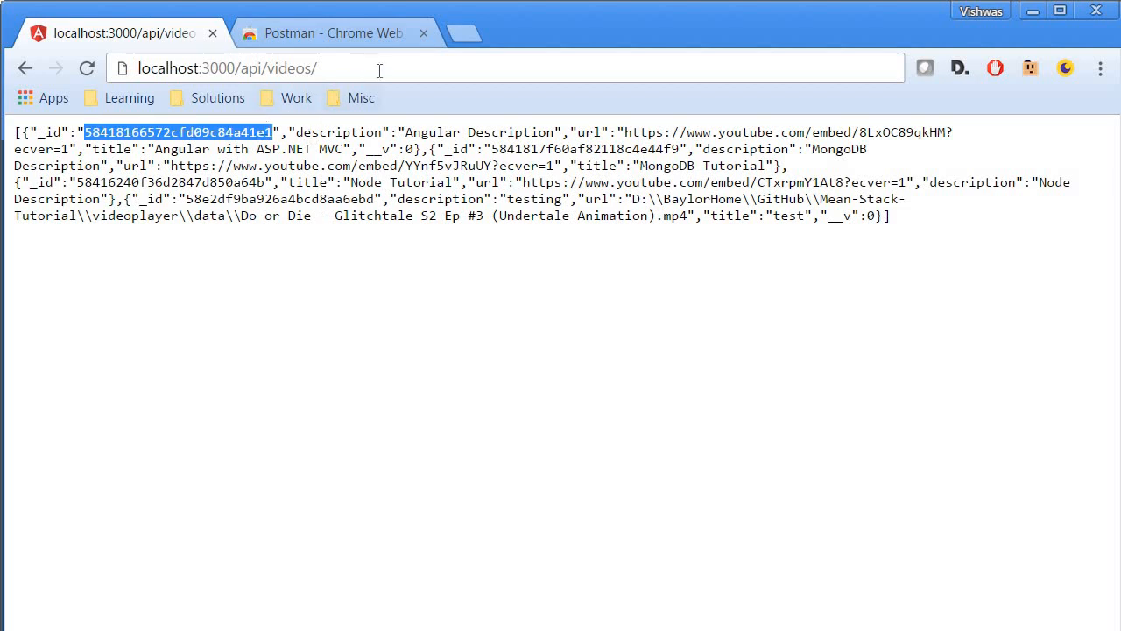
type("58418166572cfd09c84a41e1")
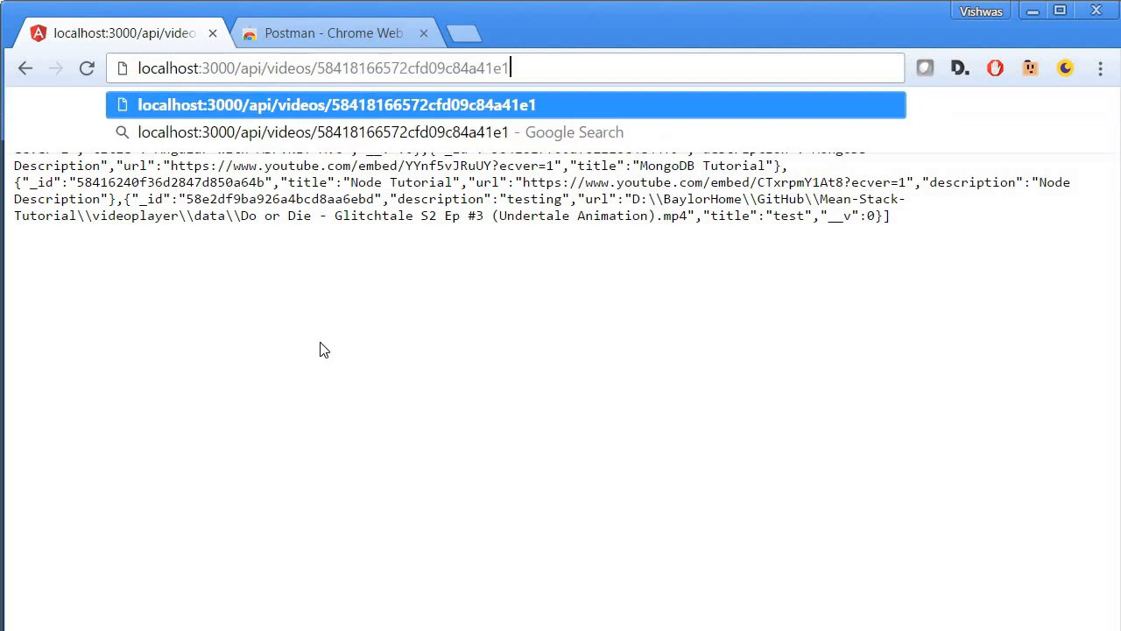
key("Return")
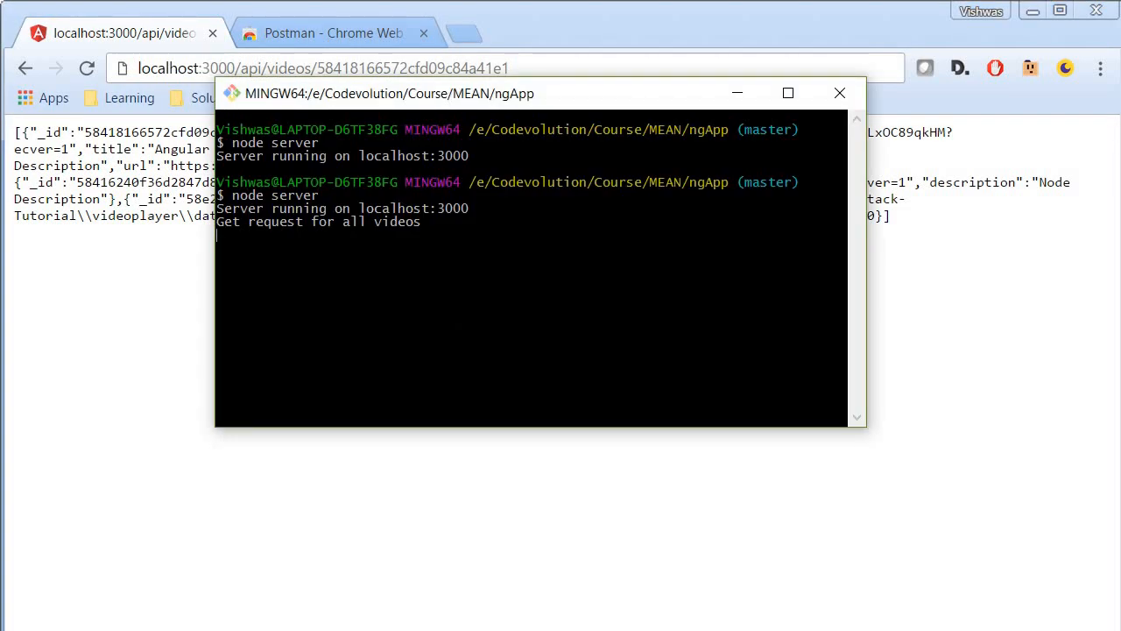
- Reload the single-video address and confirm the returned _id matches
key("ctrl+c")
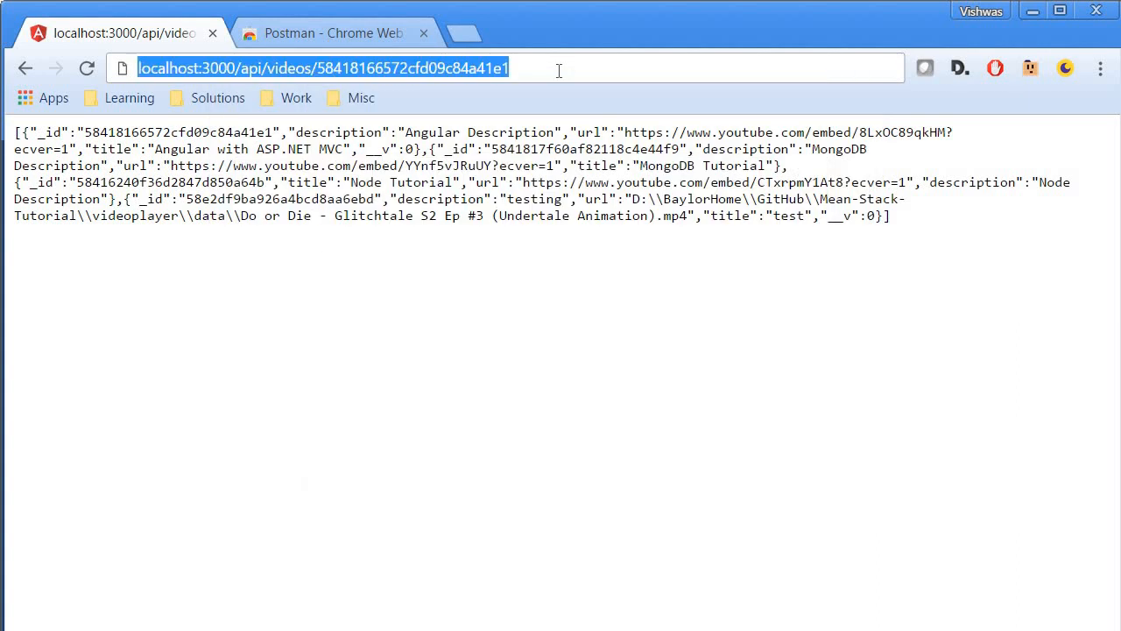
key("Return")
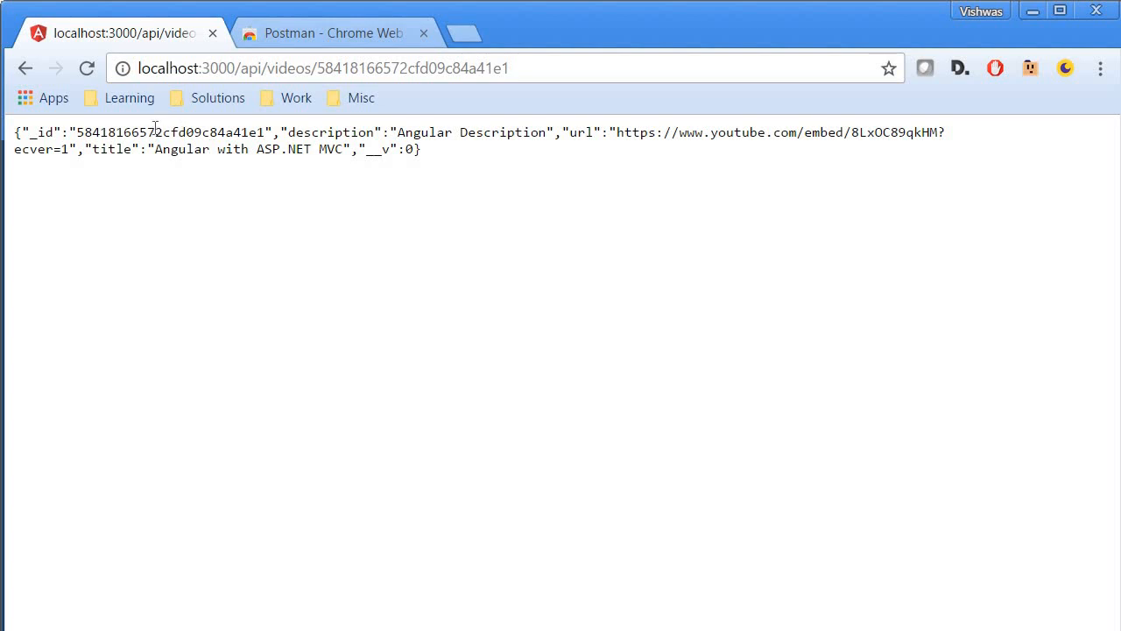
double_click(168, 133)
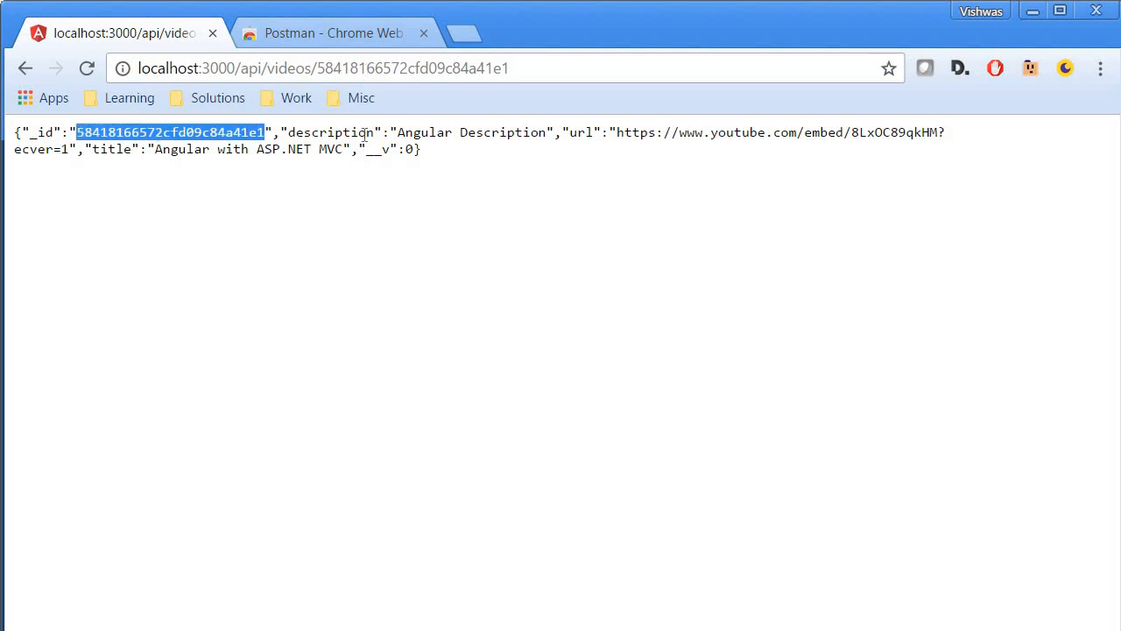
mouse_move(603, 137)
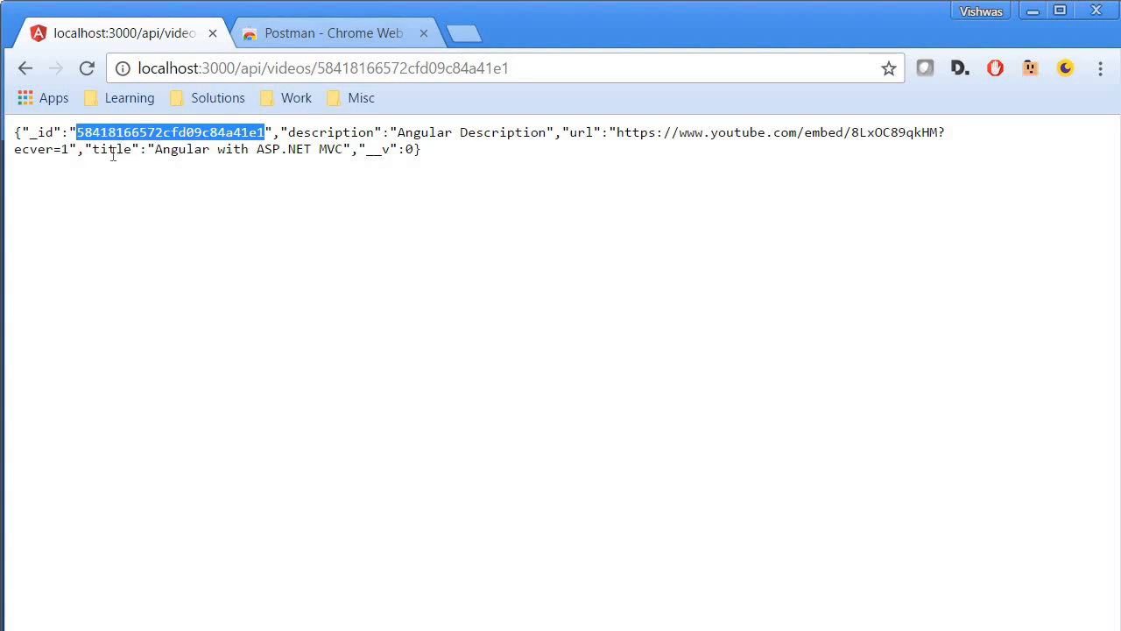
mouse_move(283, 193)
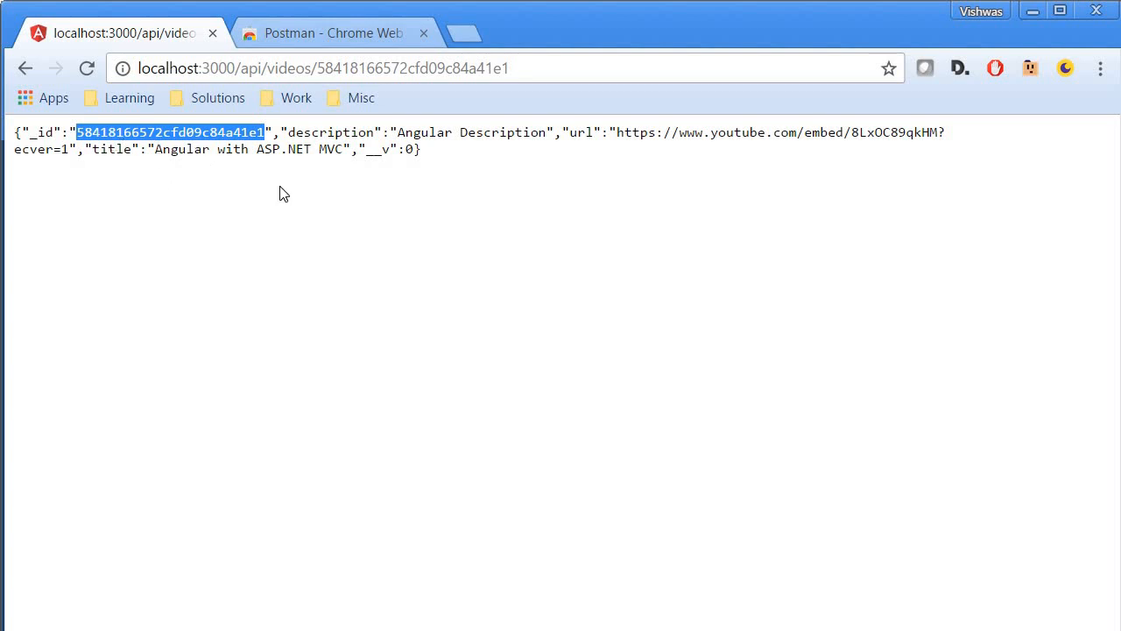
left_click(512, 550)
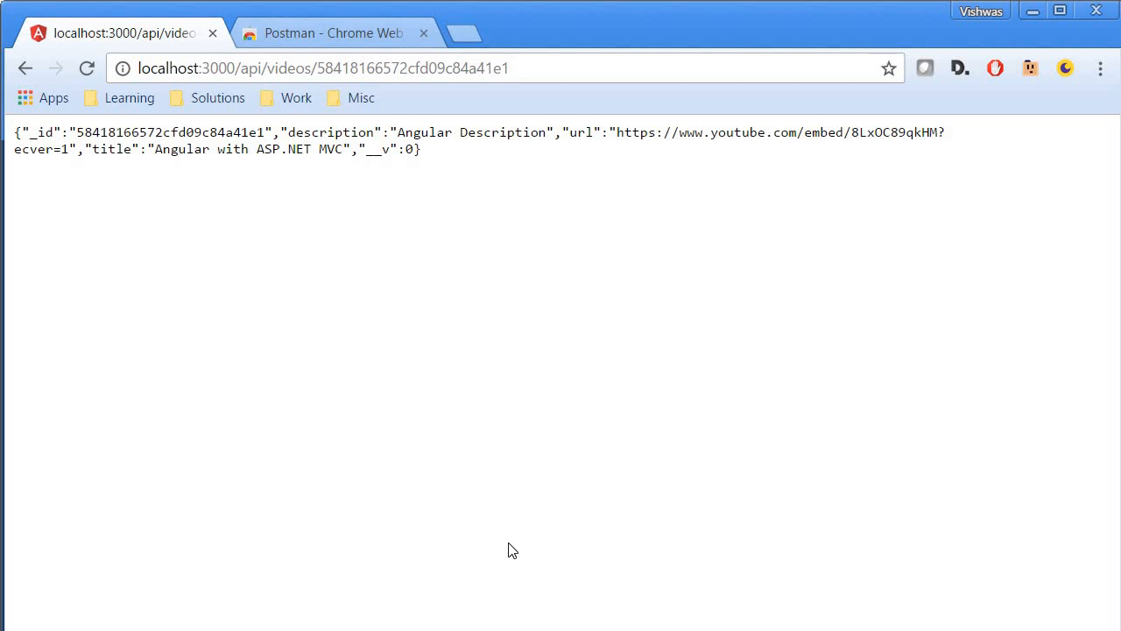
mouse_move(505, 550)
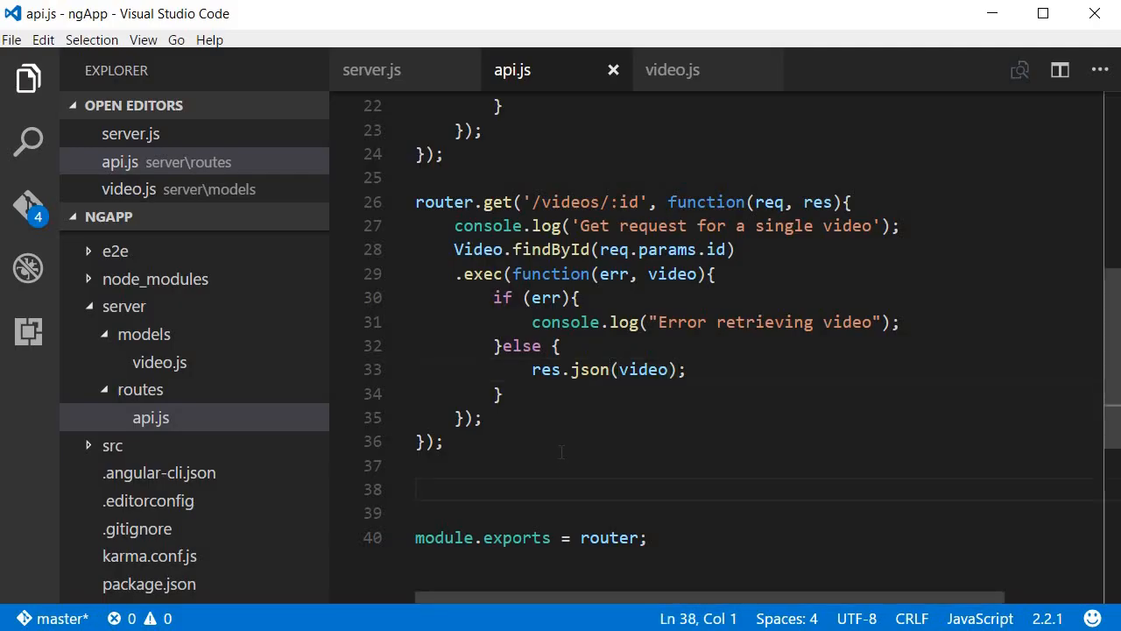
scroll("up", 3)
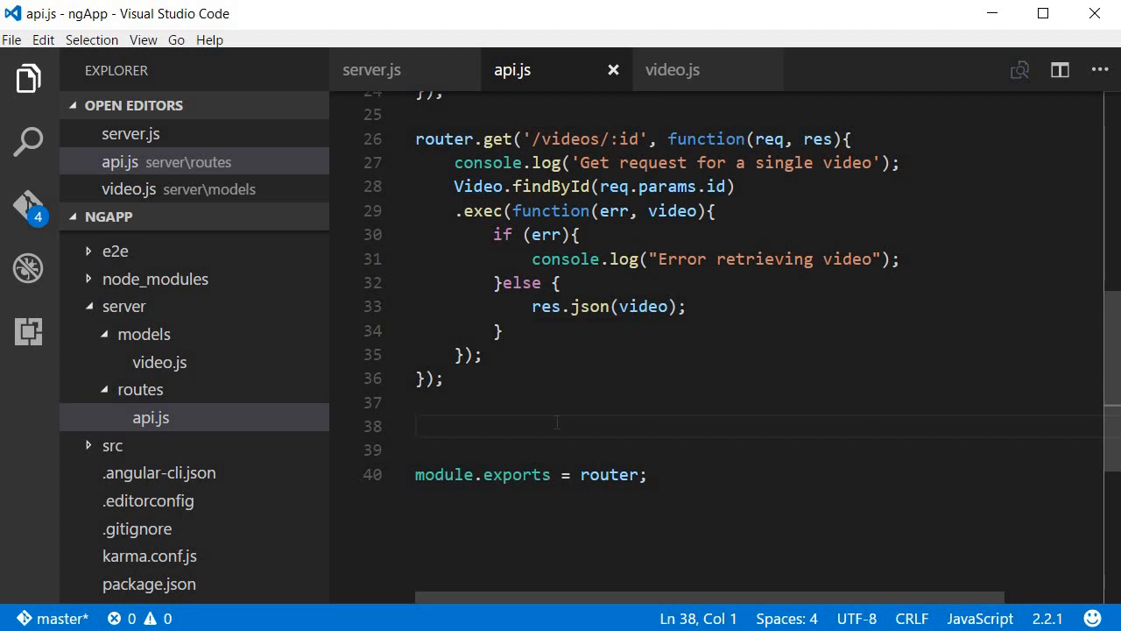
mouse_move(478, 516)
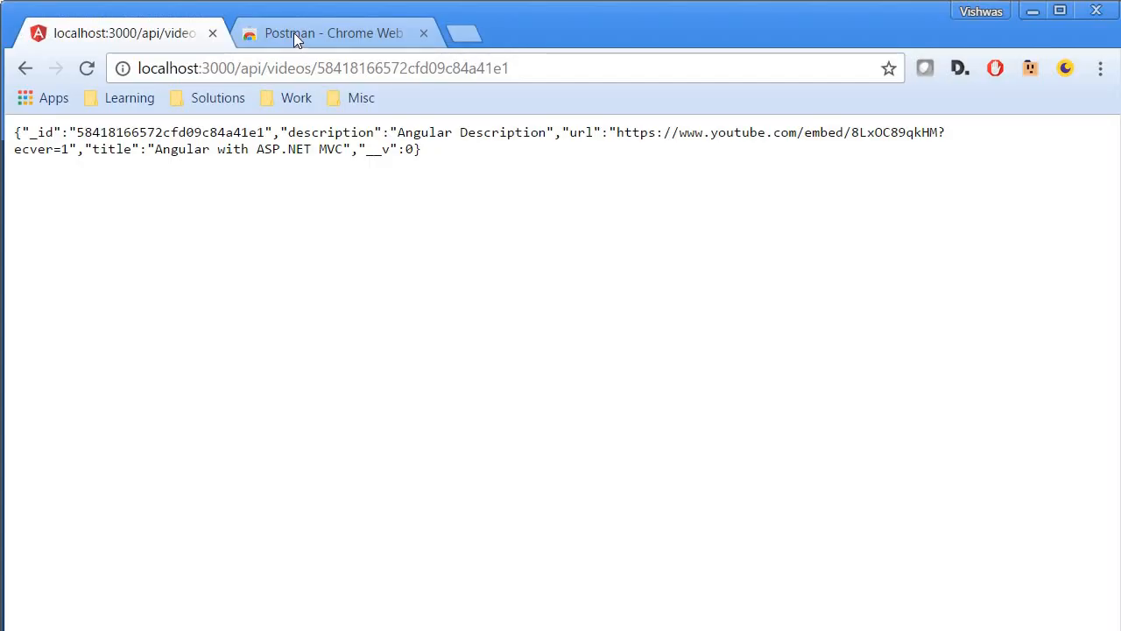
- Switch to the Postman - Chrome Web Store tab
left_click(333, 32)
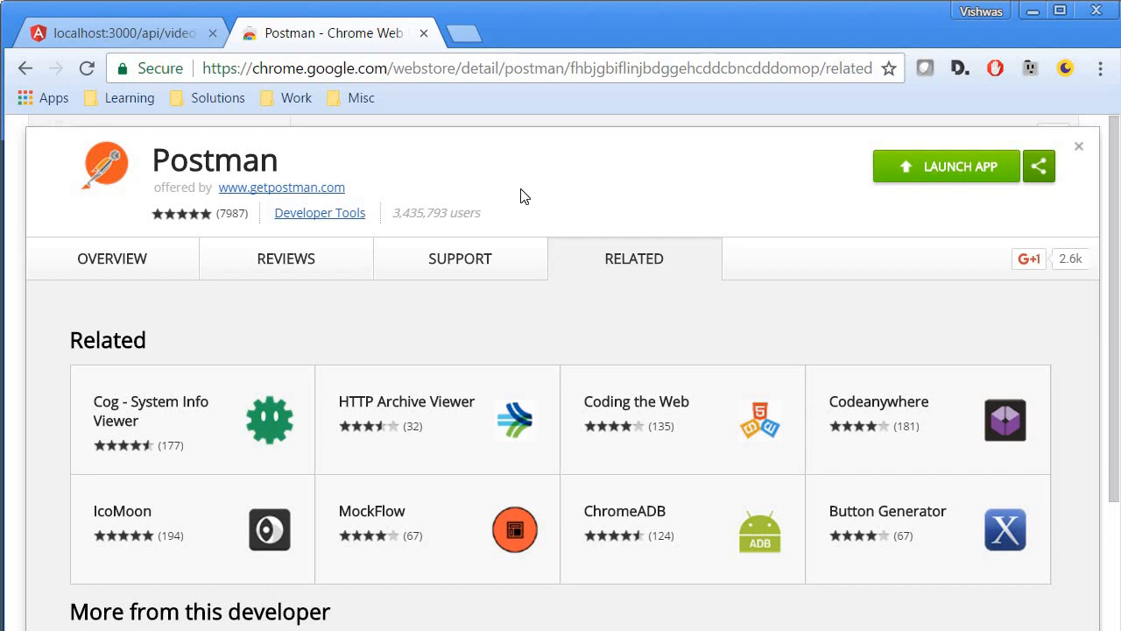
mouse_move(764, 177)
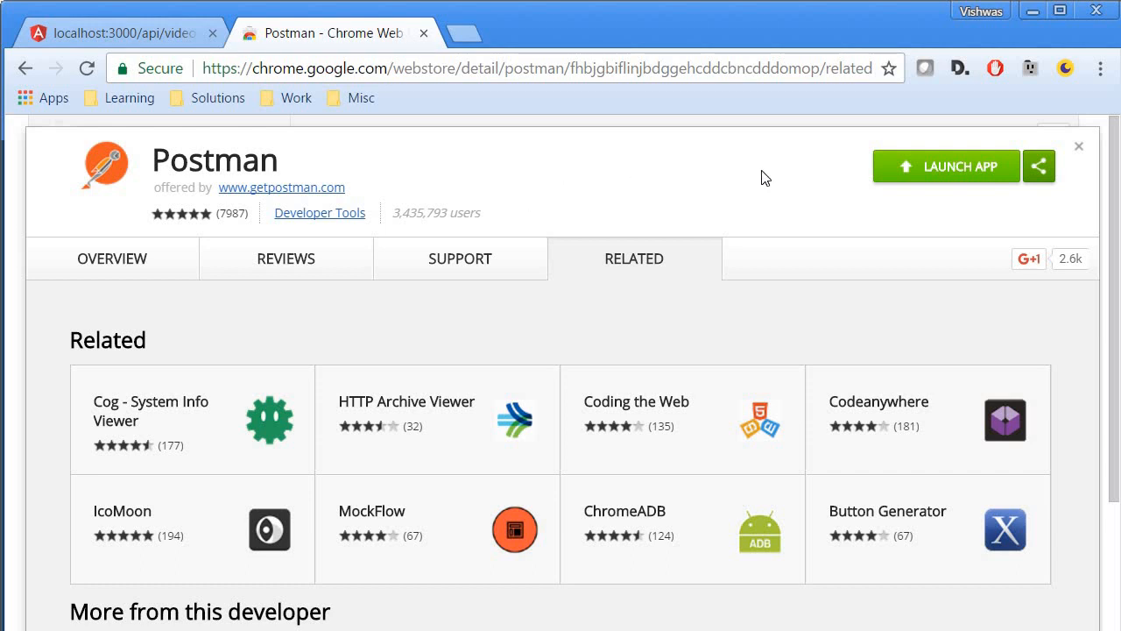
mouse_move(897, 186)
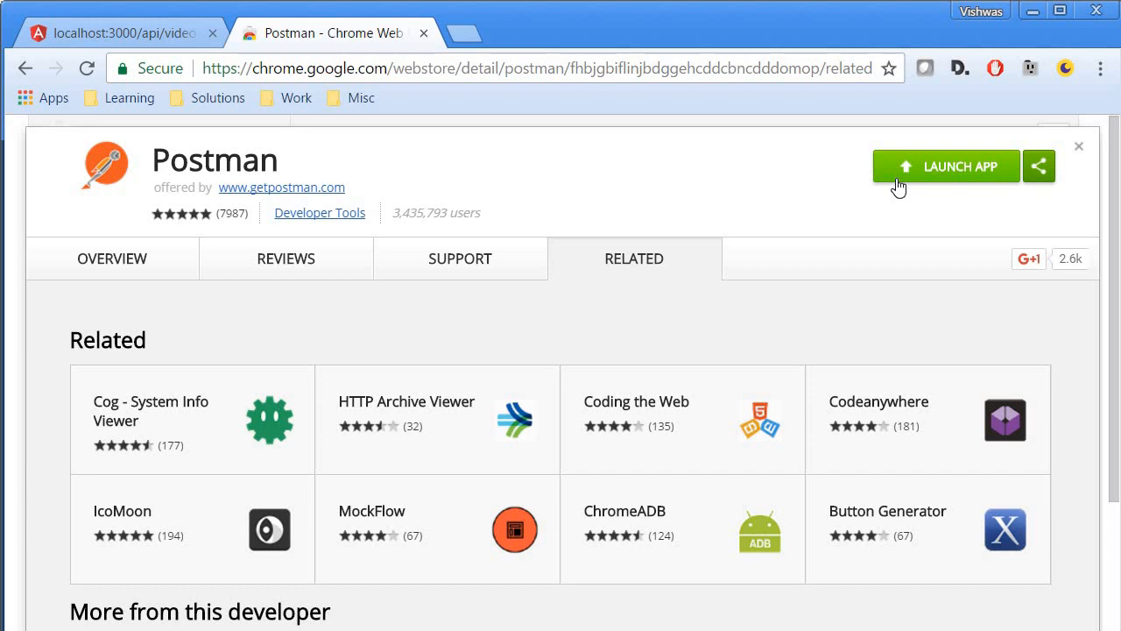
mouse_move(512, 610)
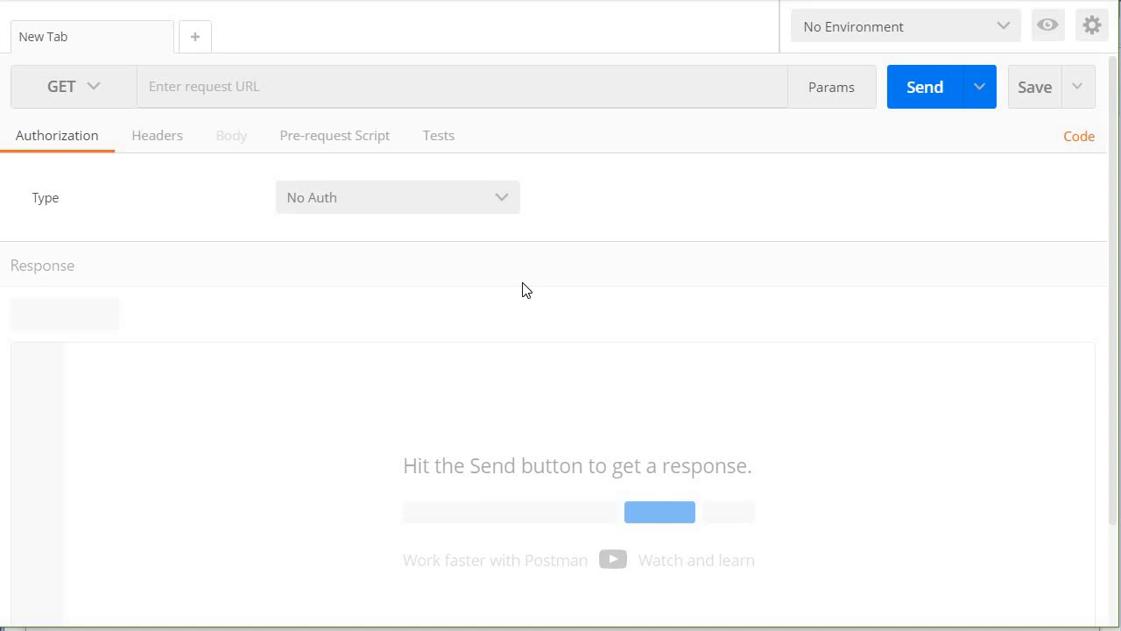
mouse_move(91, 105)
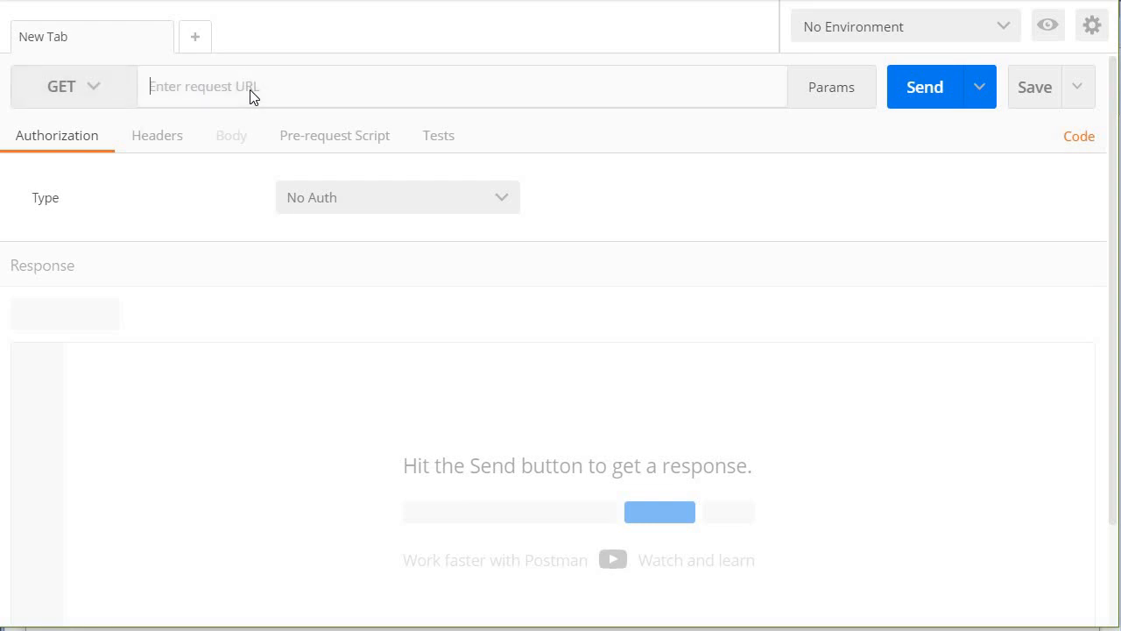
type("local")
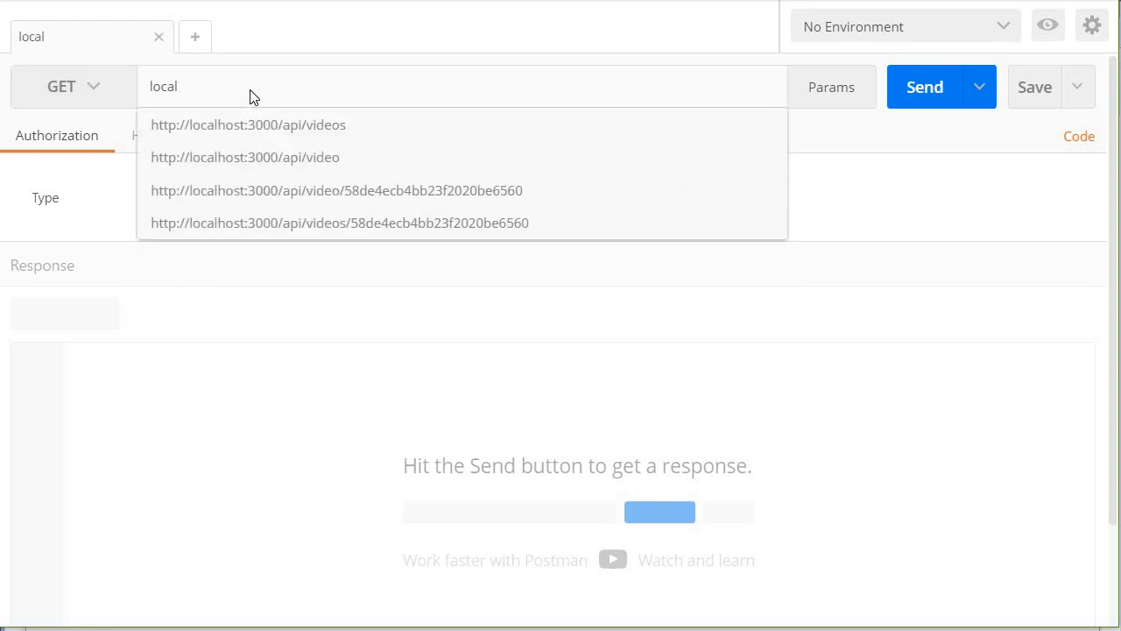
left_click(249, 125)
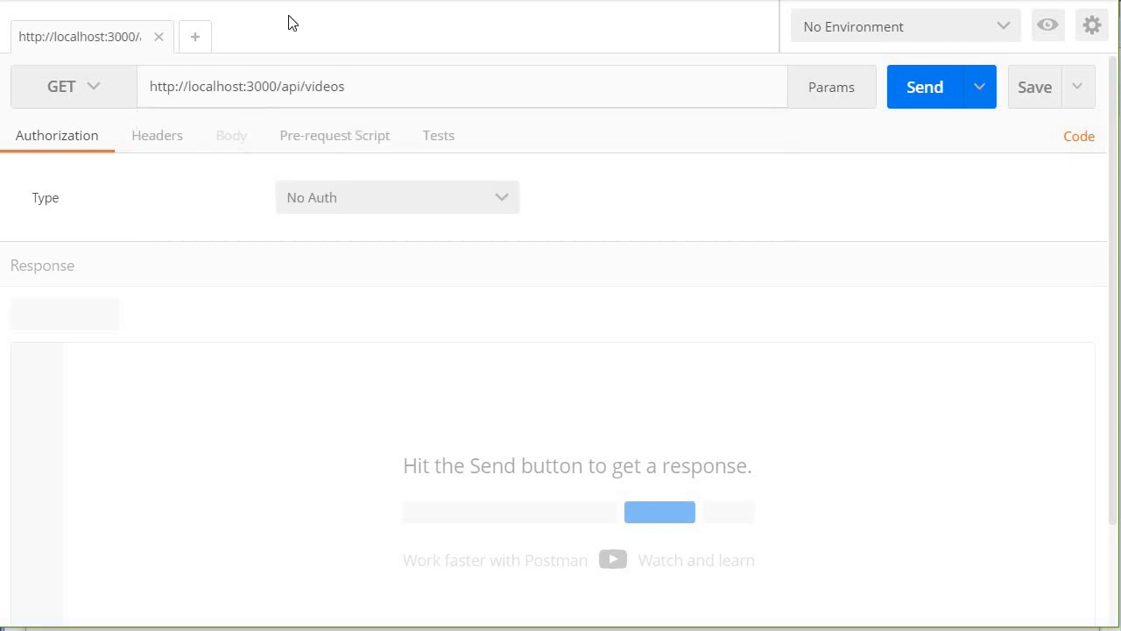
mouse_move(925, 87)
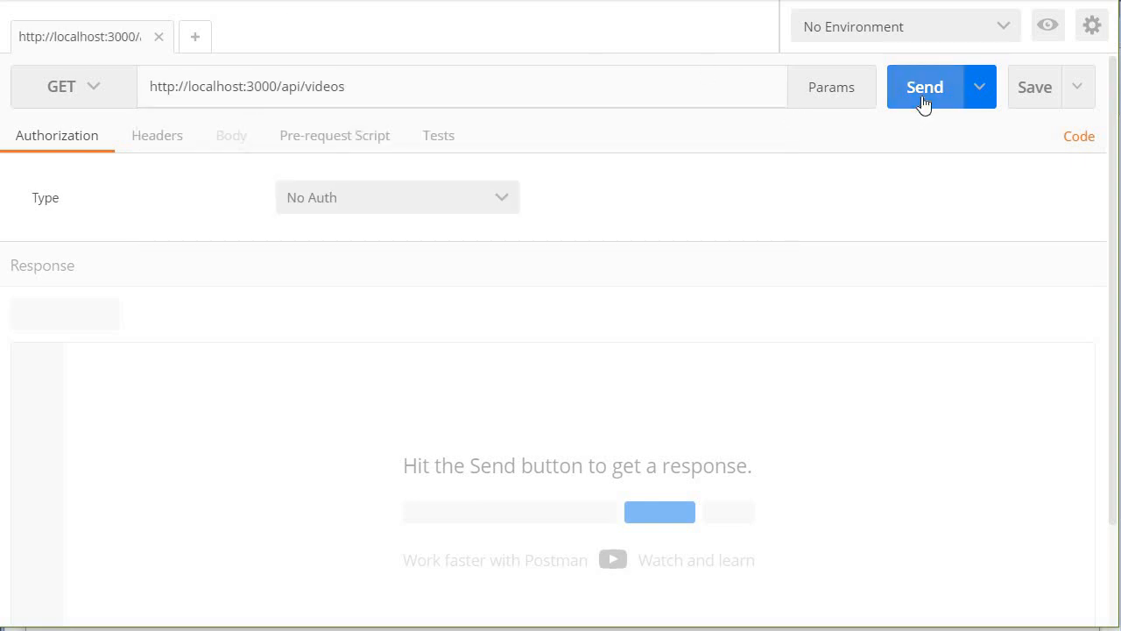
left_click(925, 88)
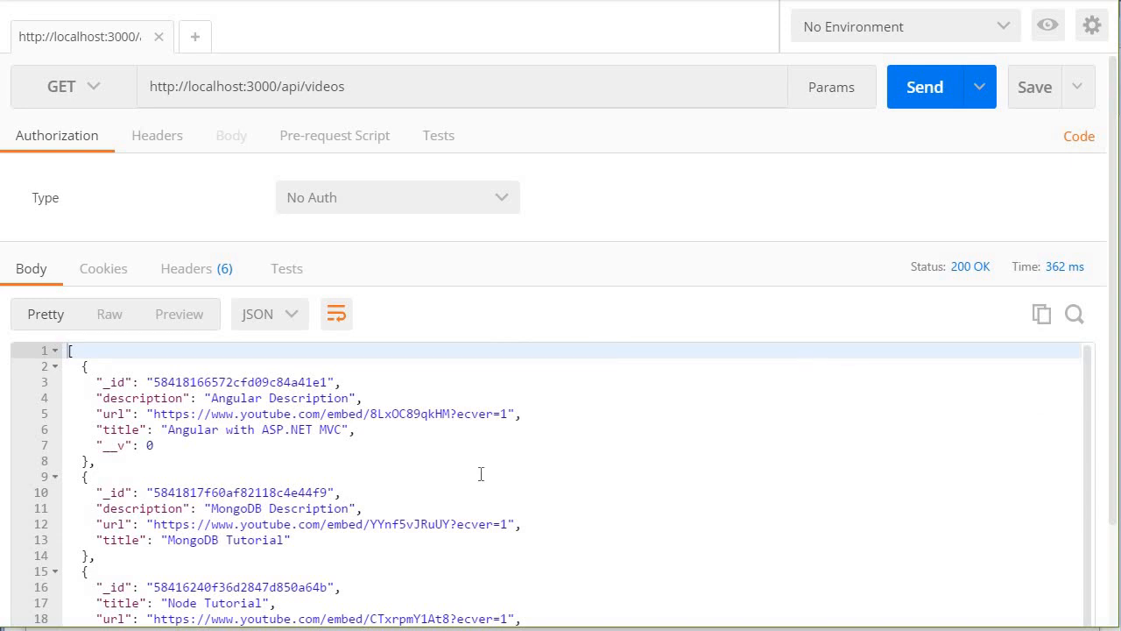
mouse_move(267, 403)
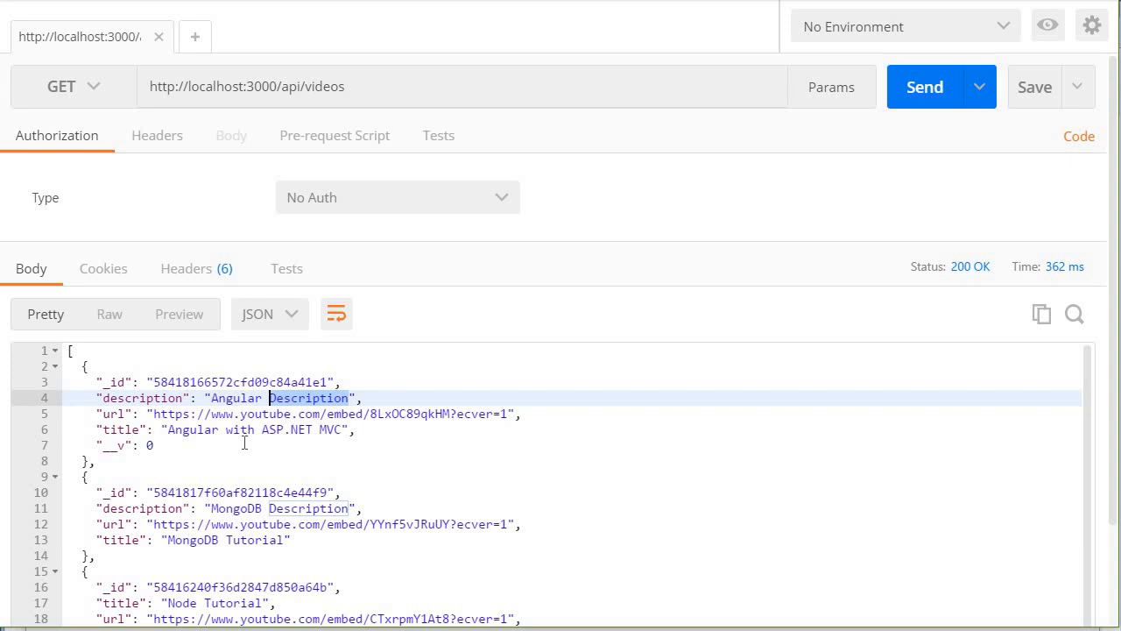
scroll("down", 3)
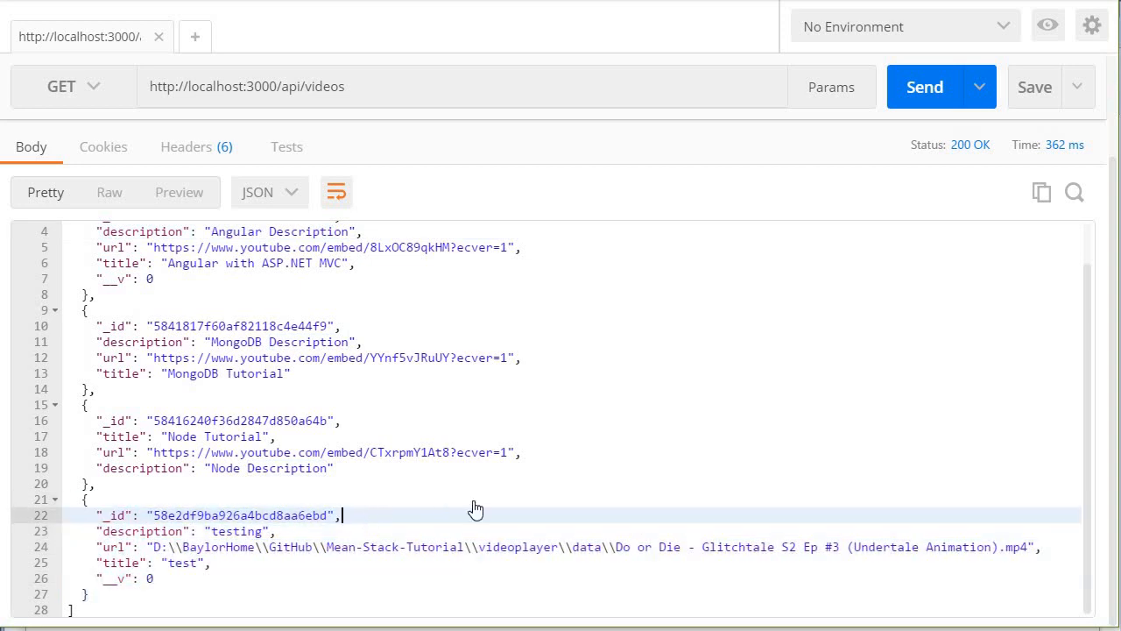
mouse_move(501, 464)
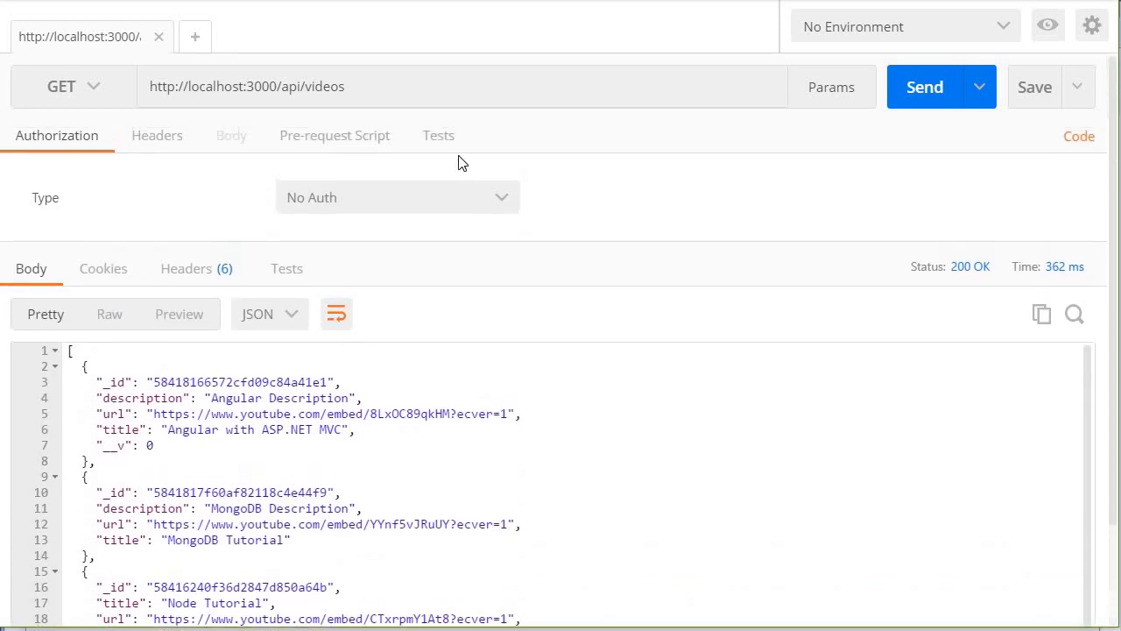
double_click(238, 382)
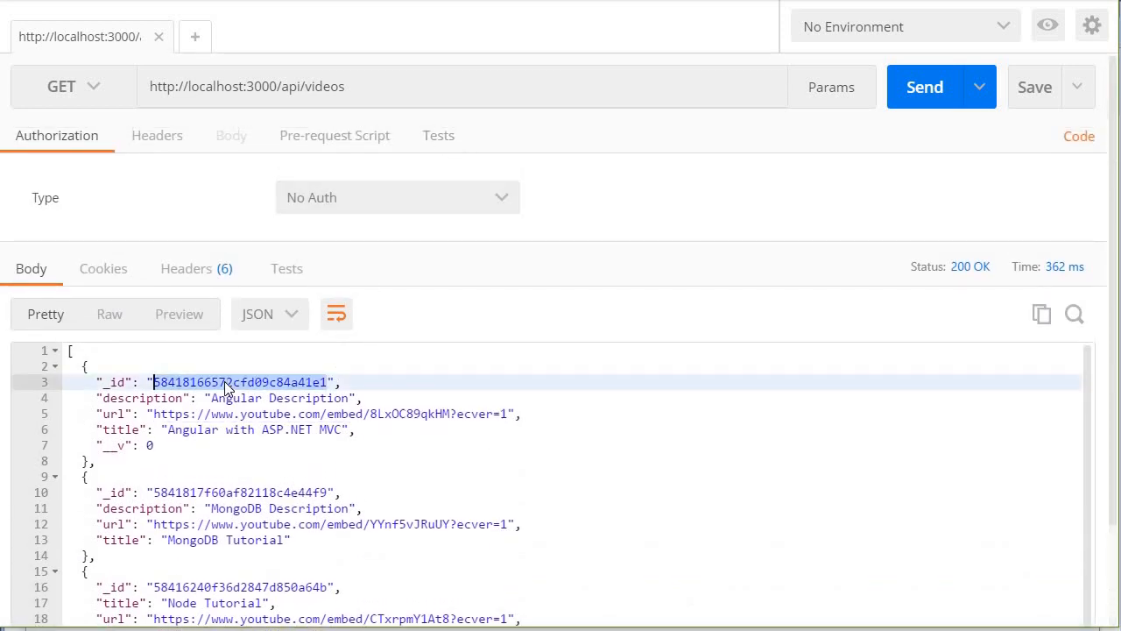
mouse_move(358, 110)
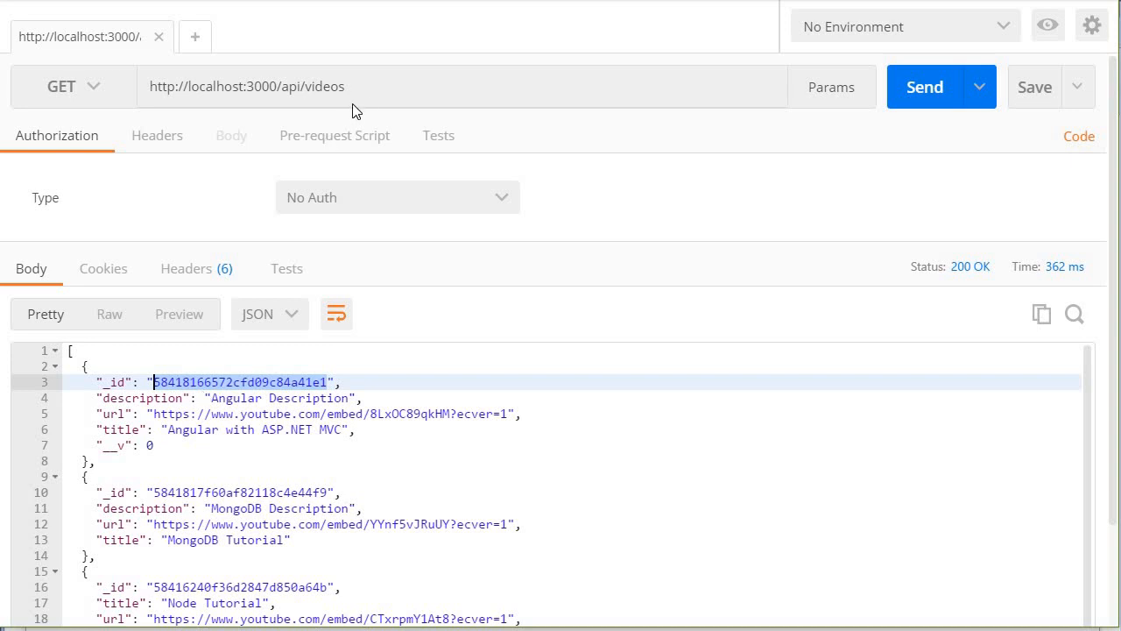
left_click(350, 85)
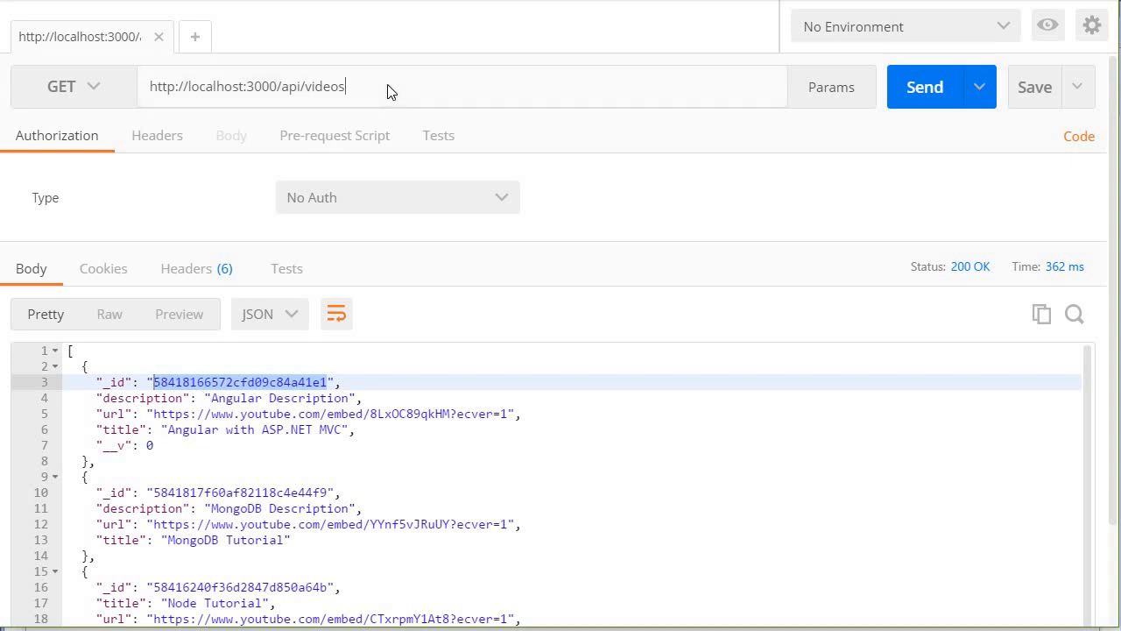
type("/58418166572cfd09c84a41e1")
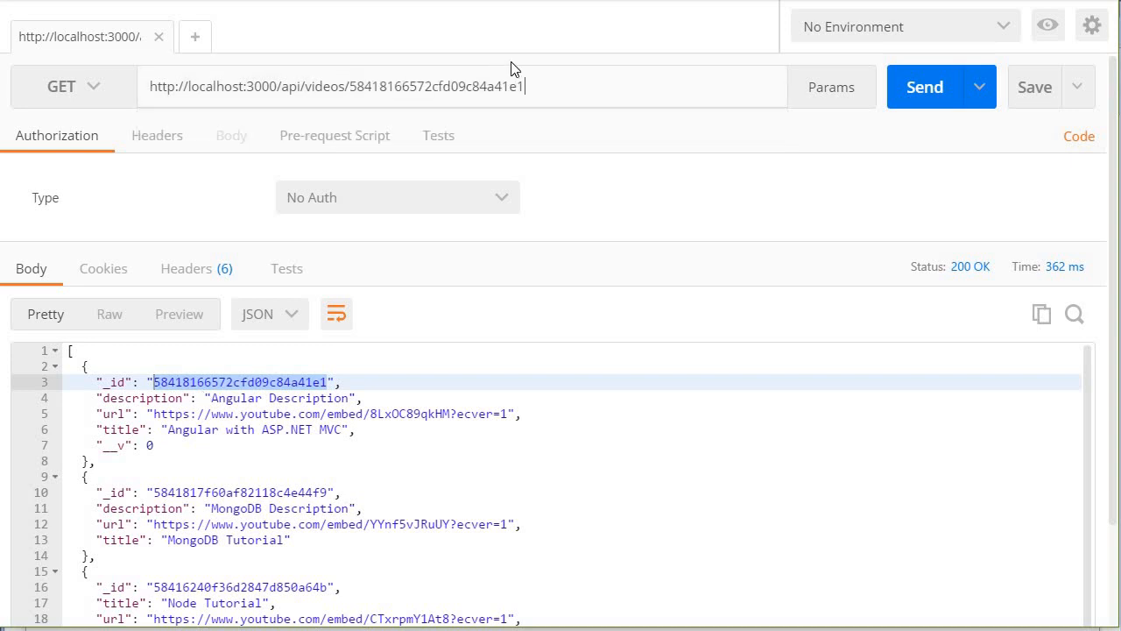
left_click(925, 86)
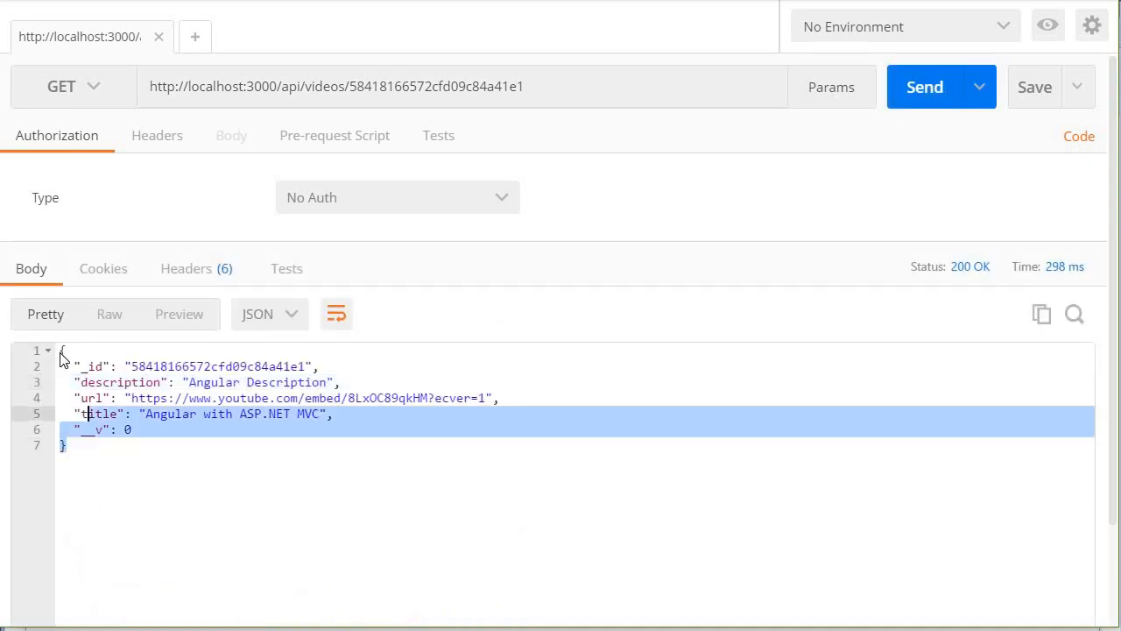
left_click(326, 483)
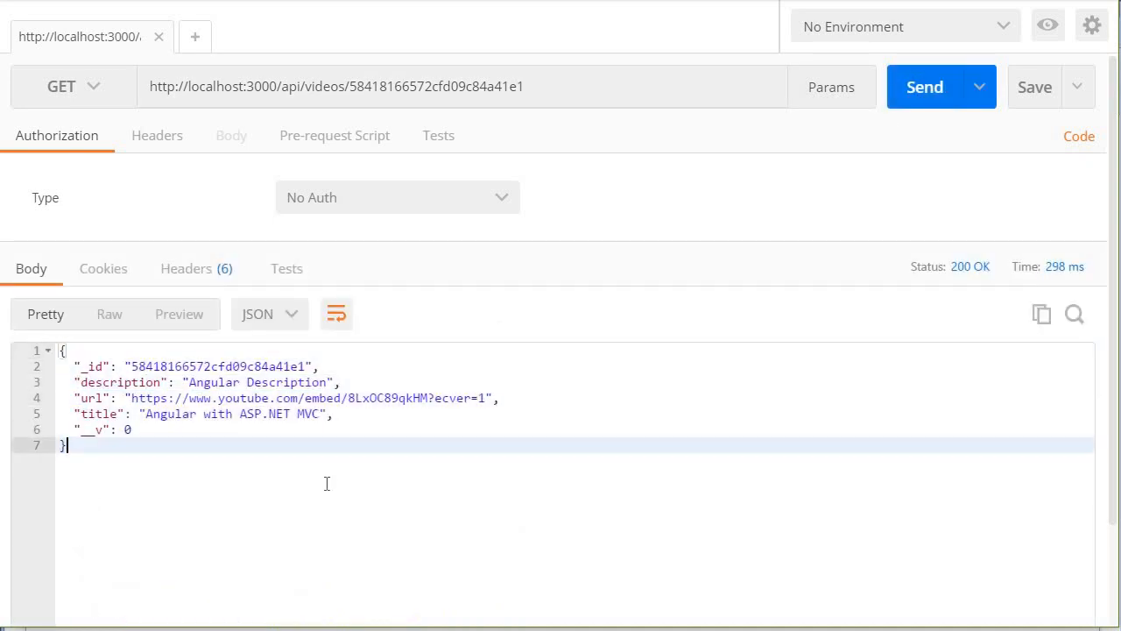